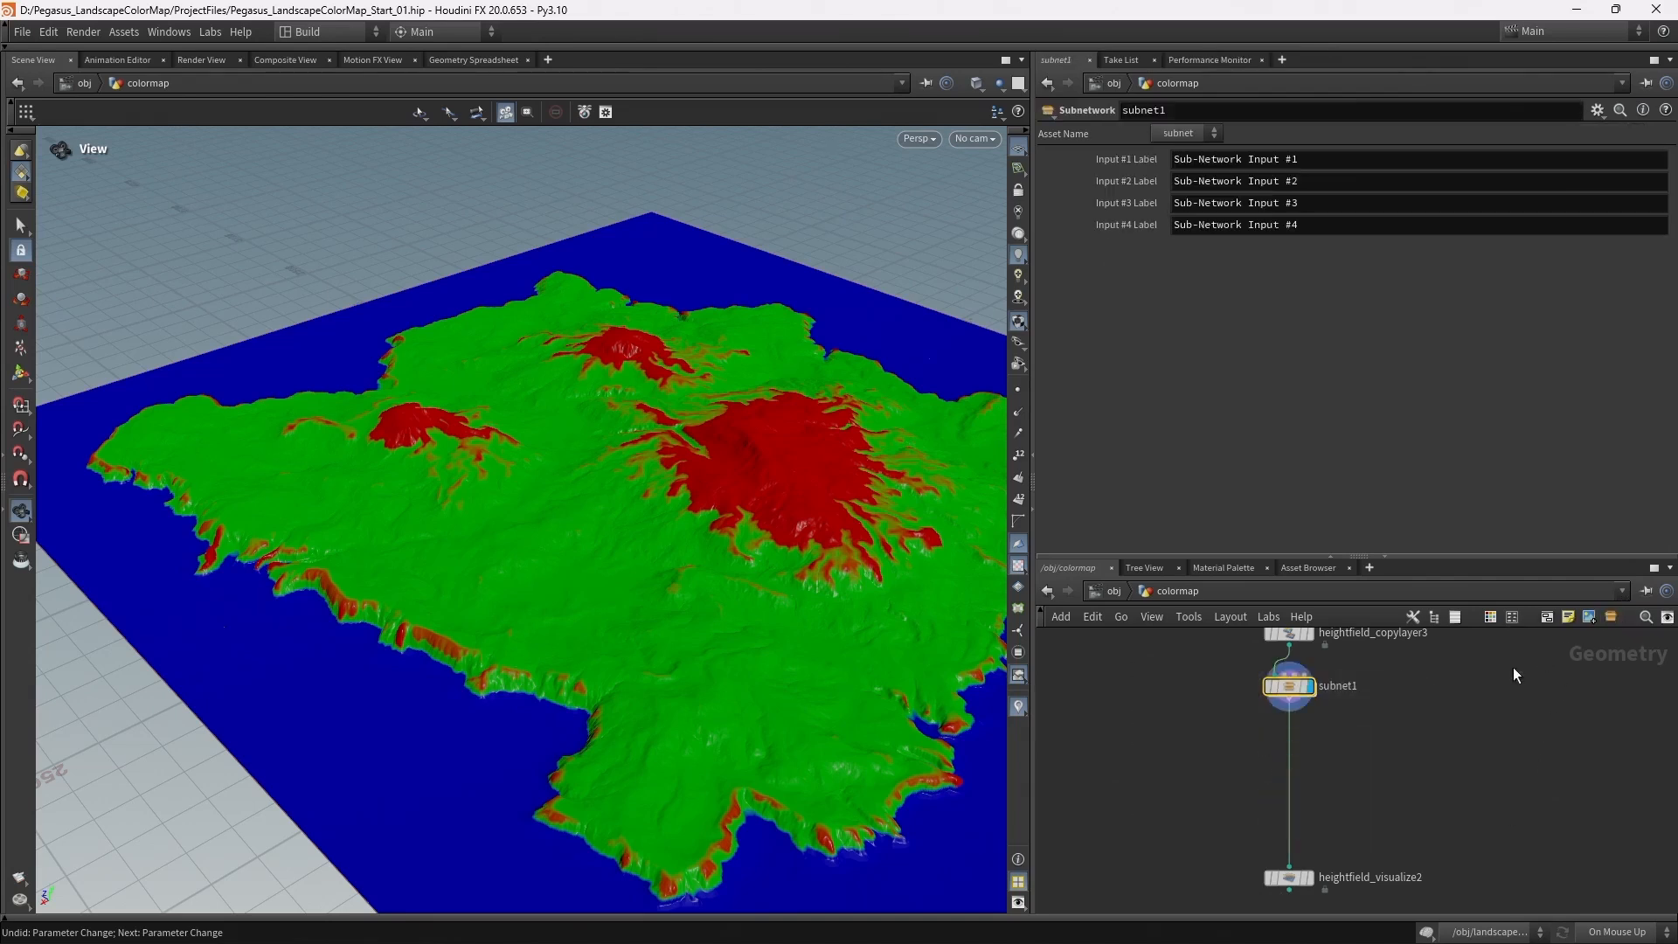
- Begin creating a new digital asset from the subnet1 node
right_click(1290, 685)
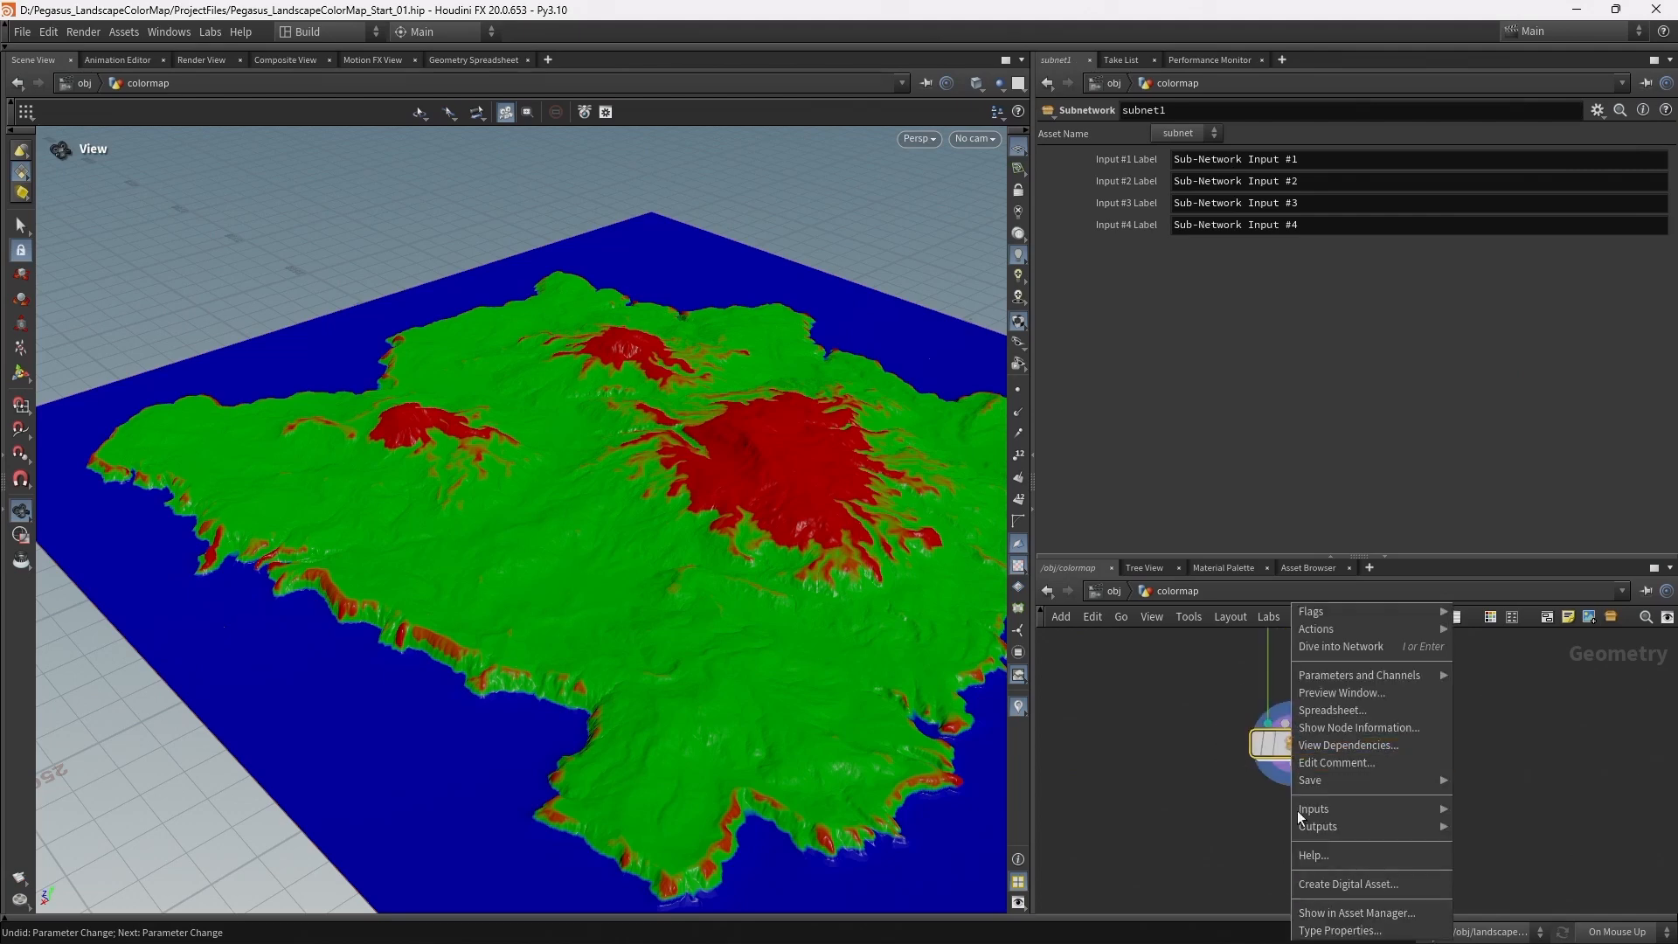
left_click(1346, 884)
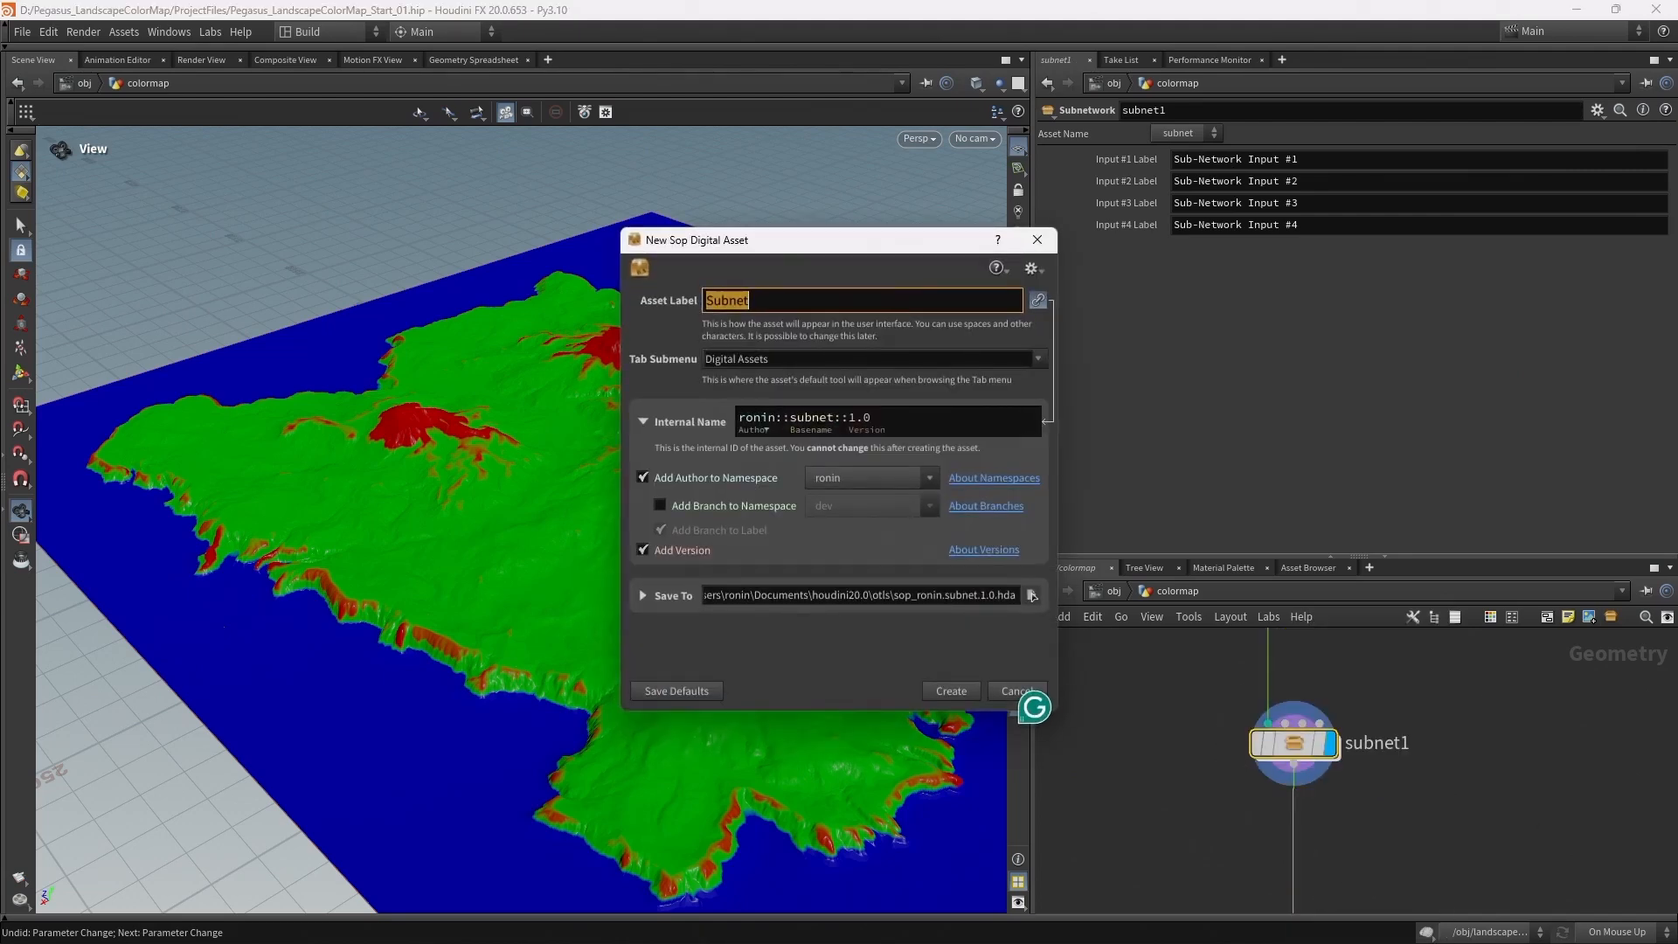
- Label the asset HeightField Color Layers and set its tab submenu to Pegasus/Terrain
type("HeightField Color Layers")
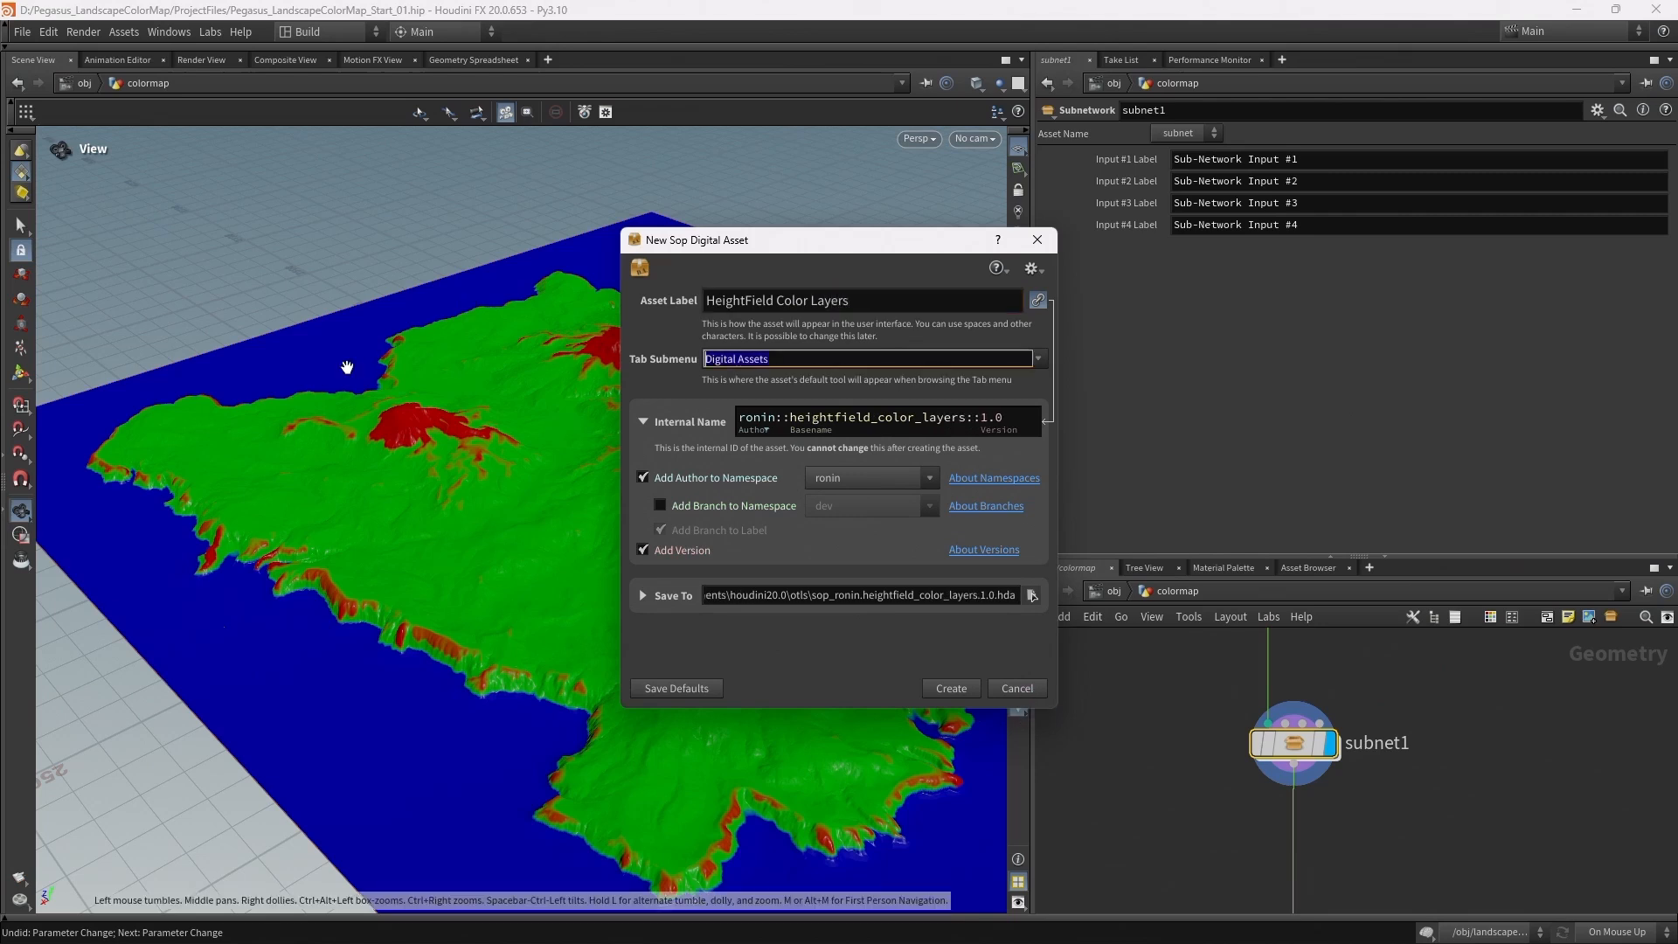
type("Pegasu")
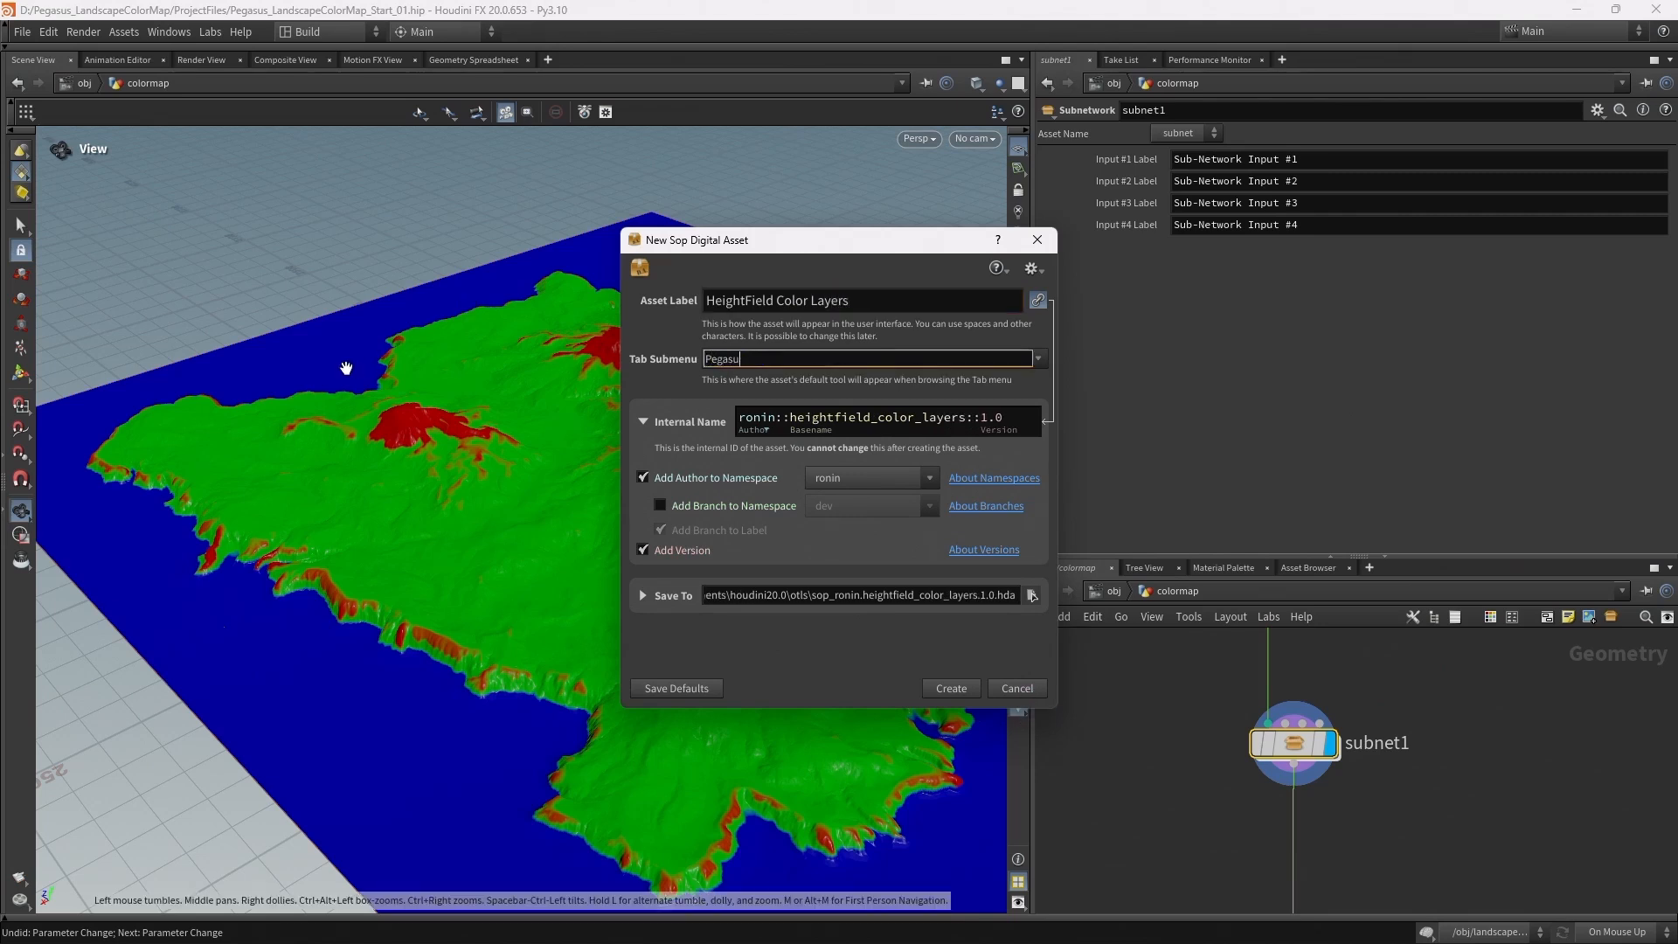
type("s/Ter")
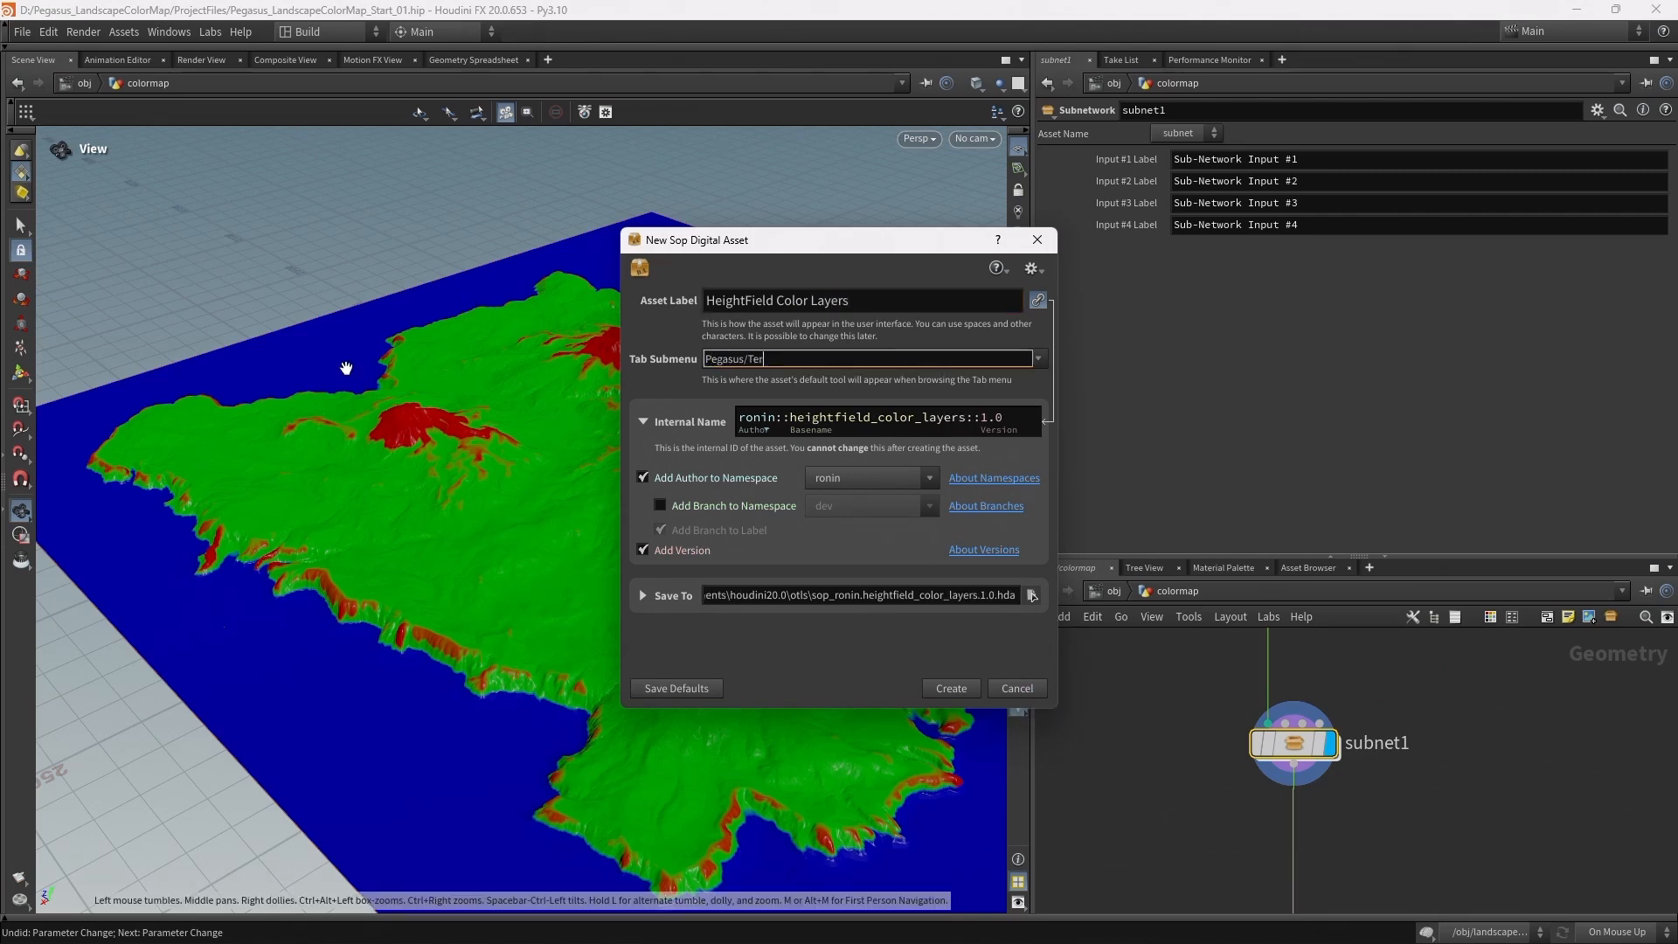
type("rain")
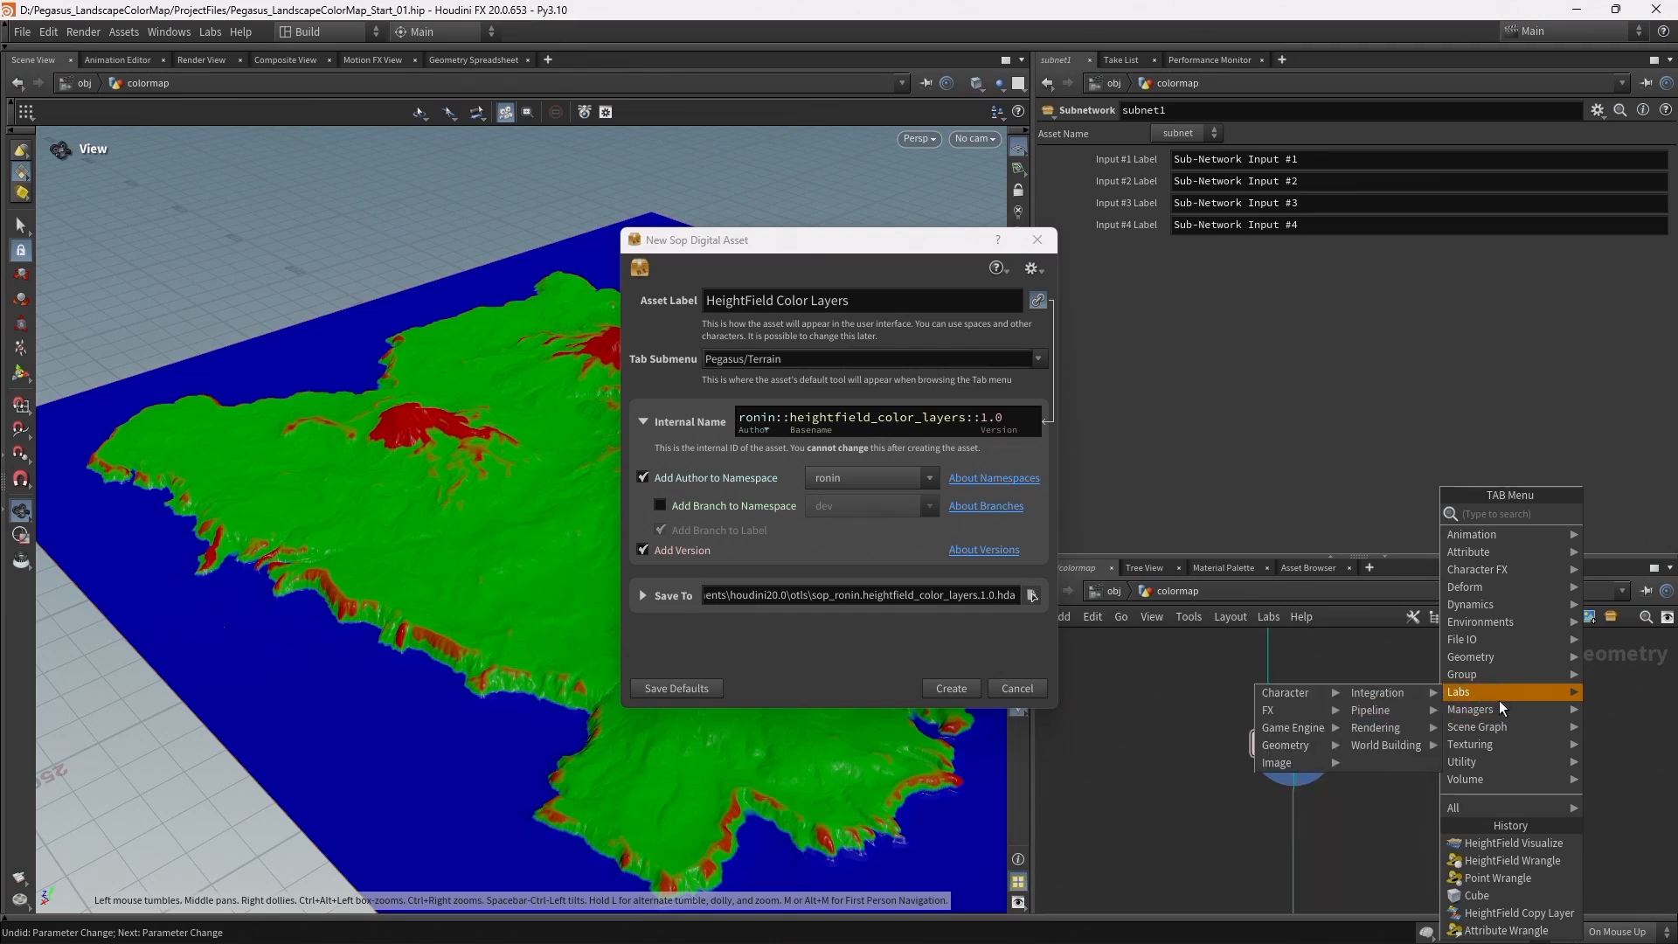
mouse_move(1477, 725)
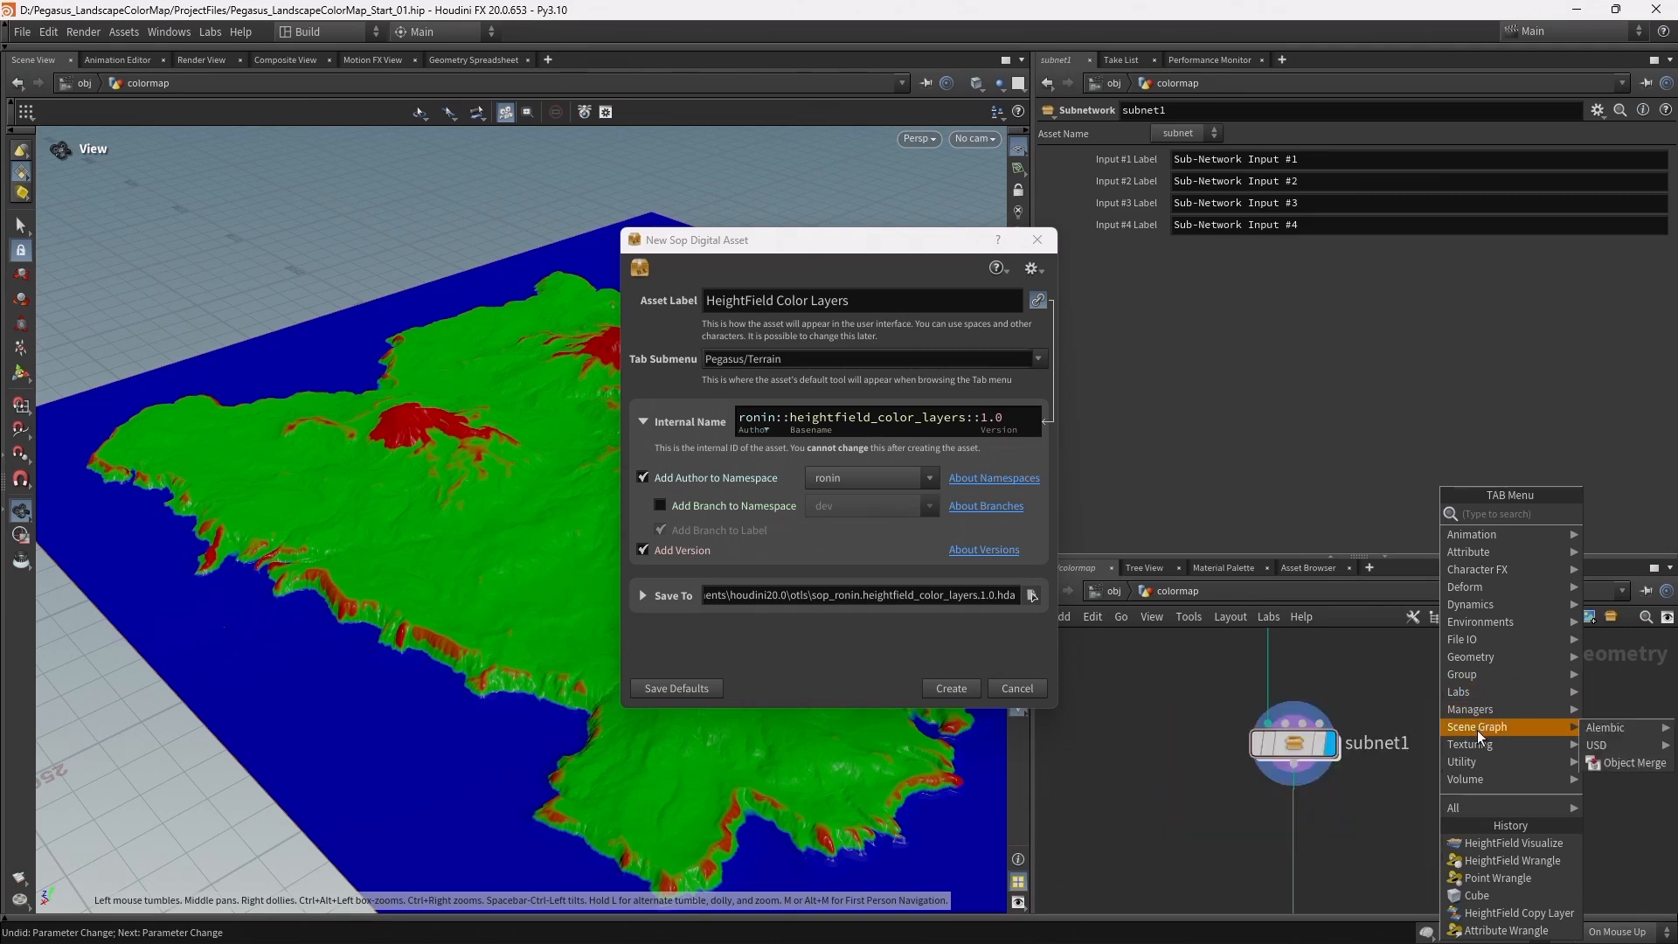
mouse_move(1498, 692)
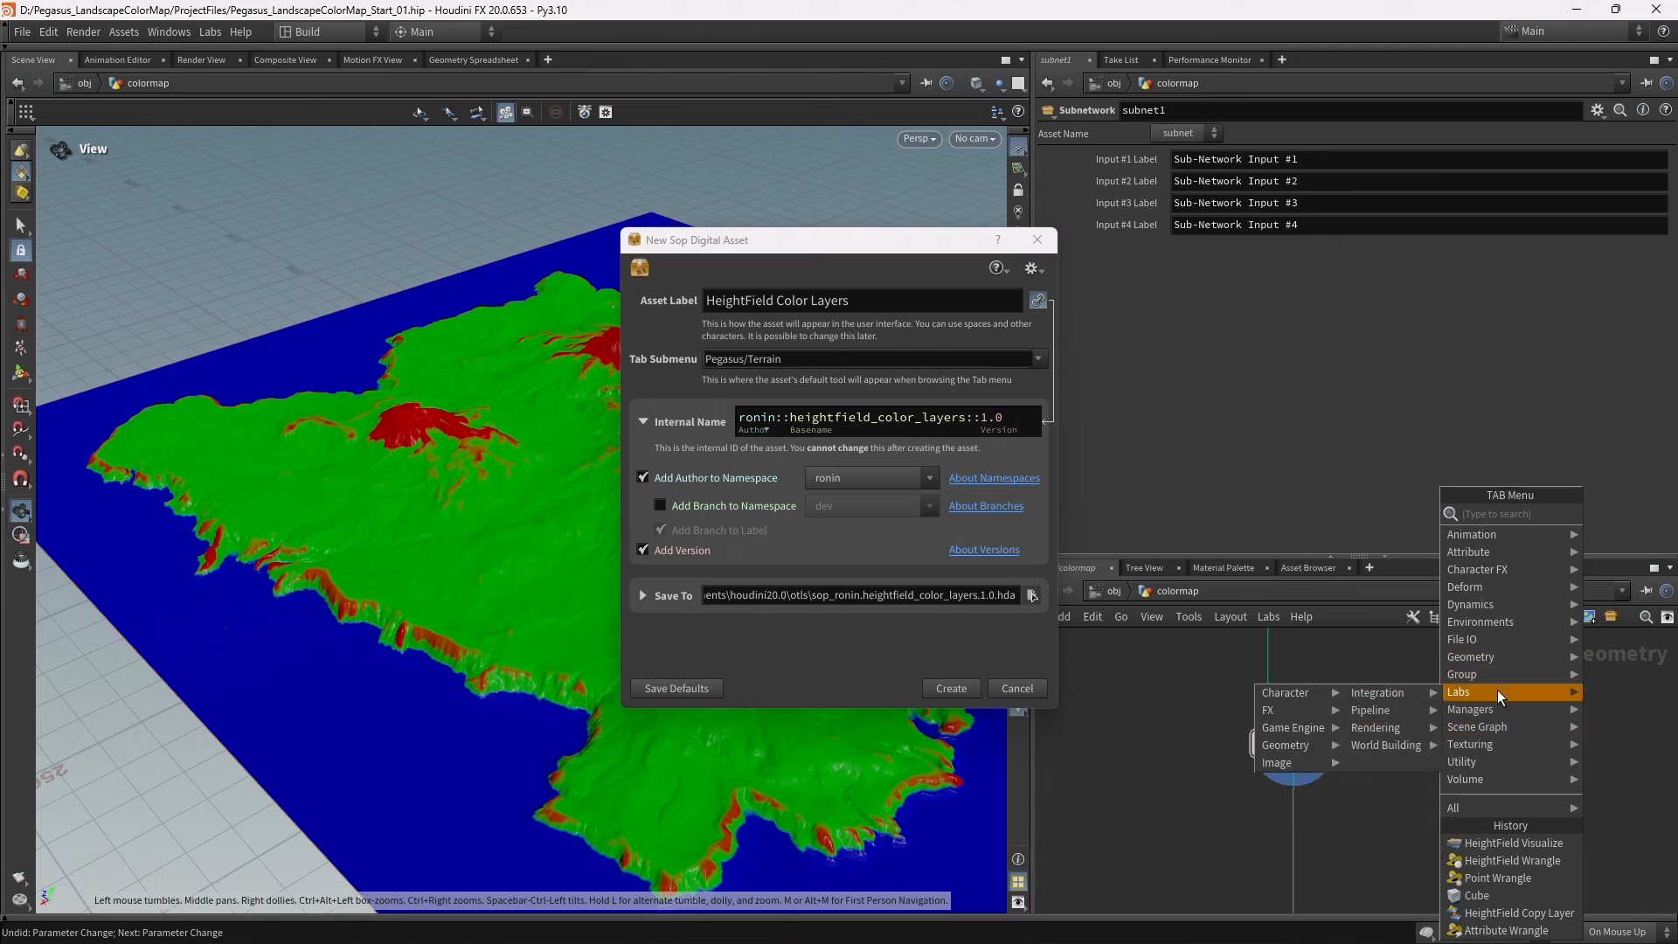
mouse_move(1488, 710)
type("pegasus")
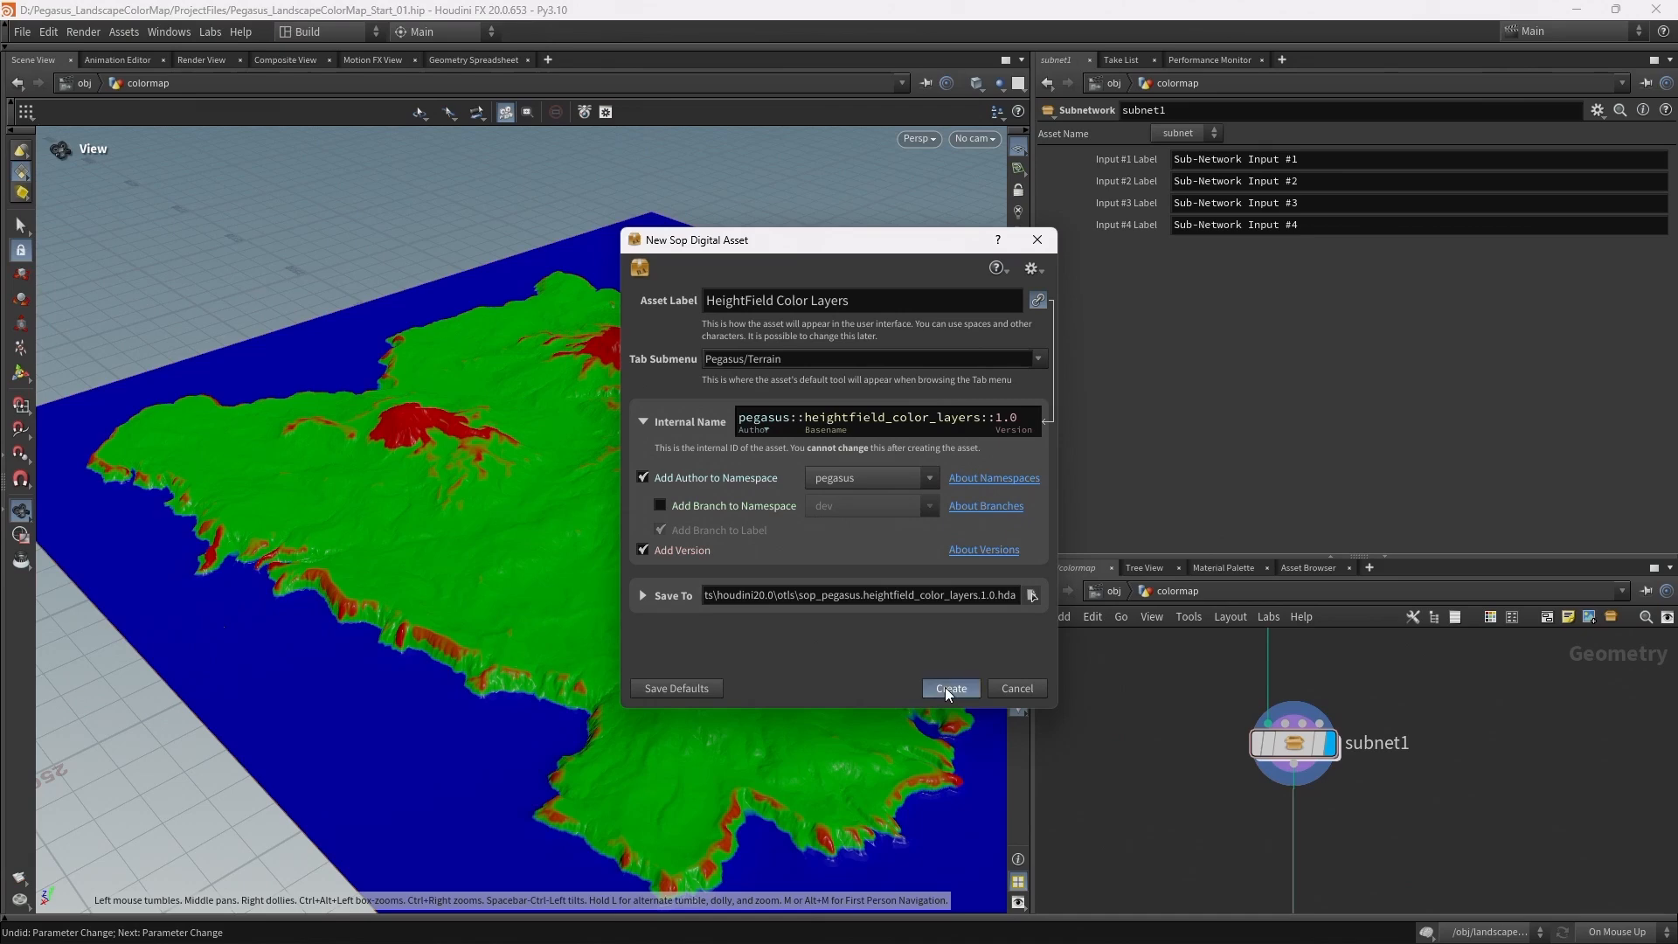
- Create the pegasus heightfield_color_layers asset and dive into its node network
left_click(951, 688)
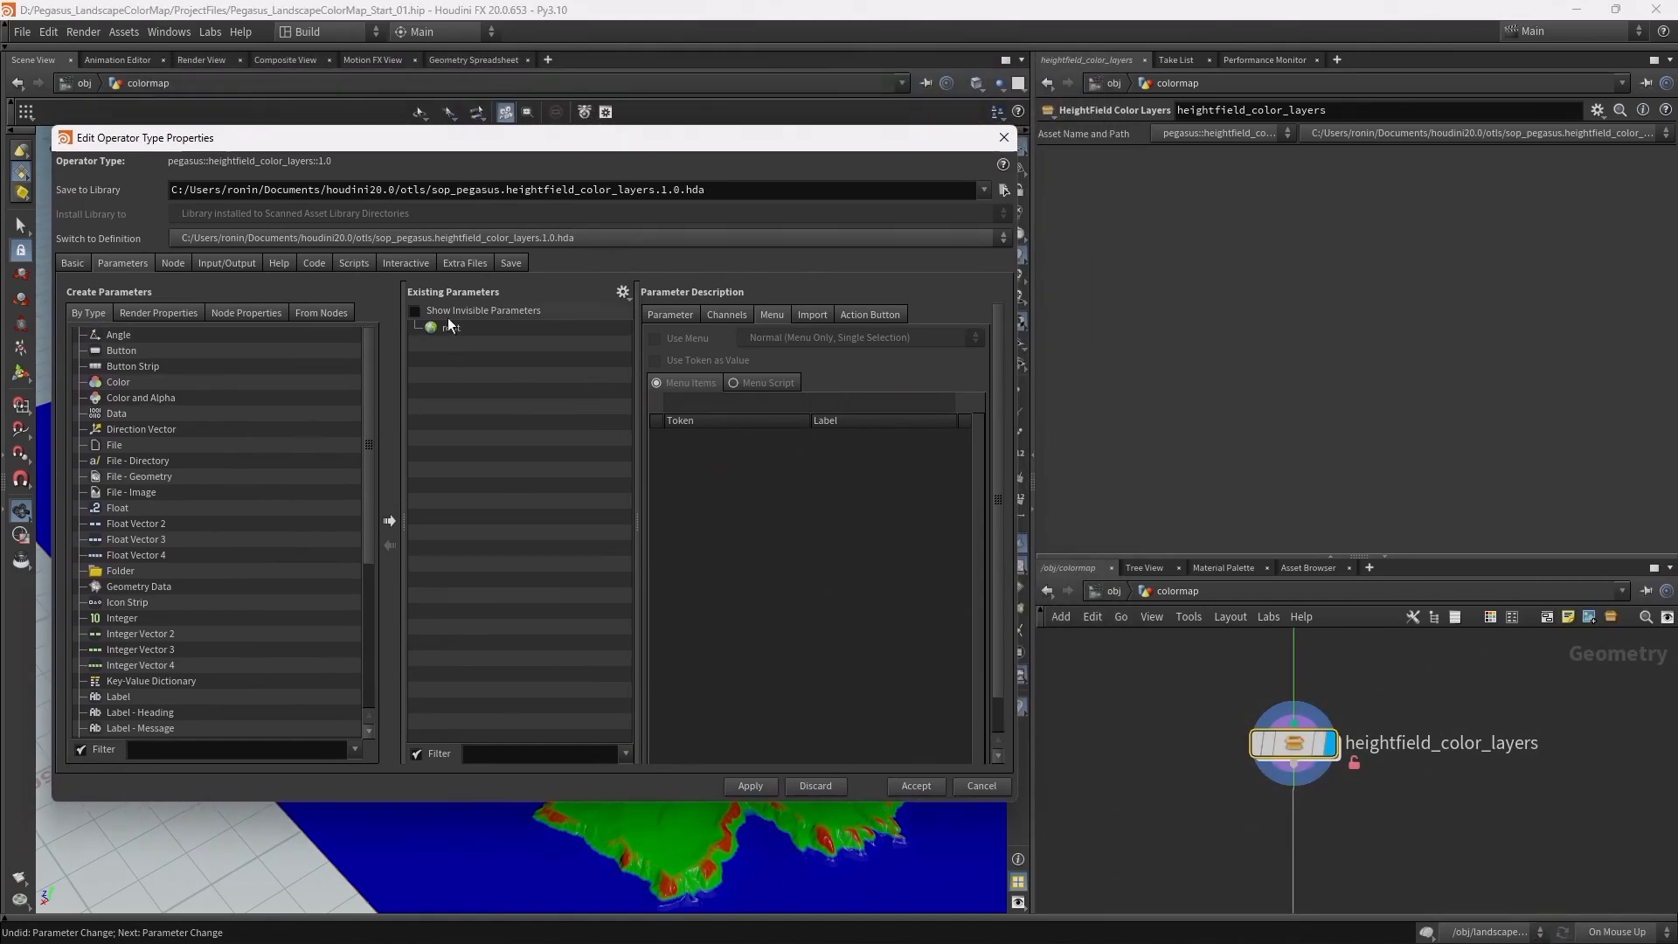
left_click(1293, 742)
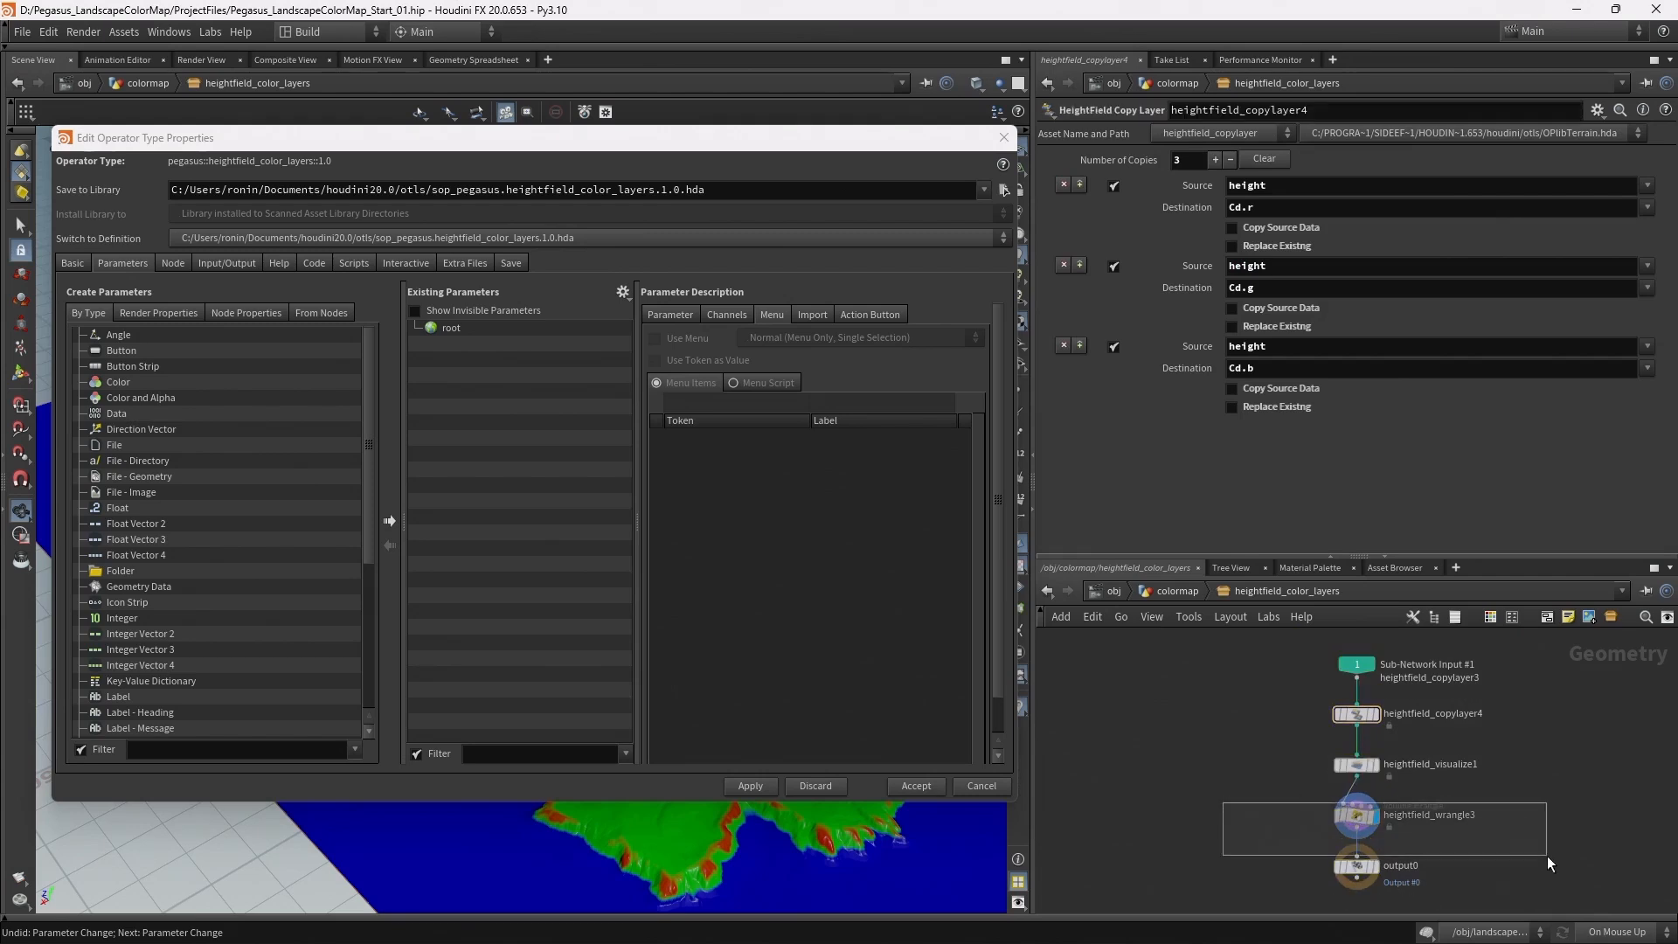
- Import heightfield_wrangle3's layers multiparm into the asset interface as a folder labelled Layers
left_click(1354, 814)
type("L")
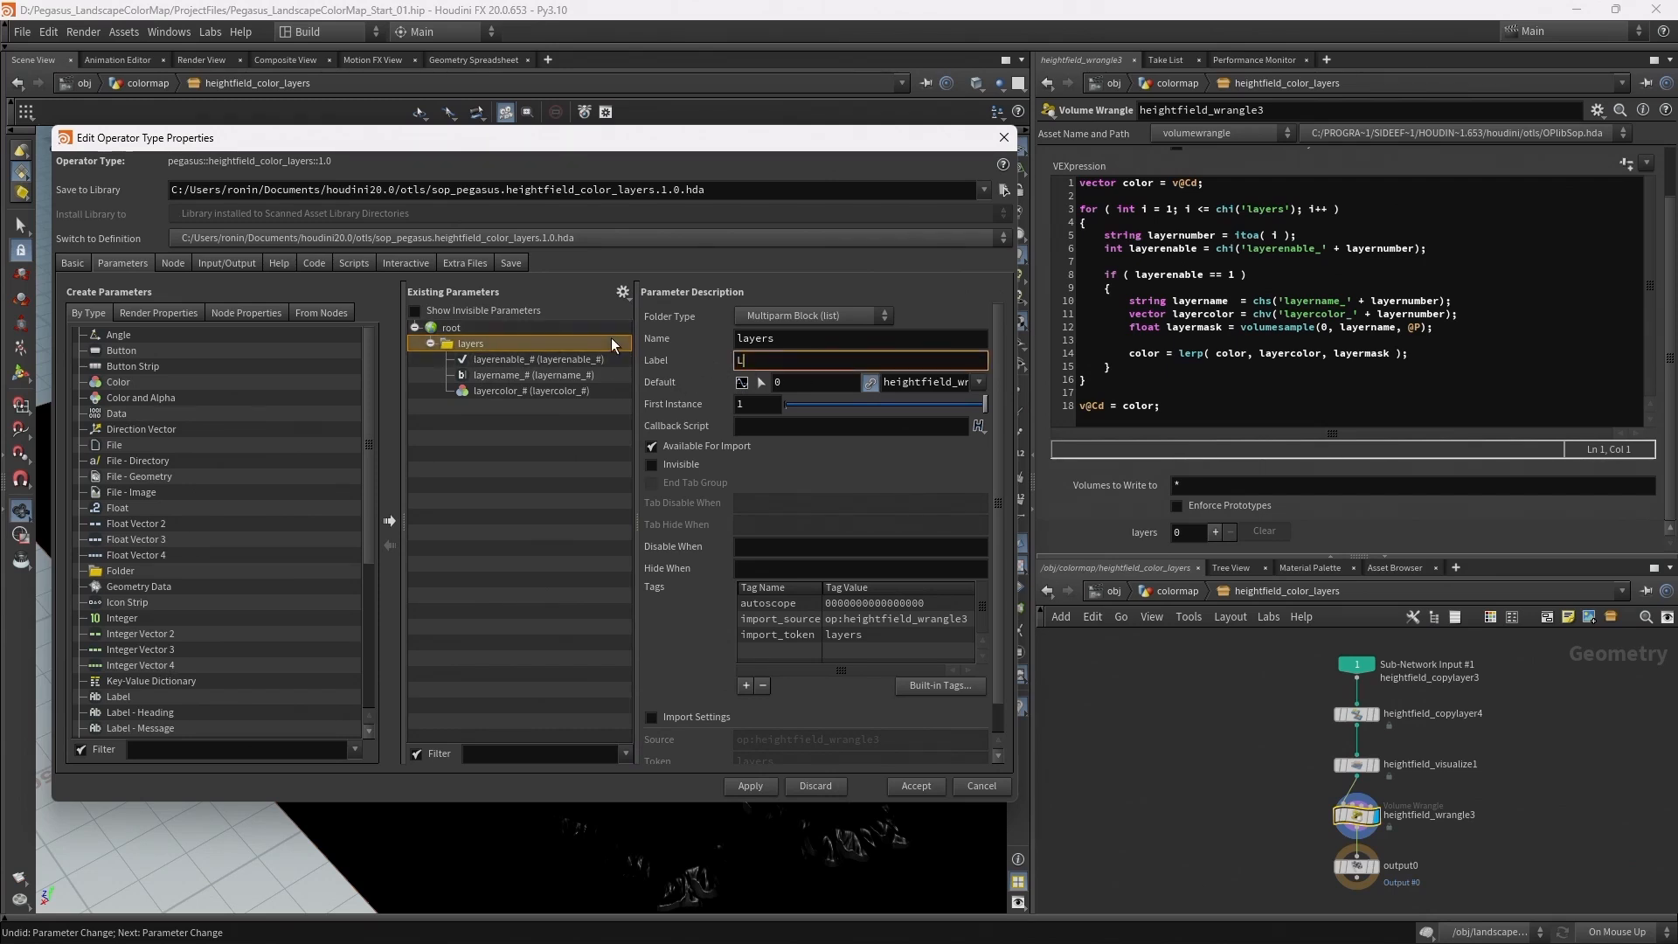
type("ayers")
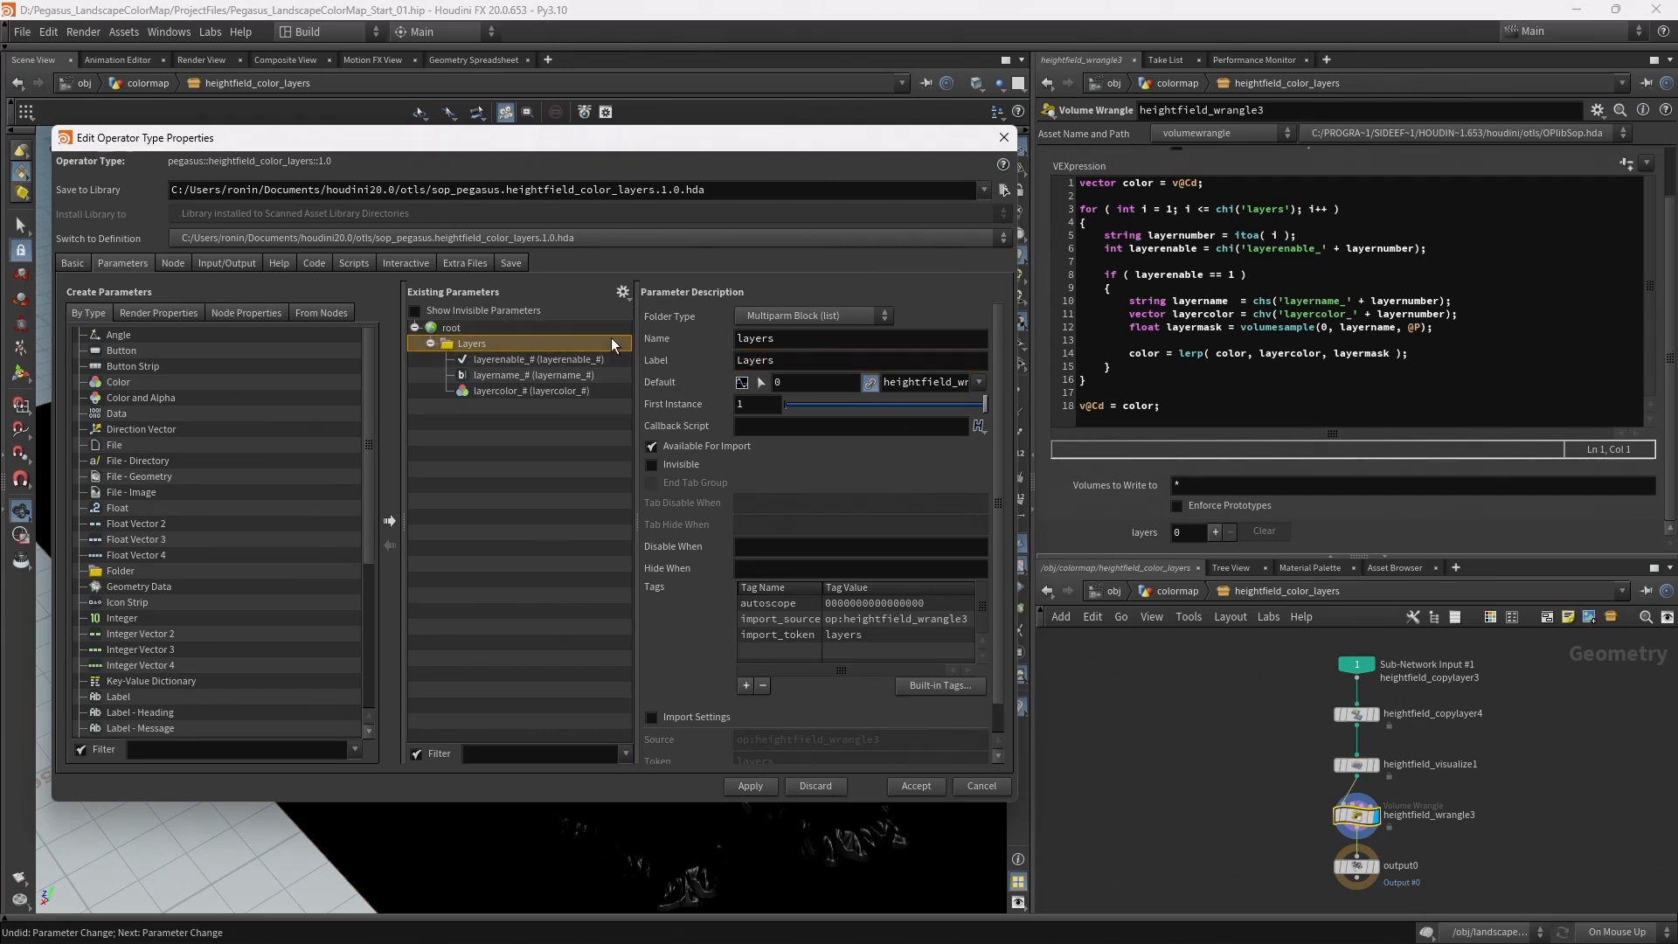
left_click(539, 359)
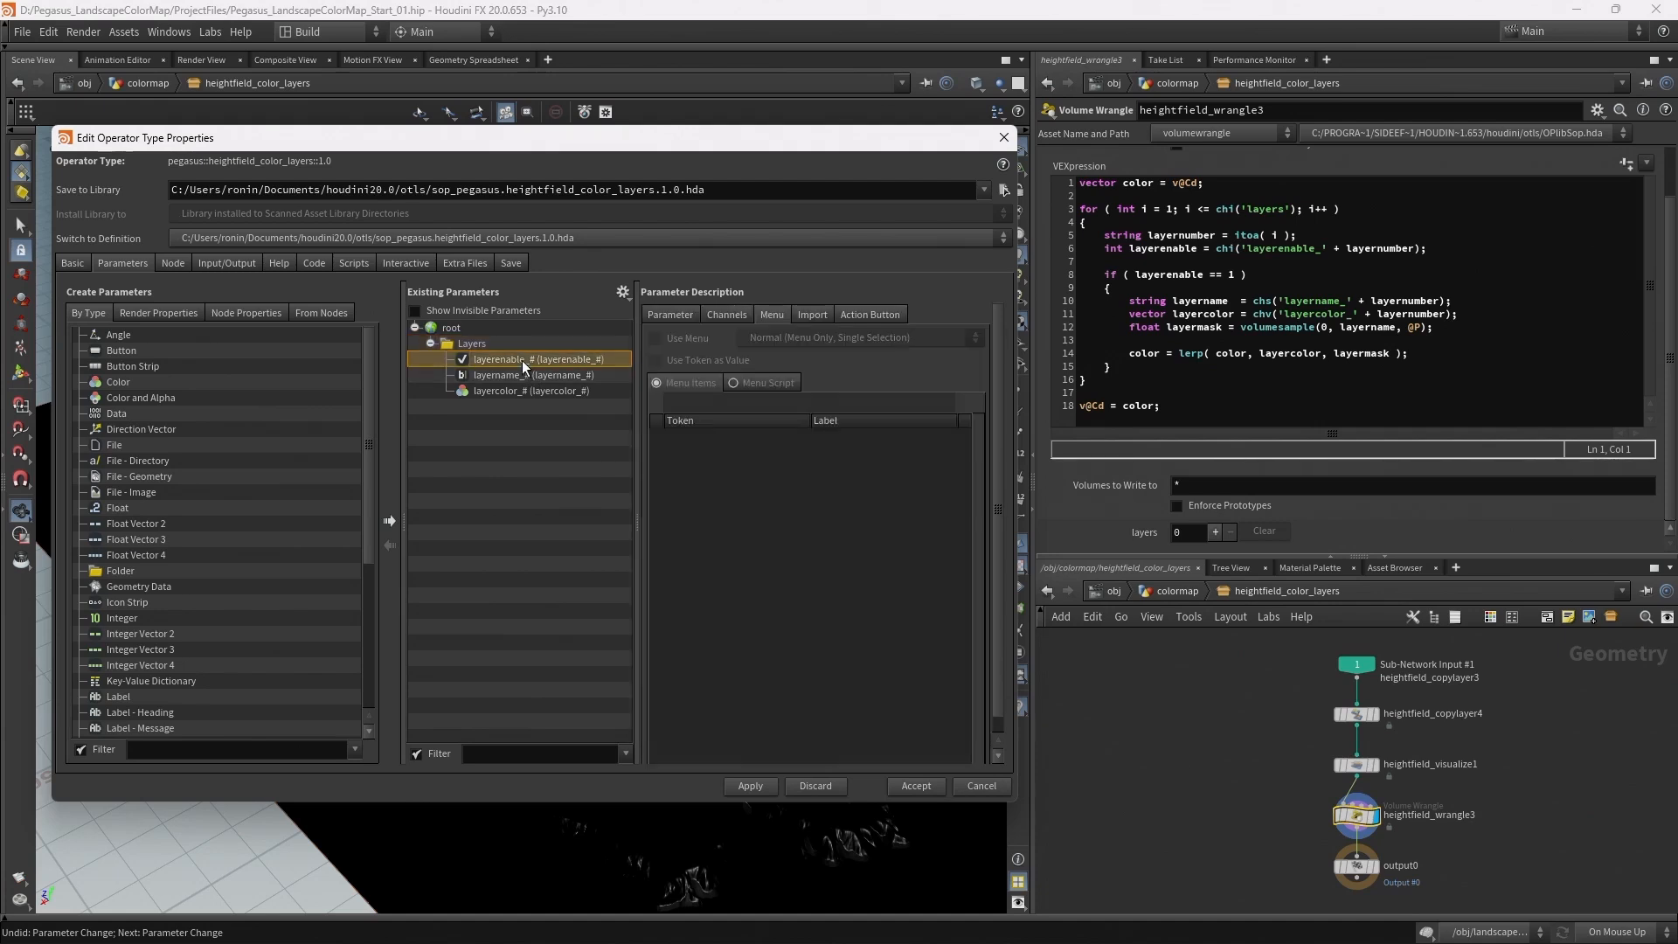
- Make layerenable_# an unlabelled toggle horizontally joined to the next parameter
left_click(672, 314)
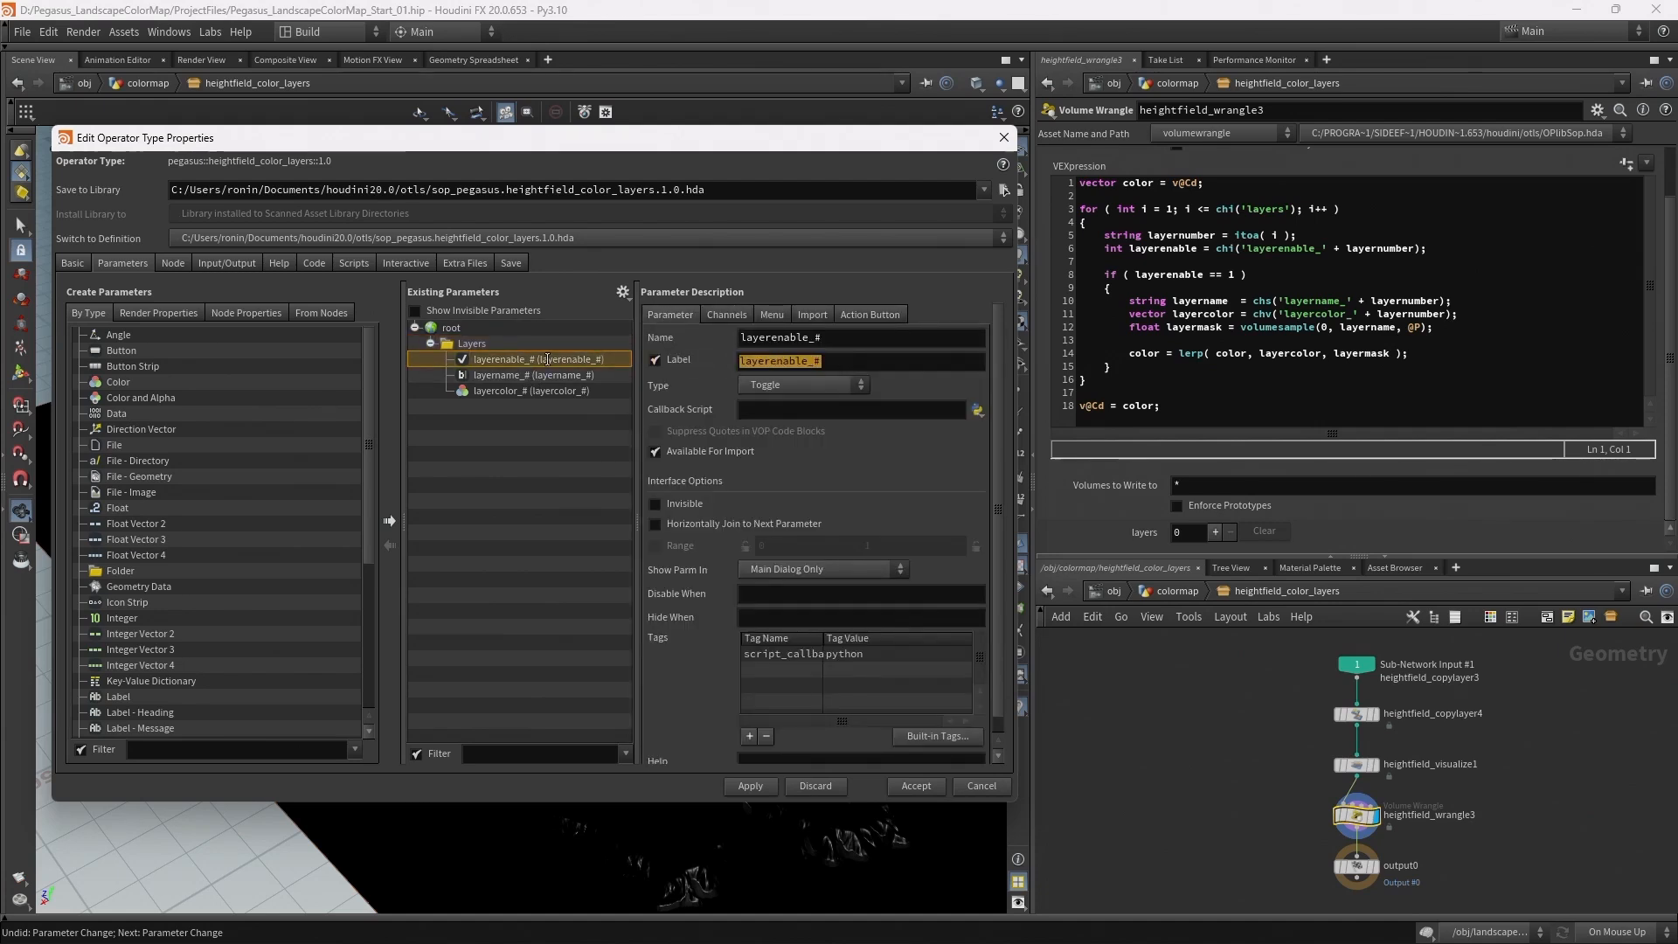
left_click(655, 360)
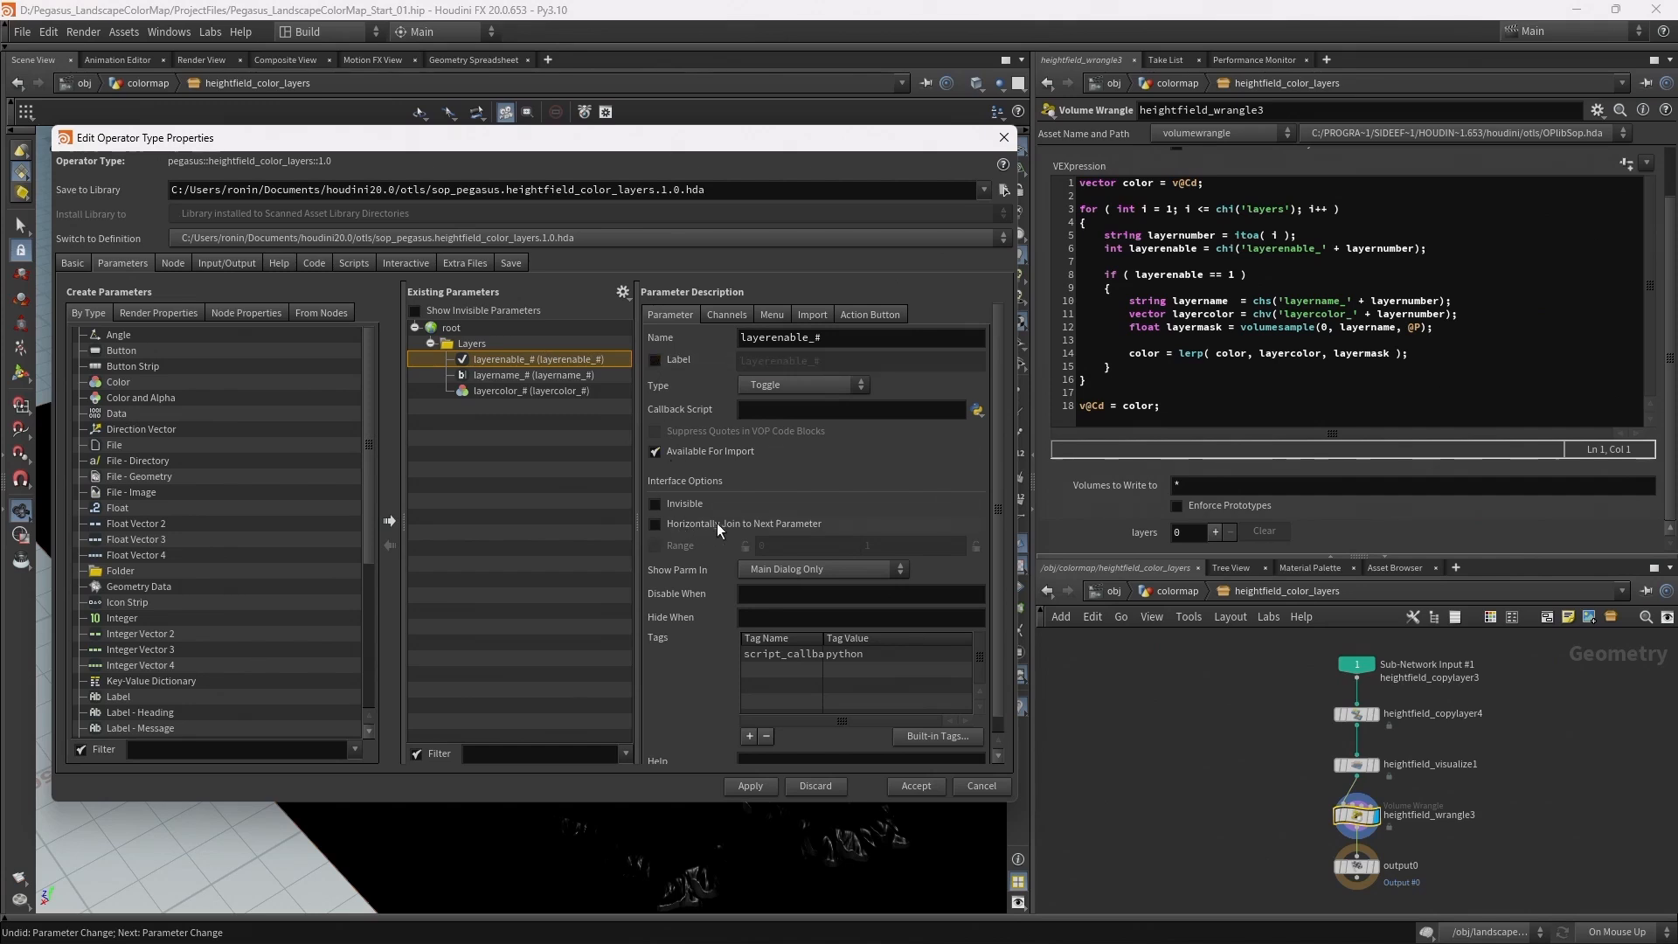
left_click(654, 524)
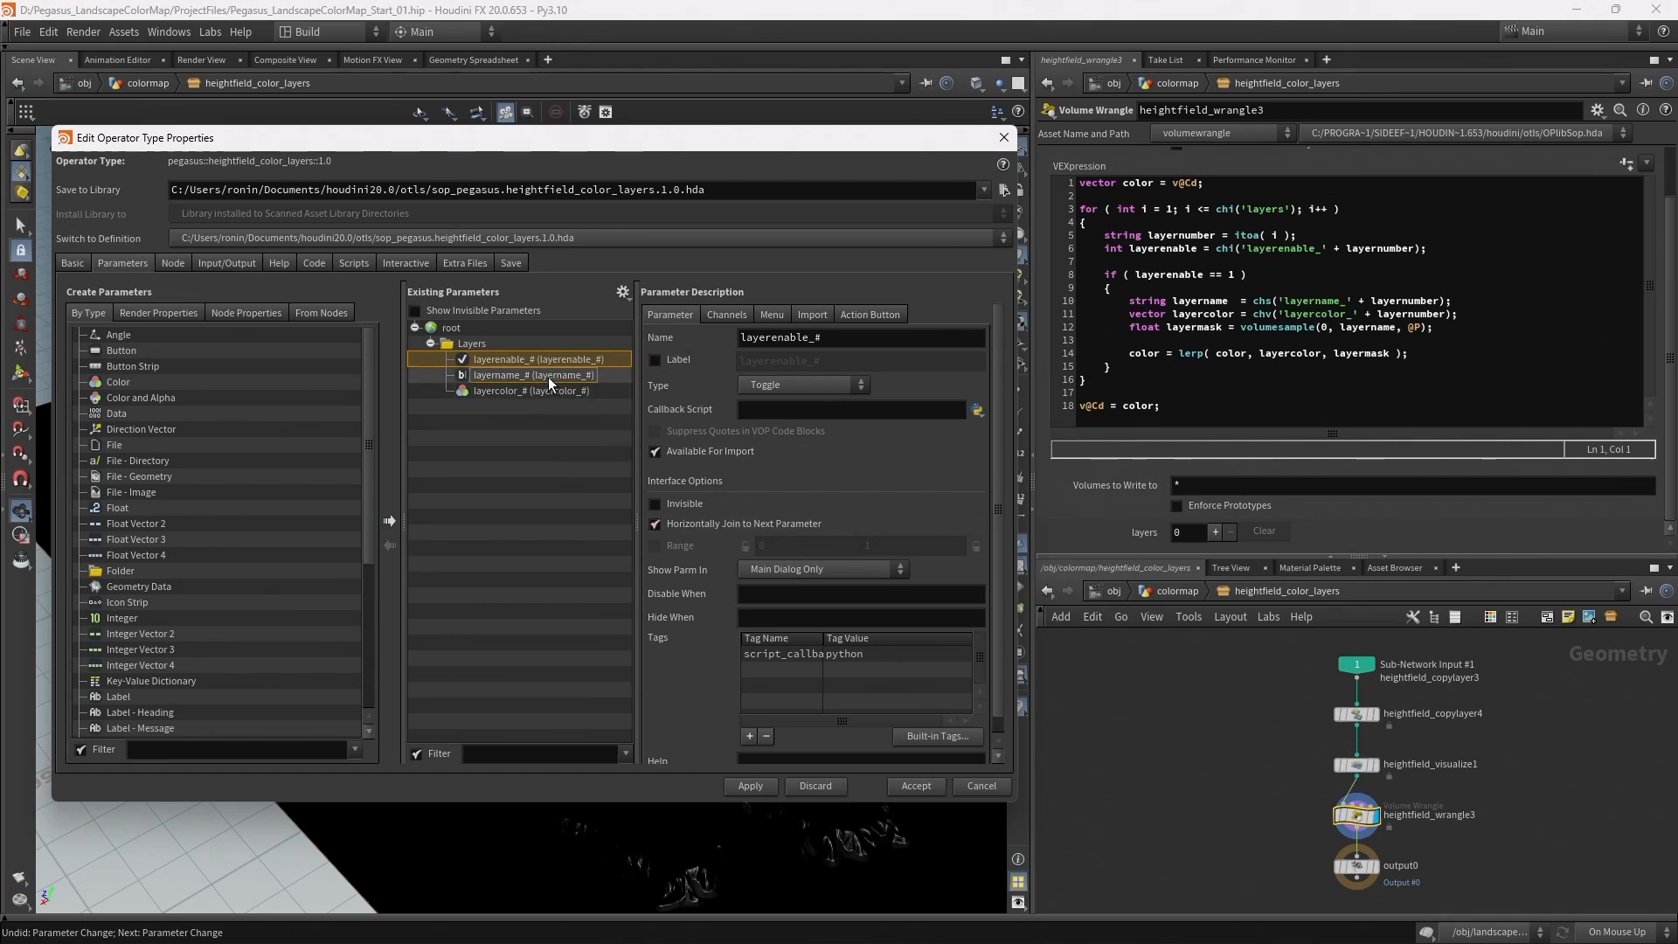
- Relabel layername_# as Layer # and layercolor_# as Color #
left_click(533, 374)
type("Name")
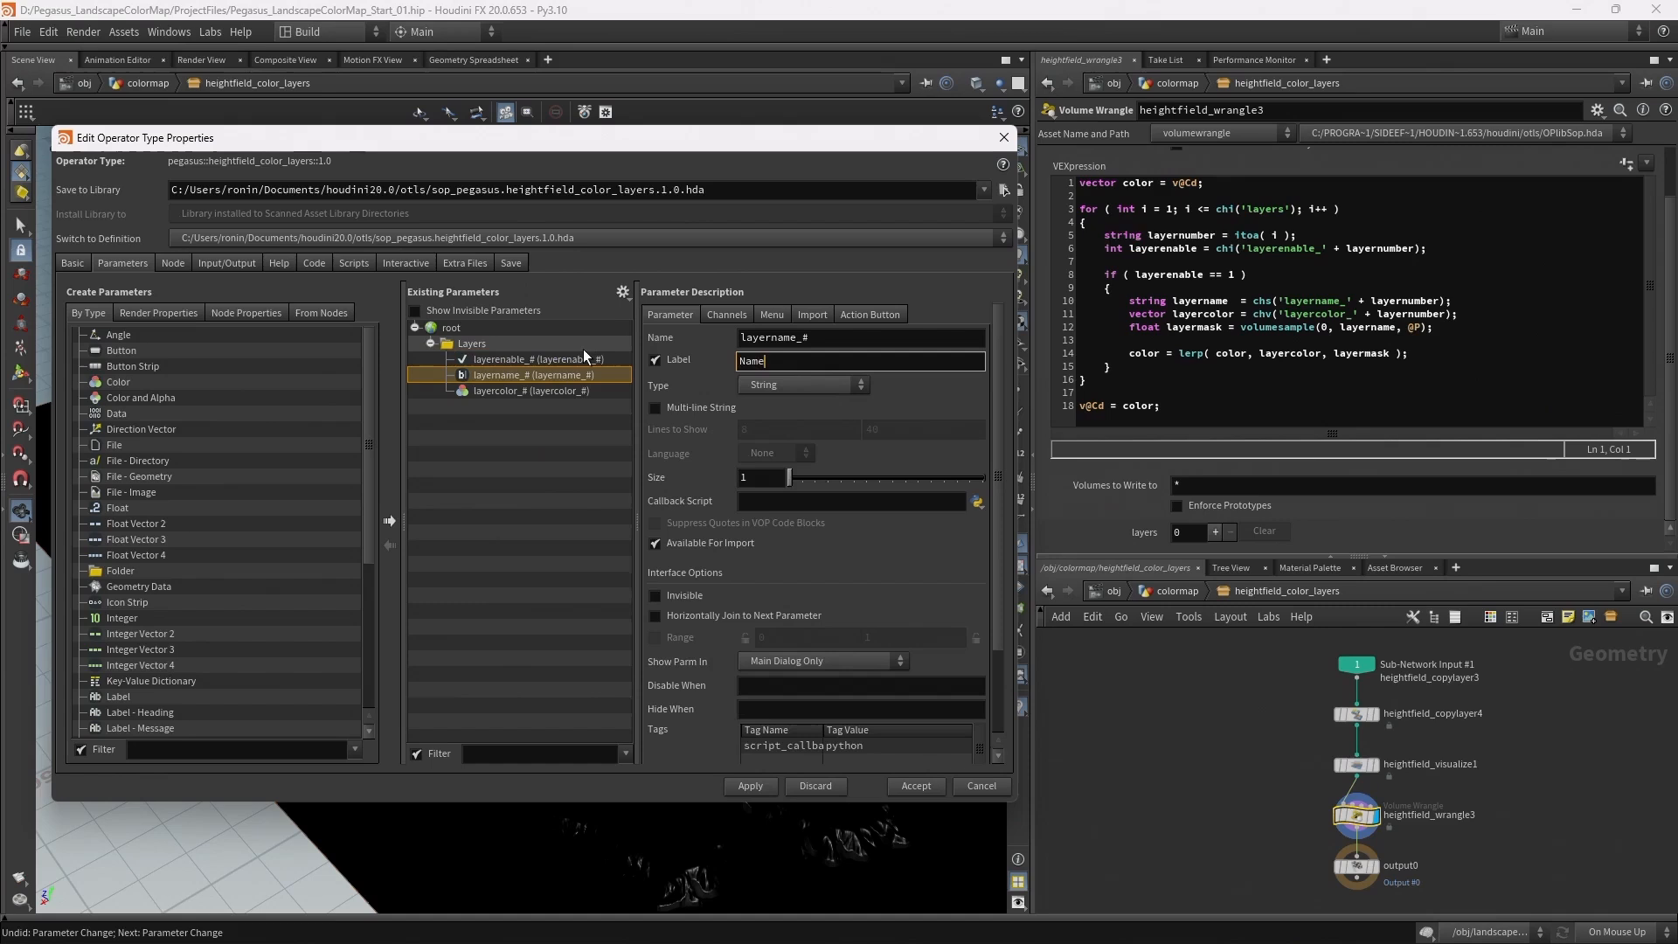
type("Layer")
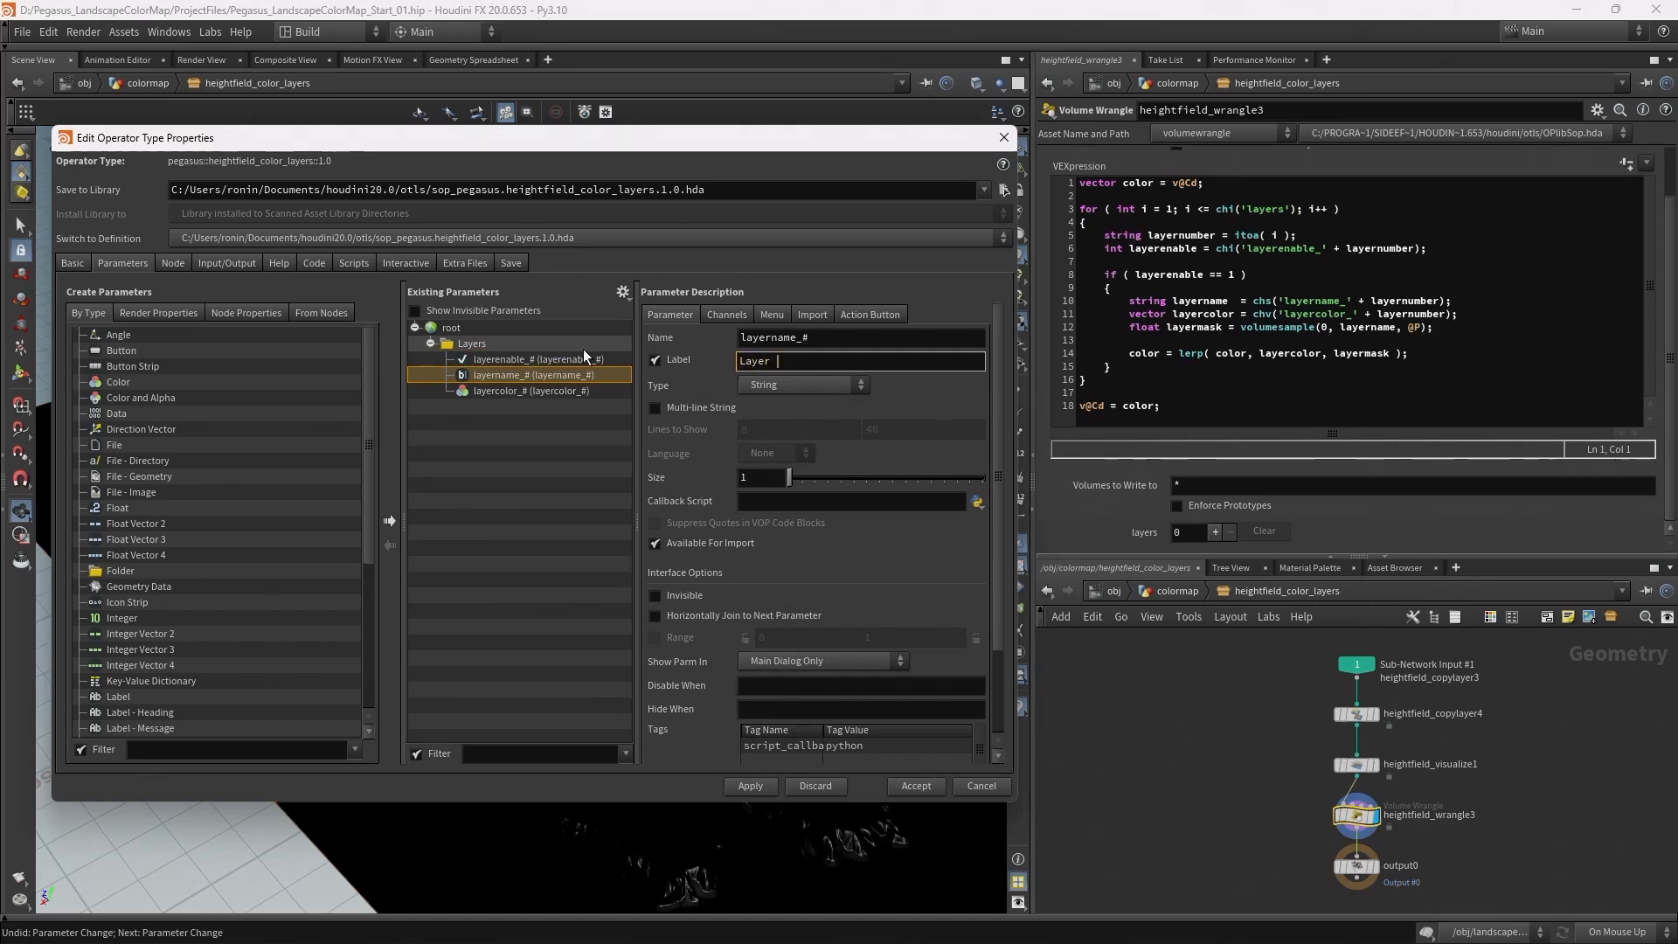
type("#")
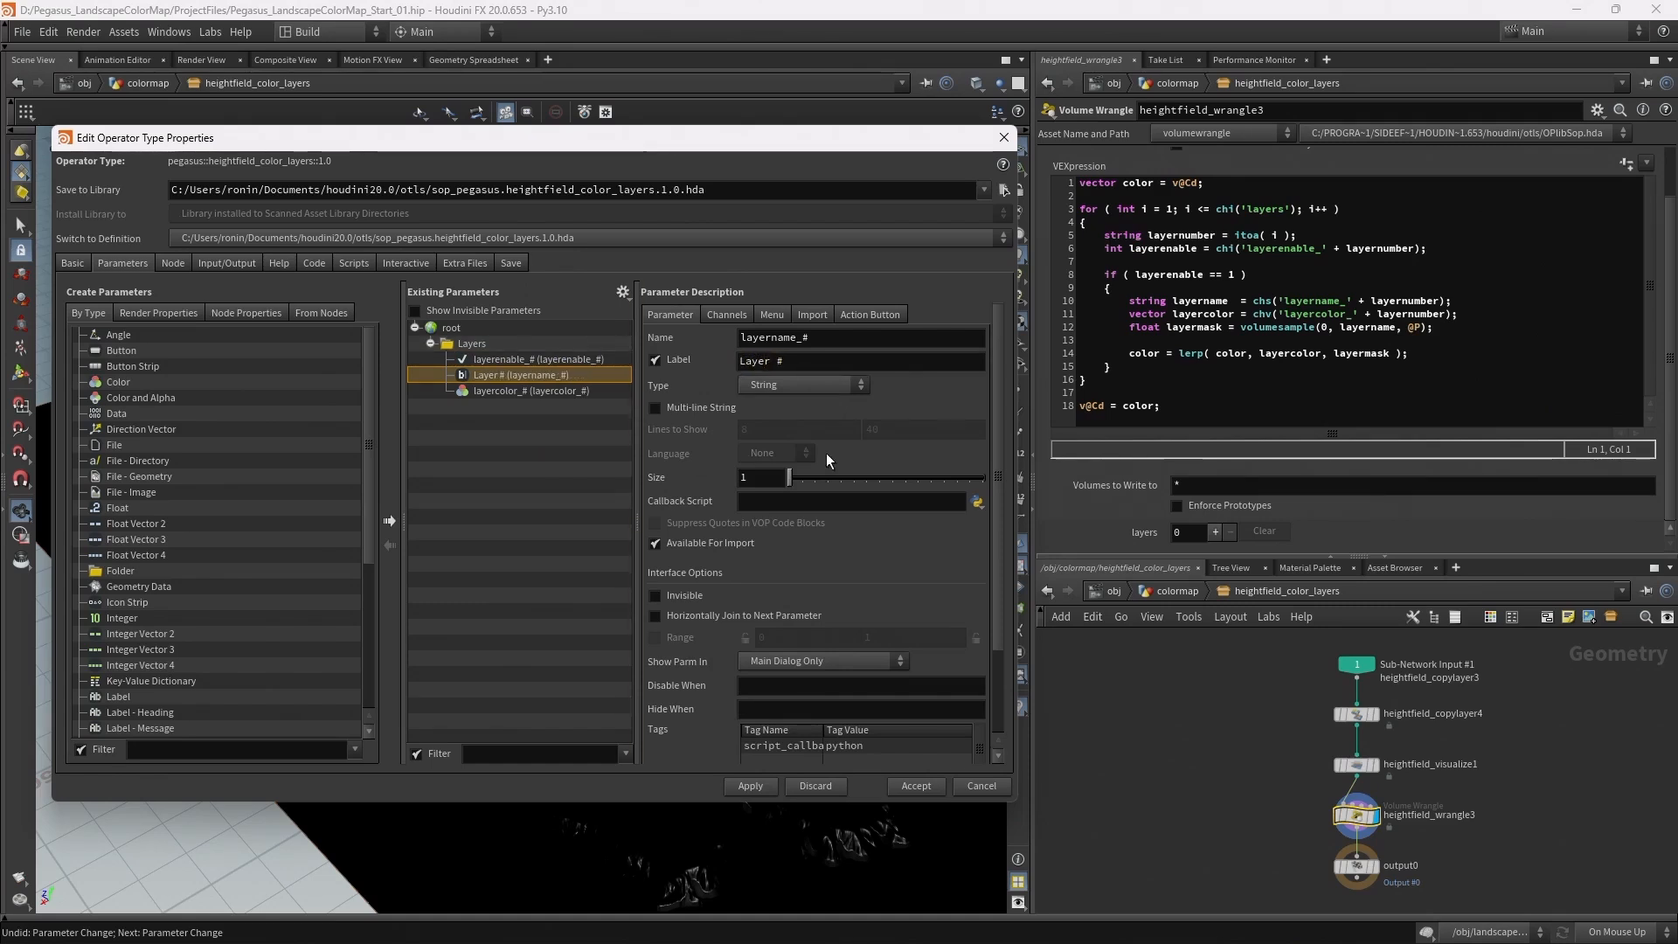
left_click(532, 392)
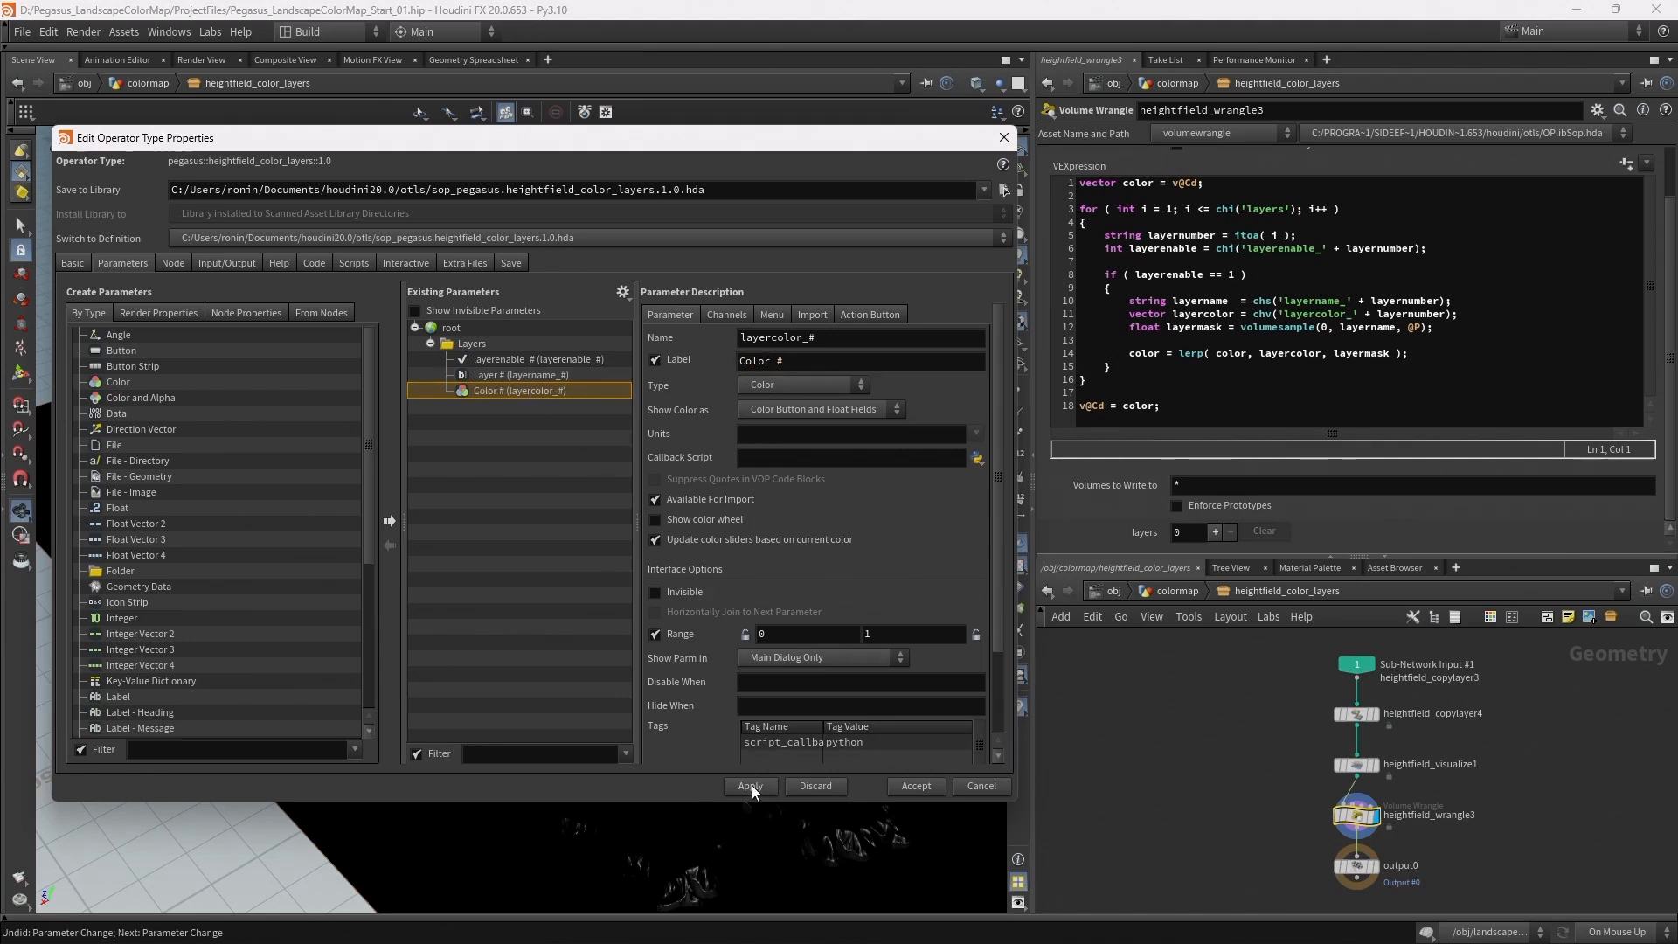
mouse_move(1185, 631)
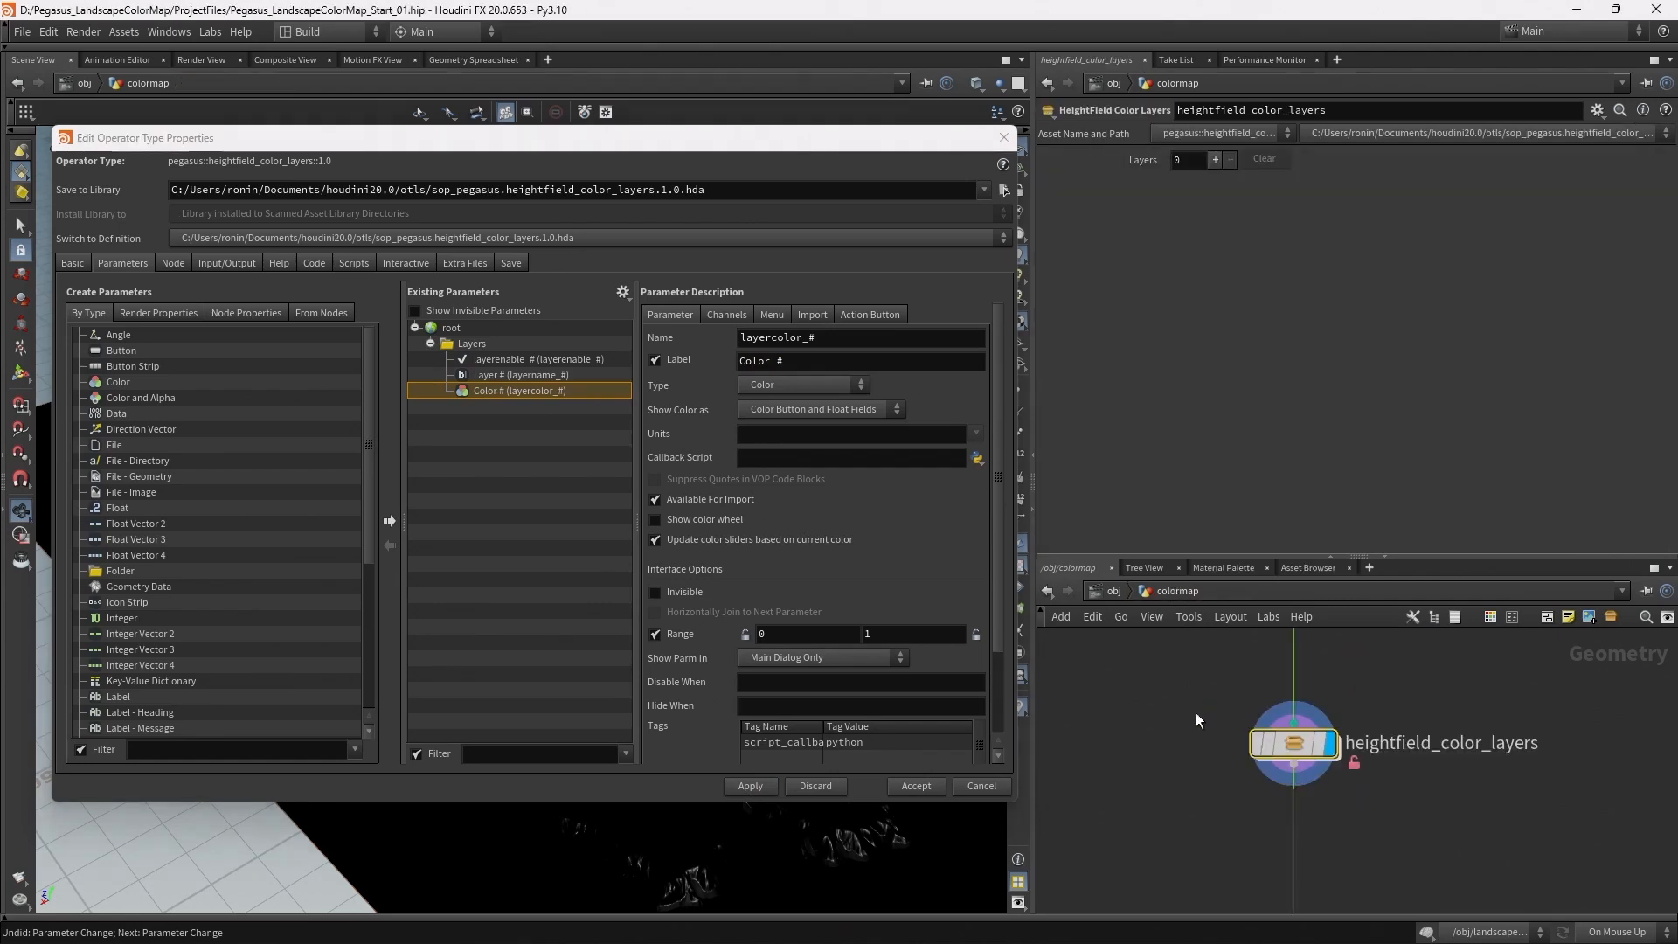
- Add a first layer on the HeightField Color Layers node and name it base
left_click(1213, 159)
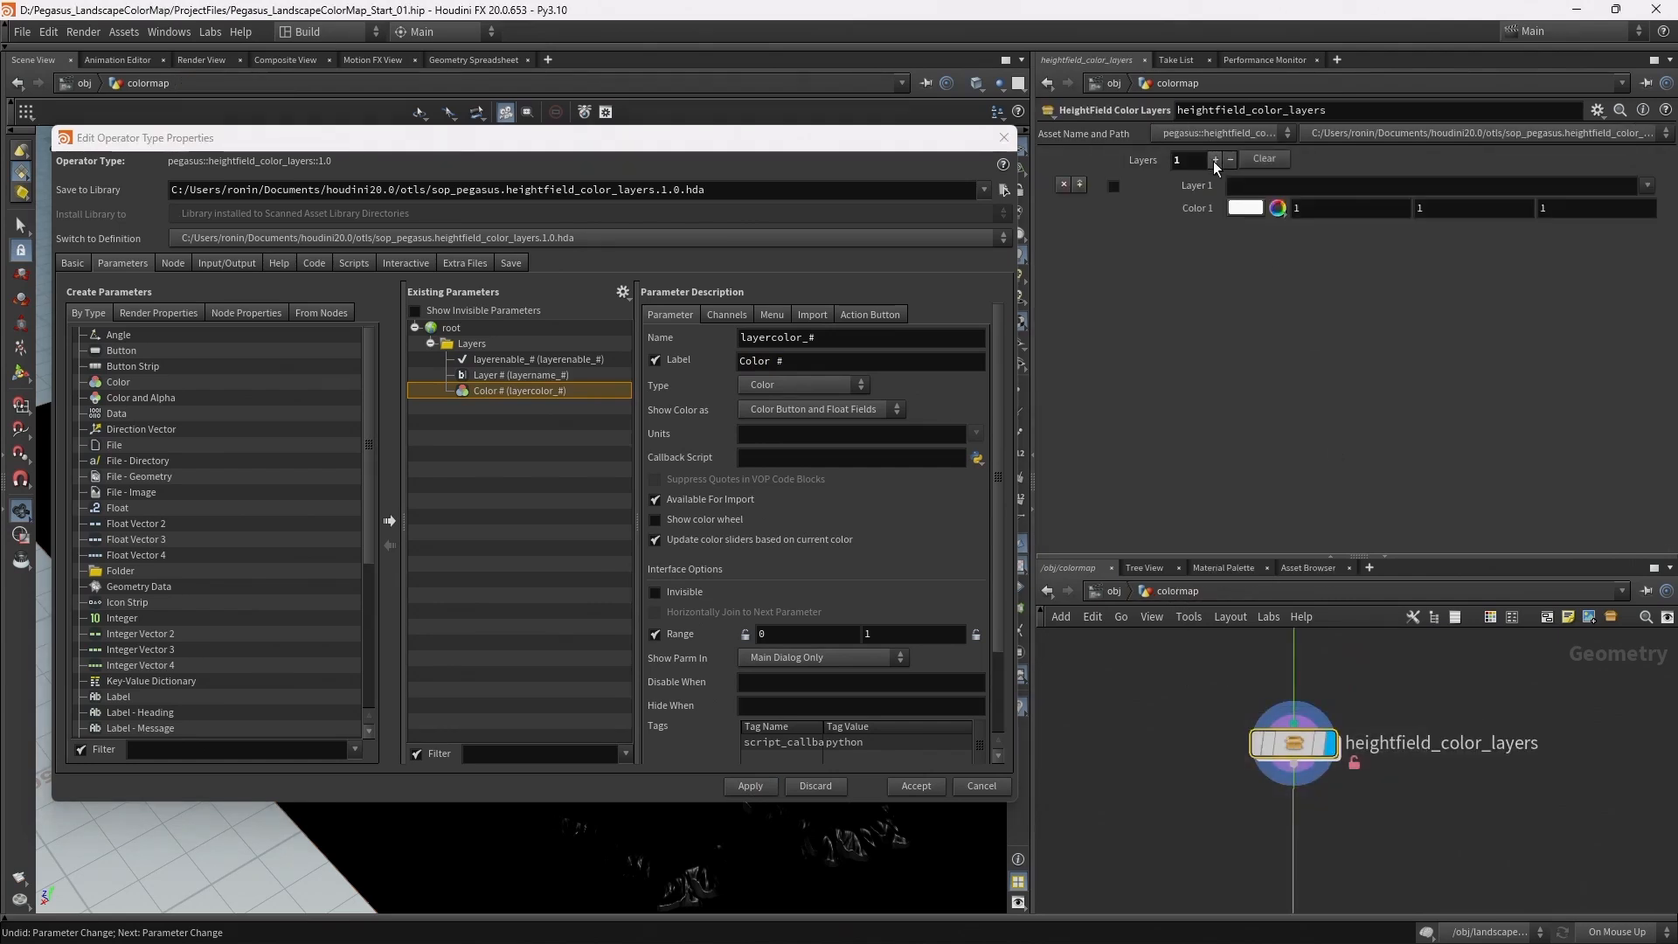
mouse_move(1116, 192)
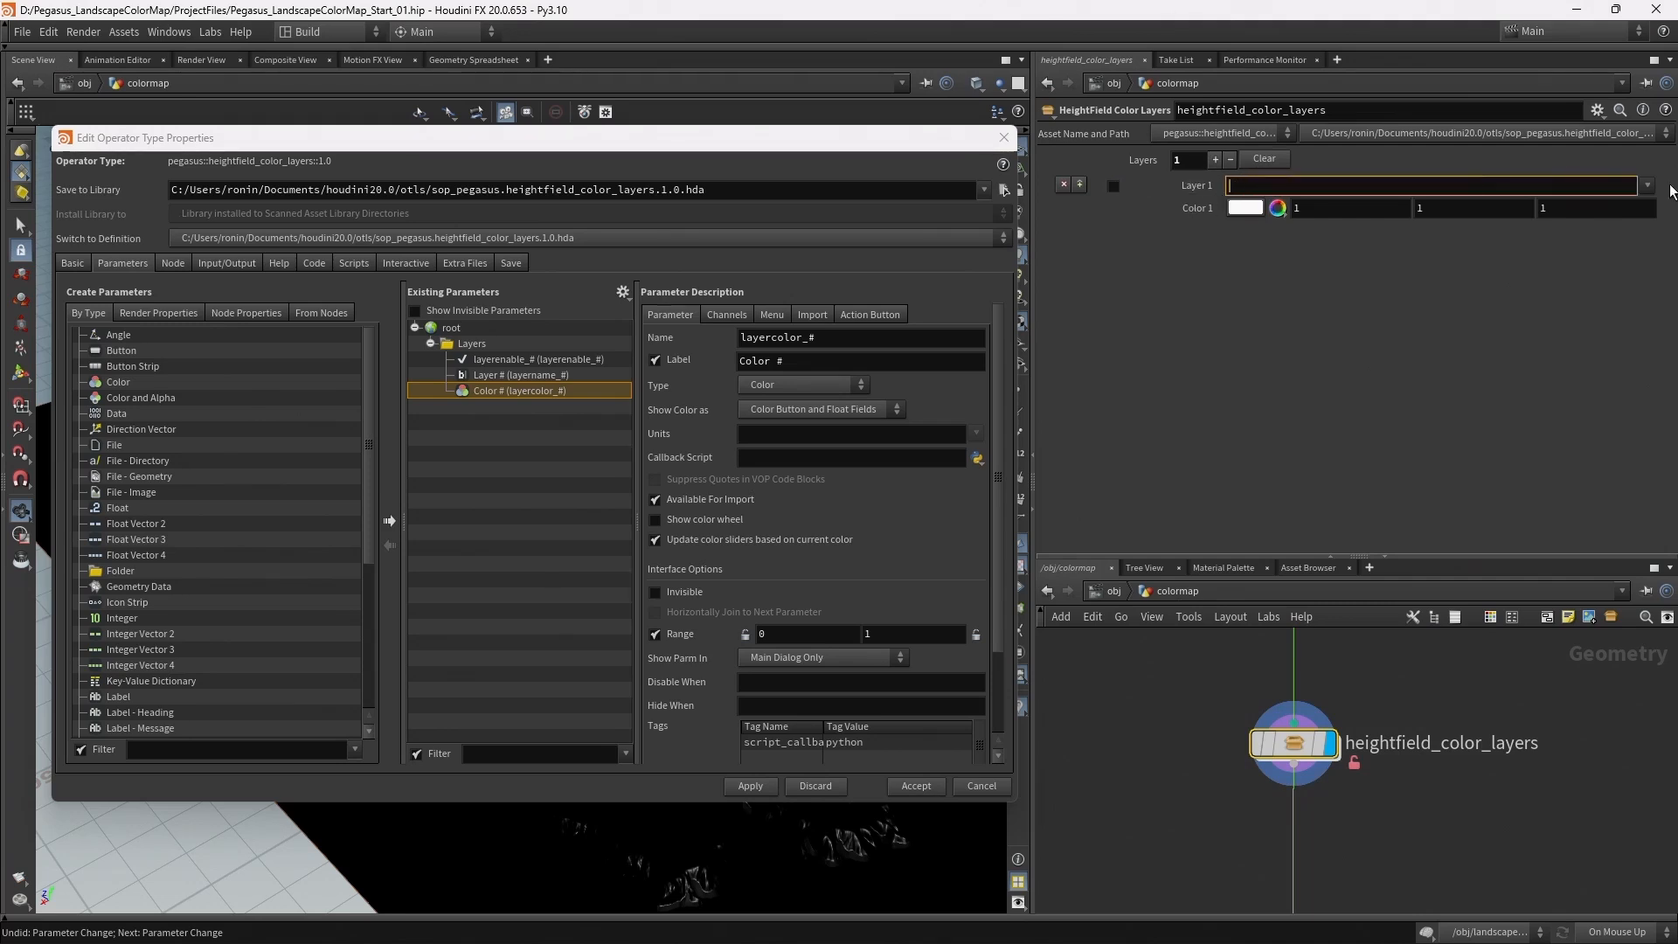
type("base")
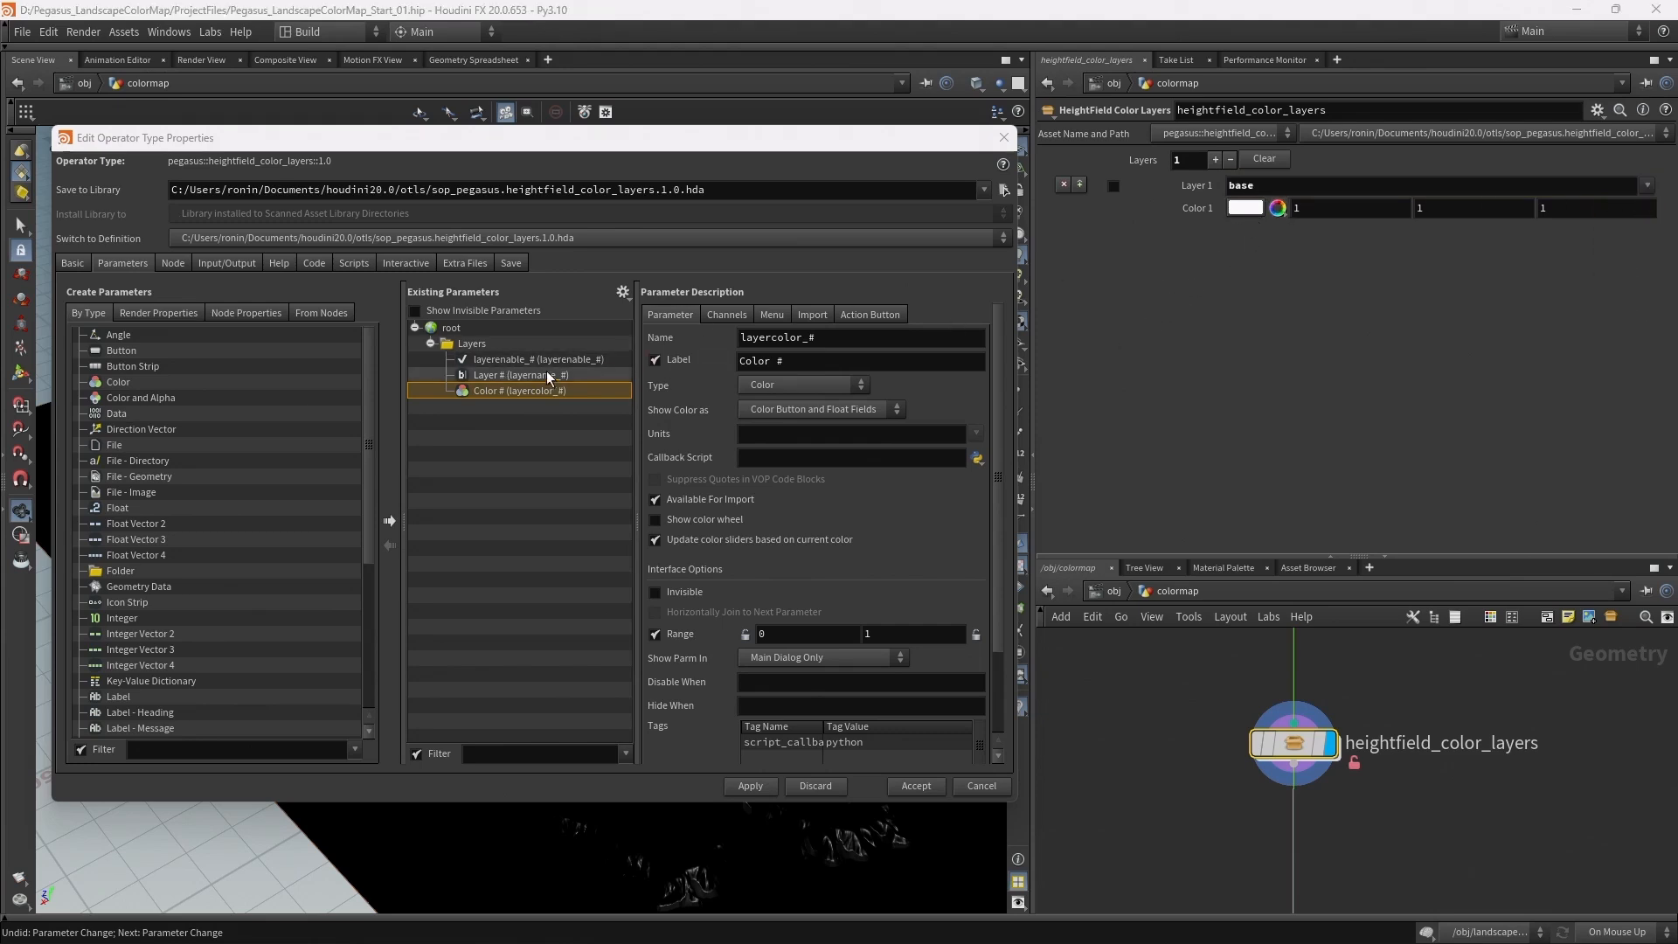
- Set Layer #'s Disable When condition to { layerenable_# == 0 }
left_click(521, 374)
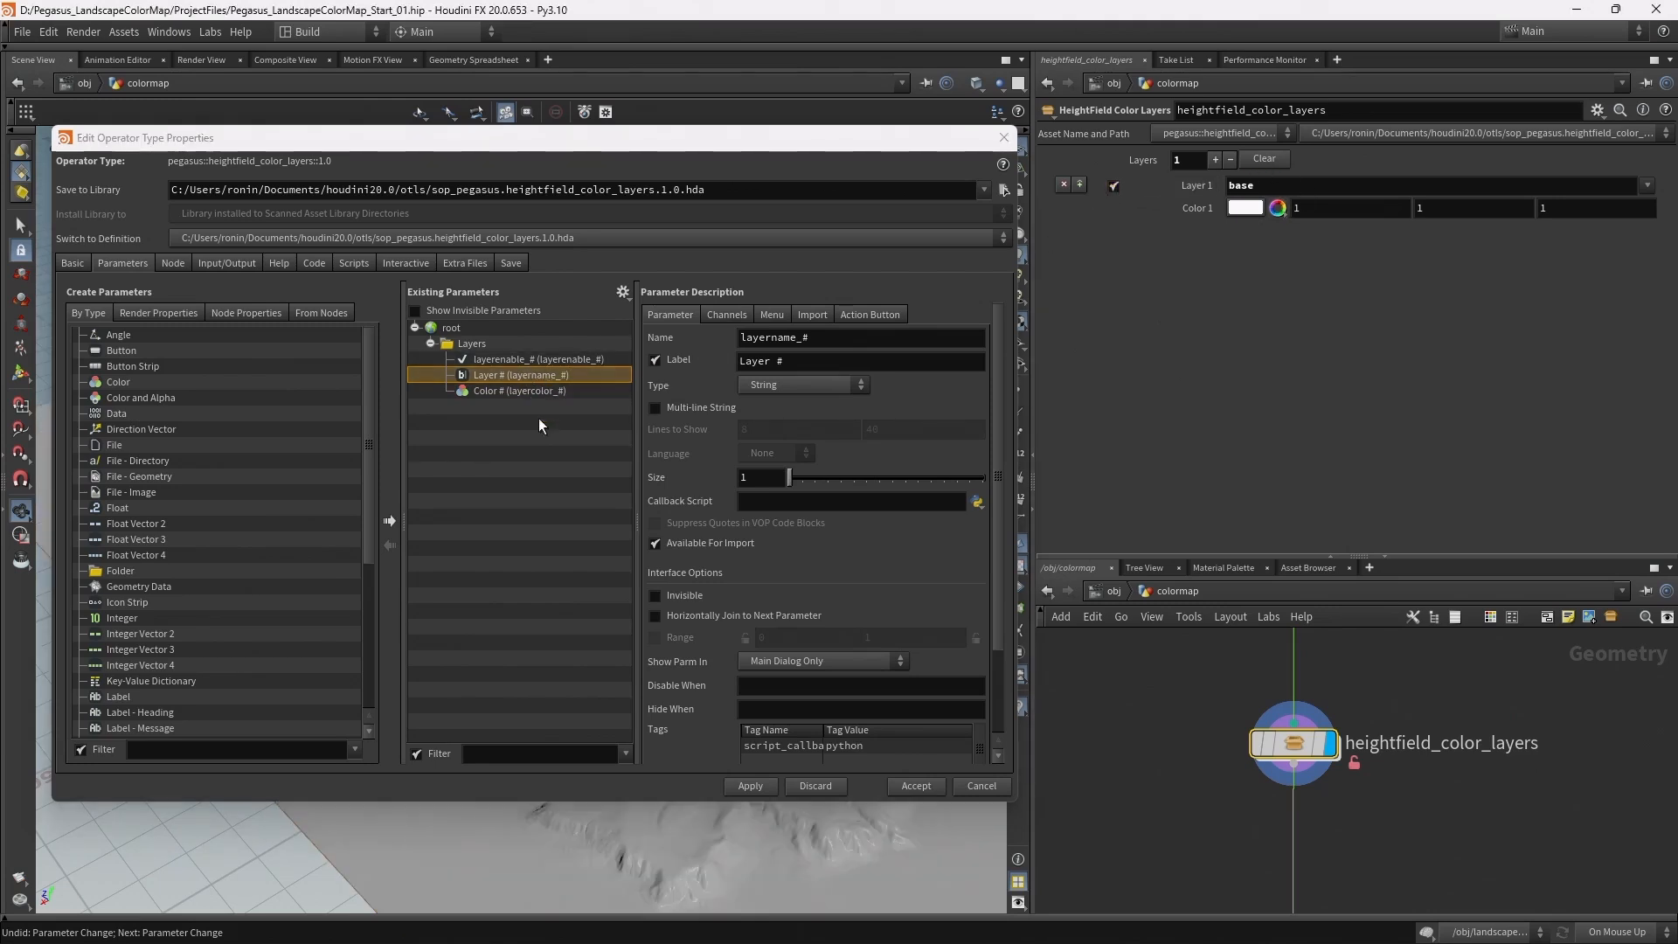
mouse_move(668, 591)
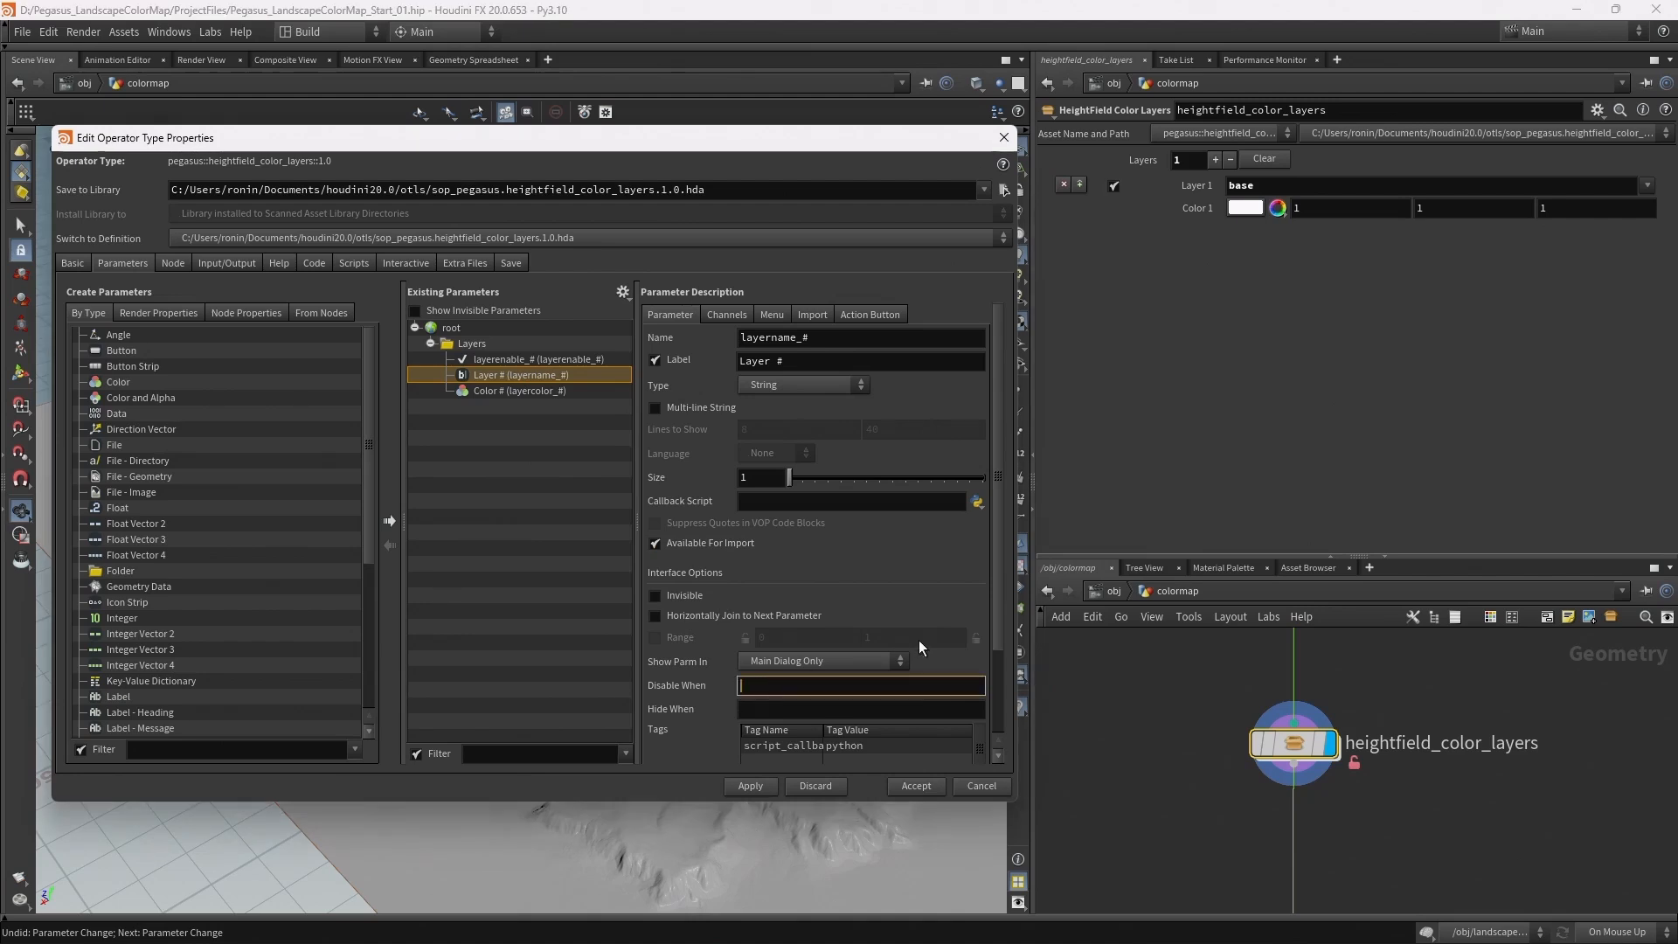
type("{ layerenable_#")
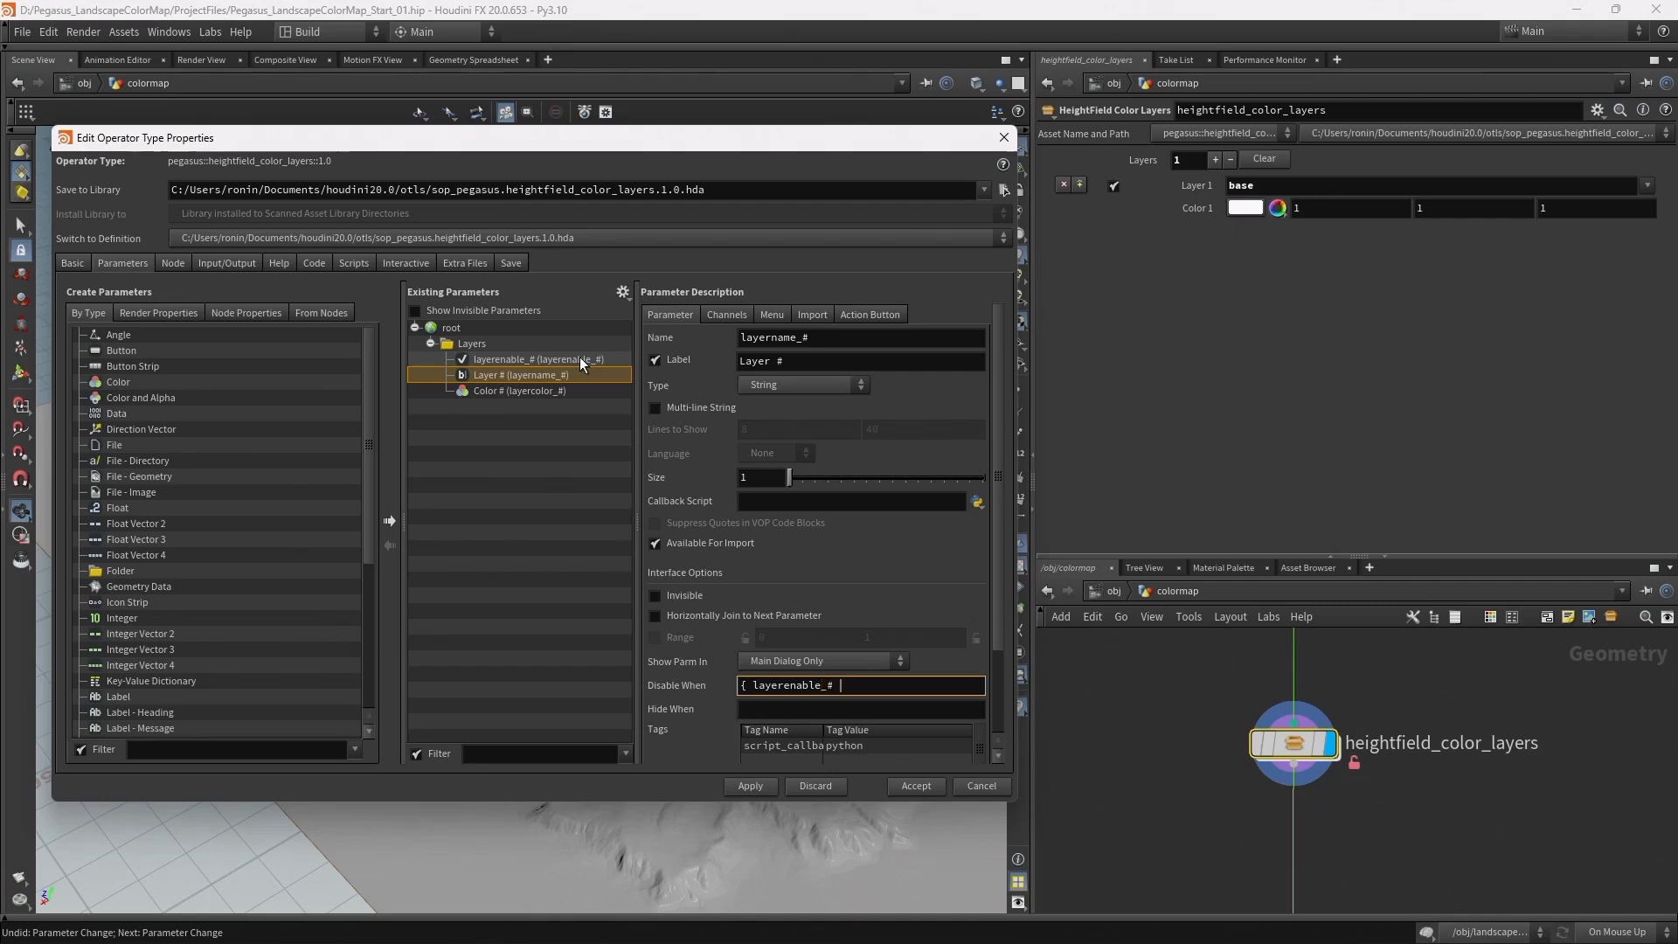
type("==")
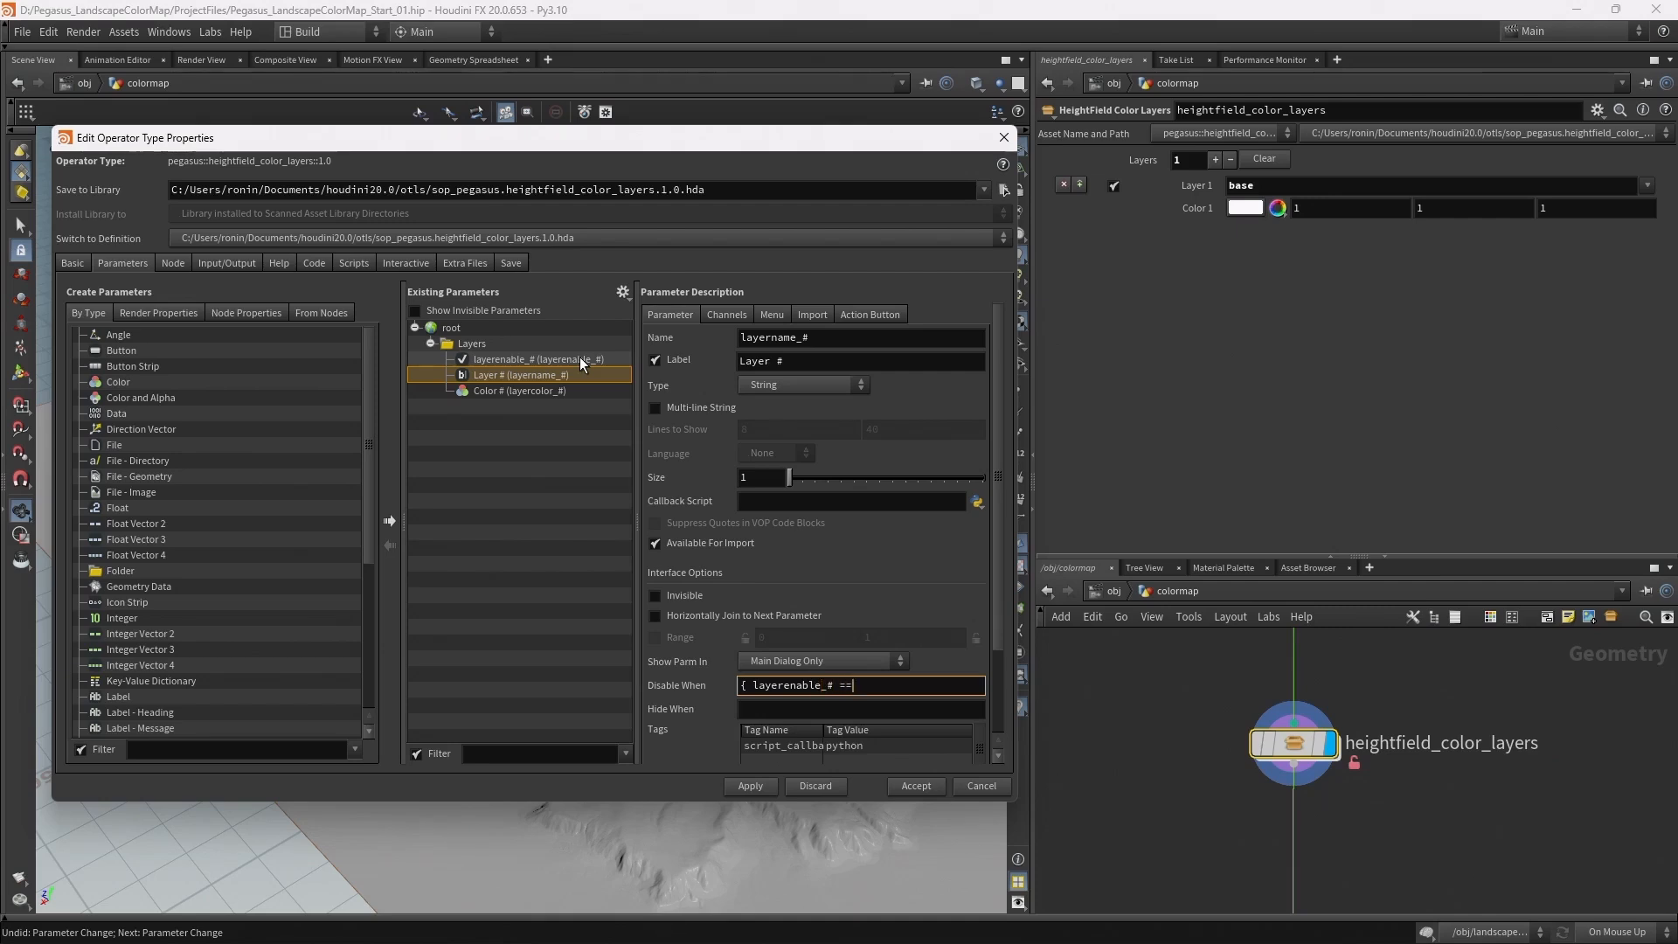
type("\" \"")
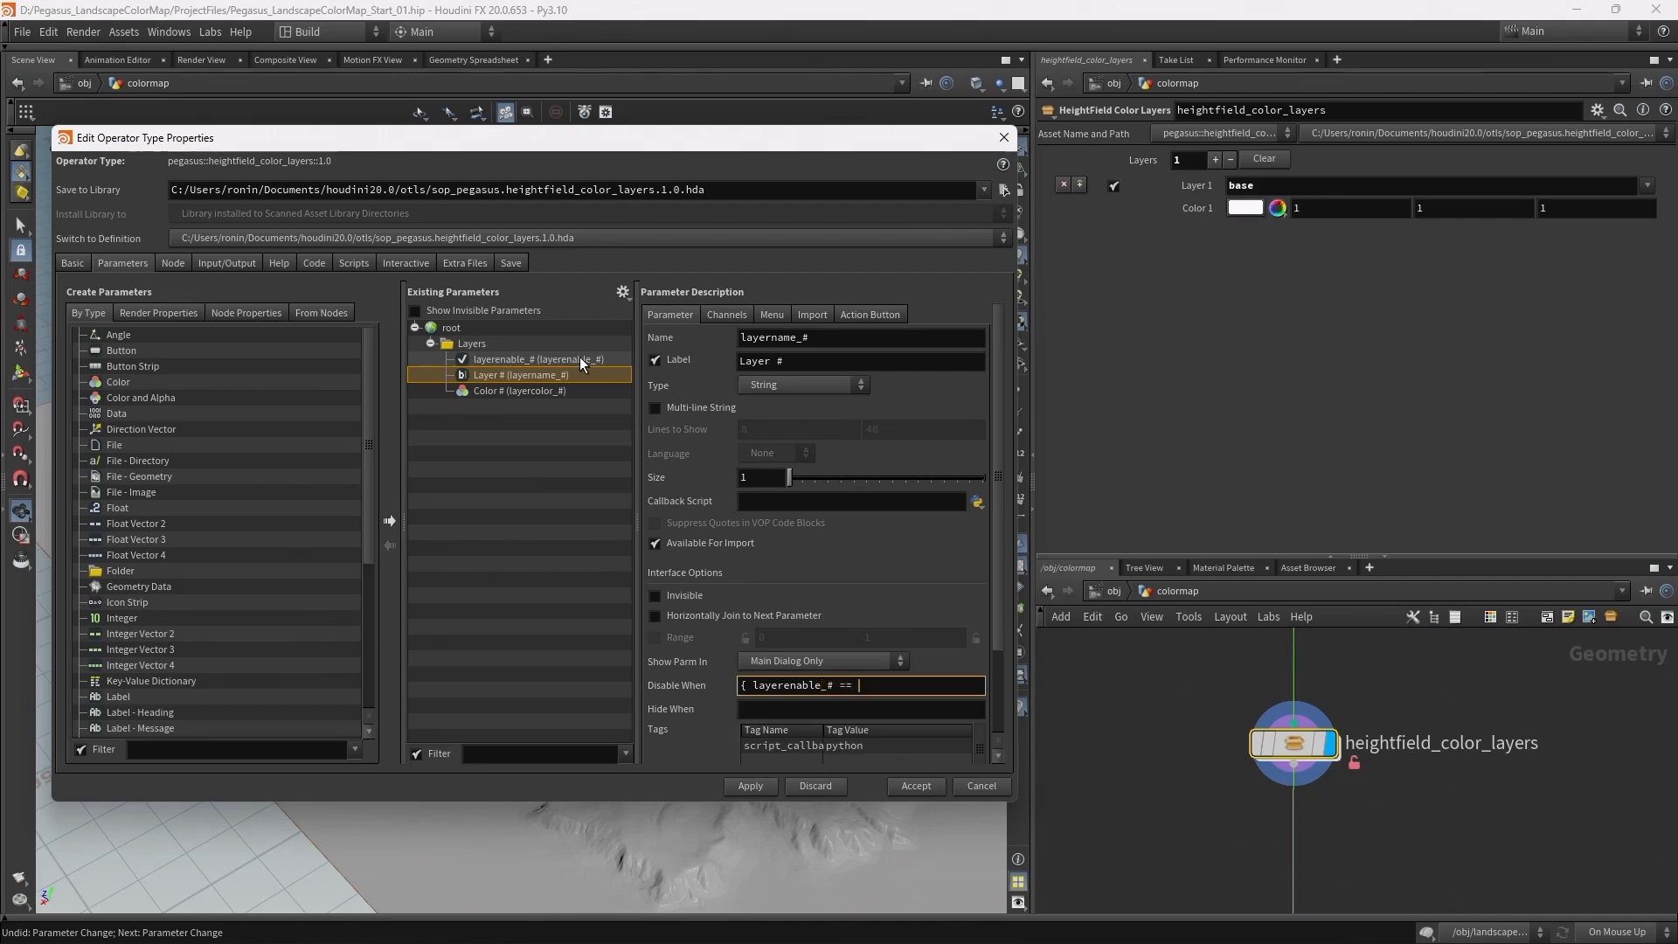
type("0")
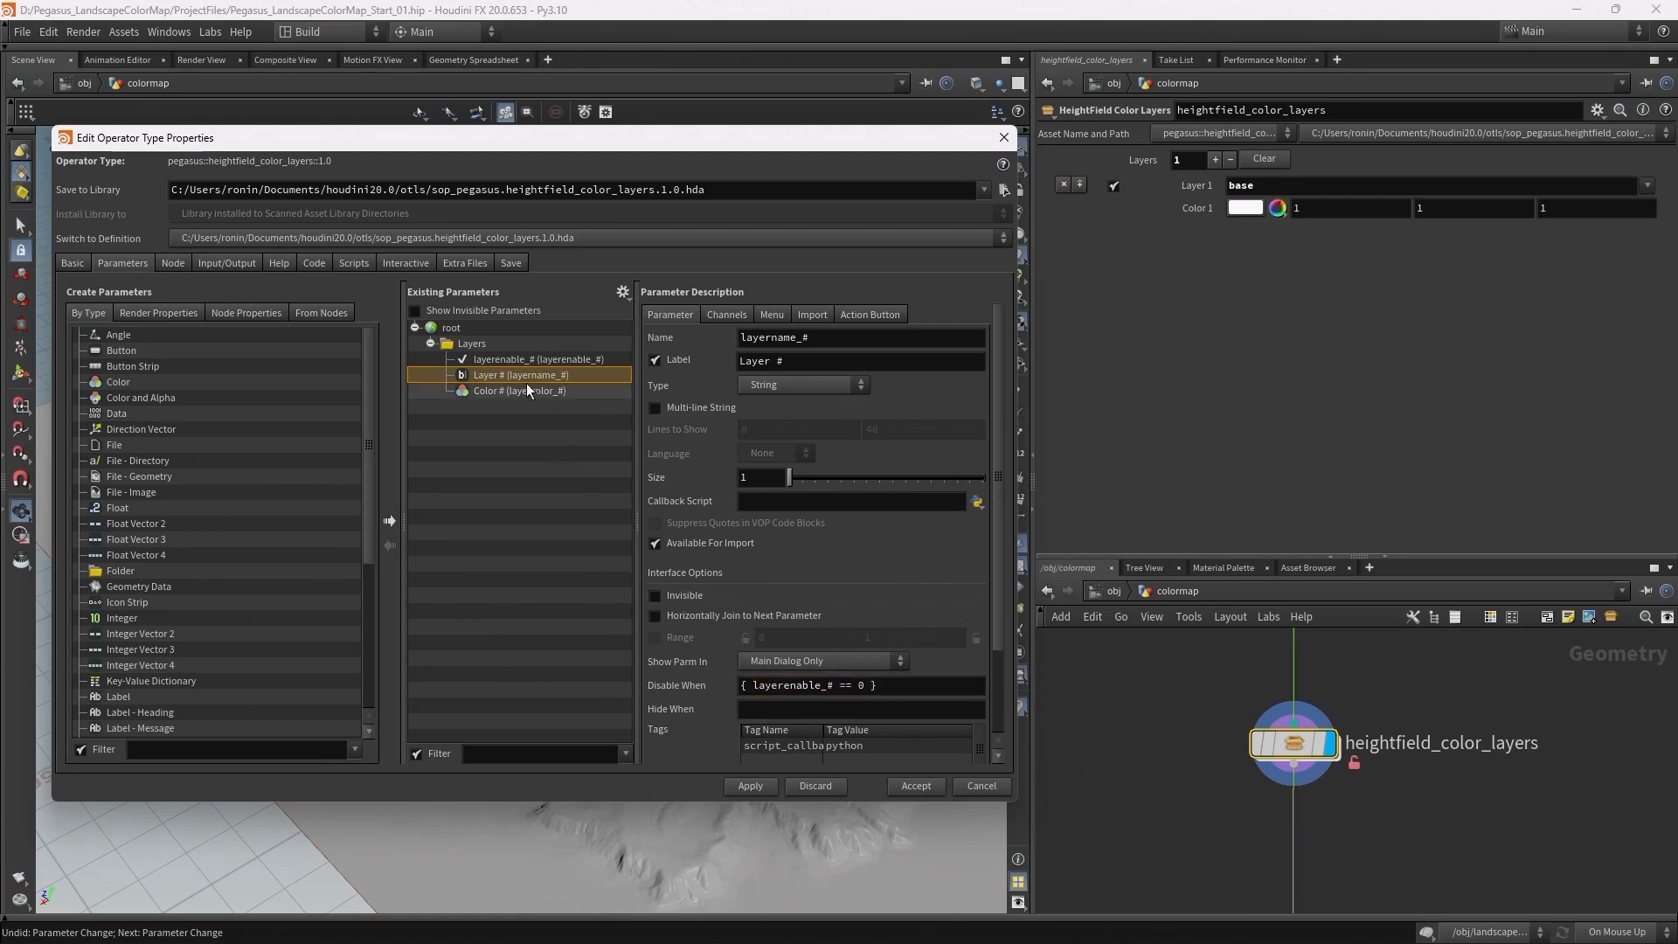
- Set Color #'s Disable When condition to { layerenable_# == 0 }
left_click(518, 392)
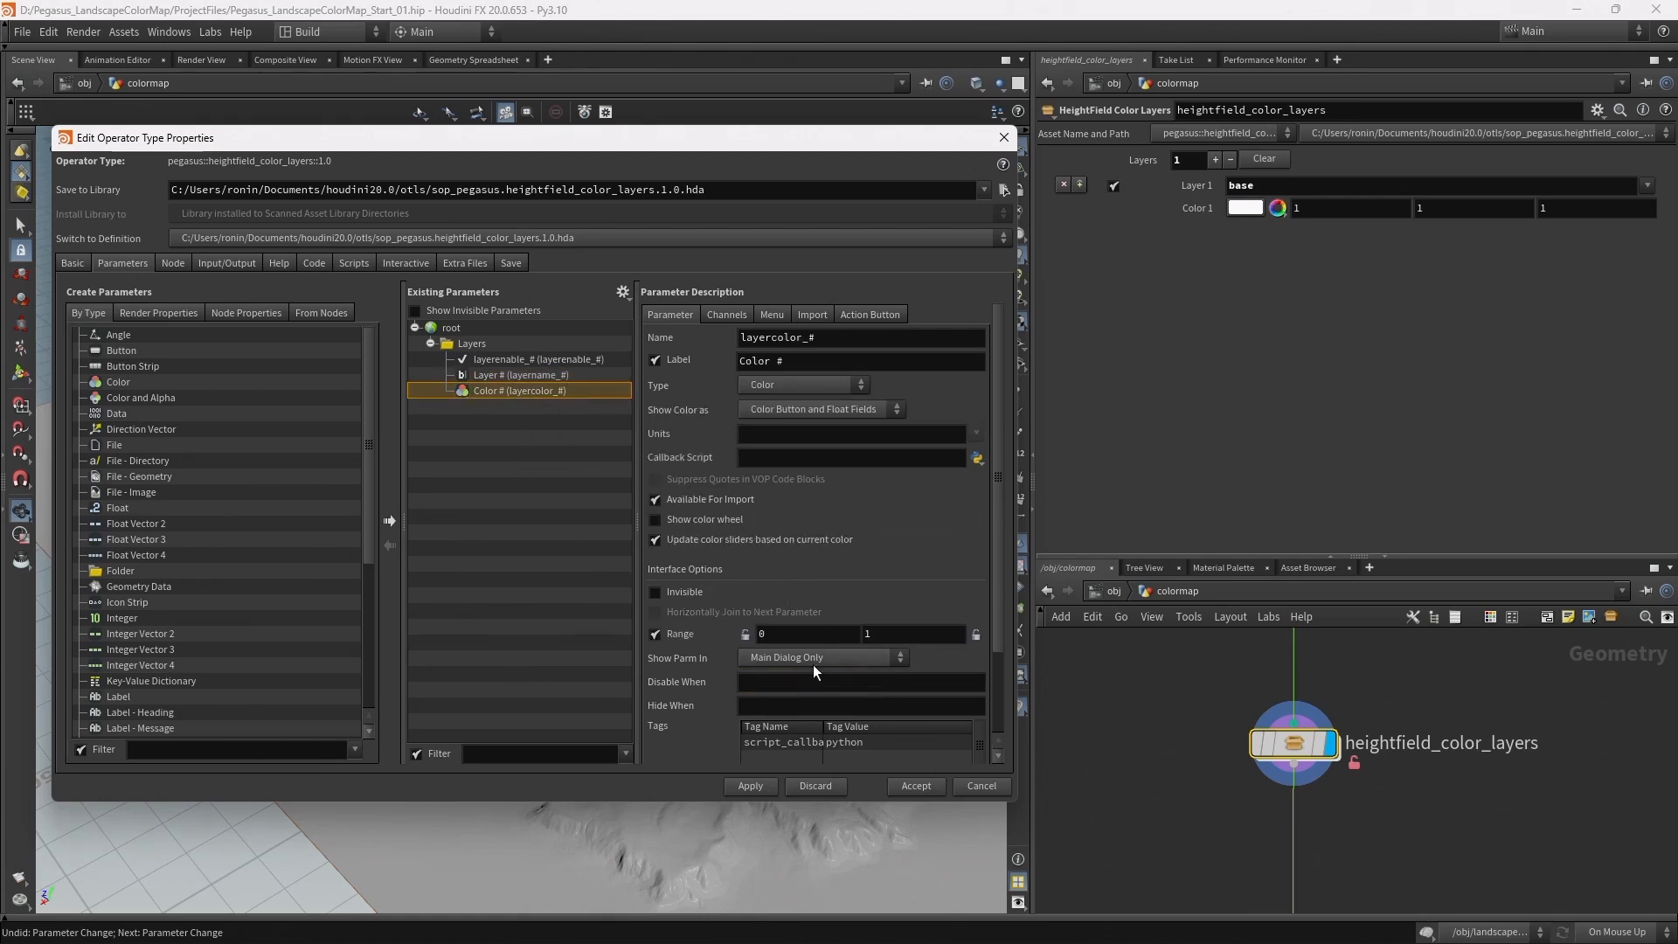
type("{ layerenable_# == 0 }")
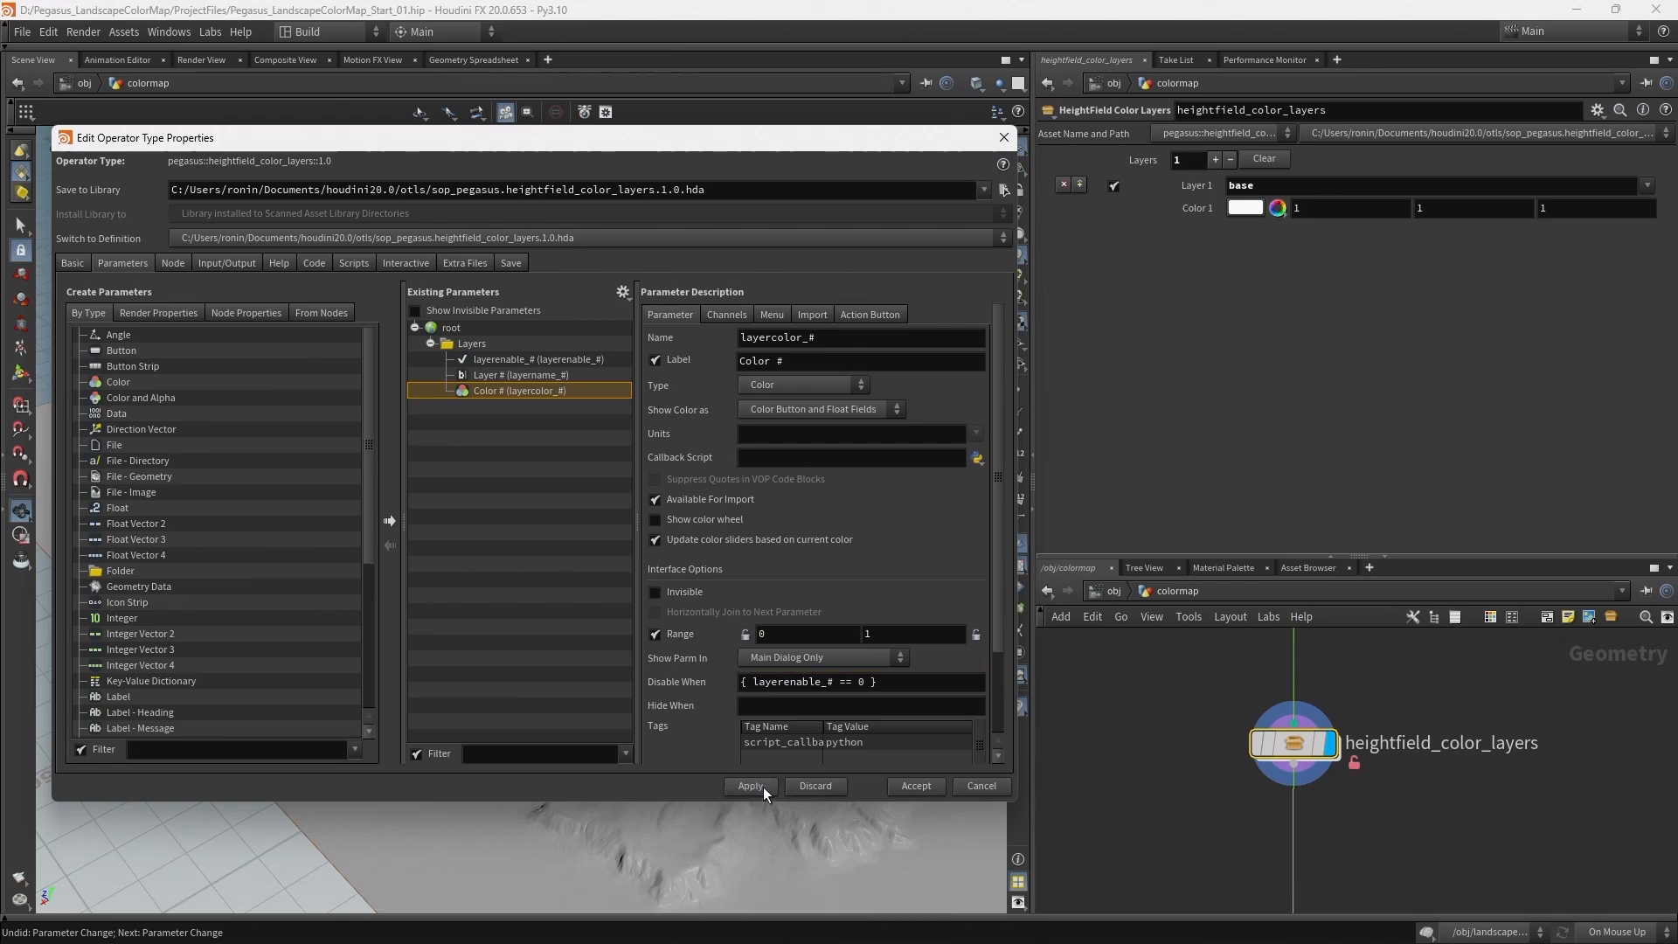
- Apply the disable conditions to the HeightField Color Layers asset
left_click(750, 786)
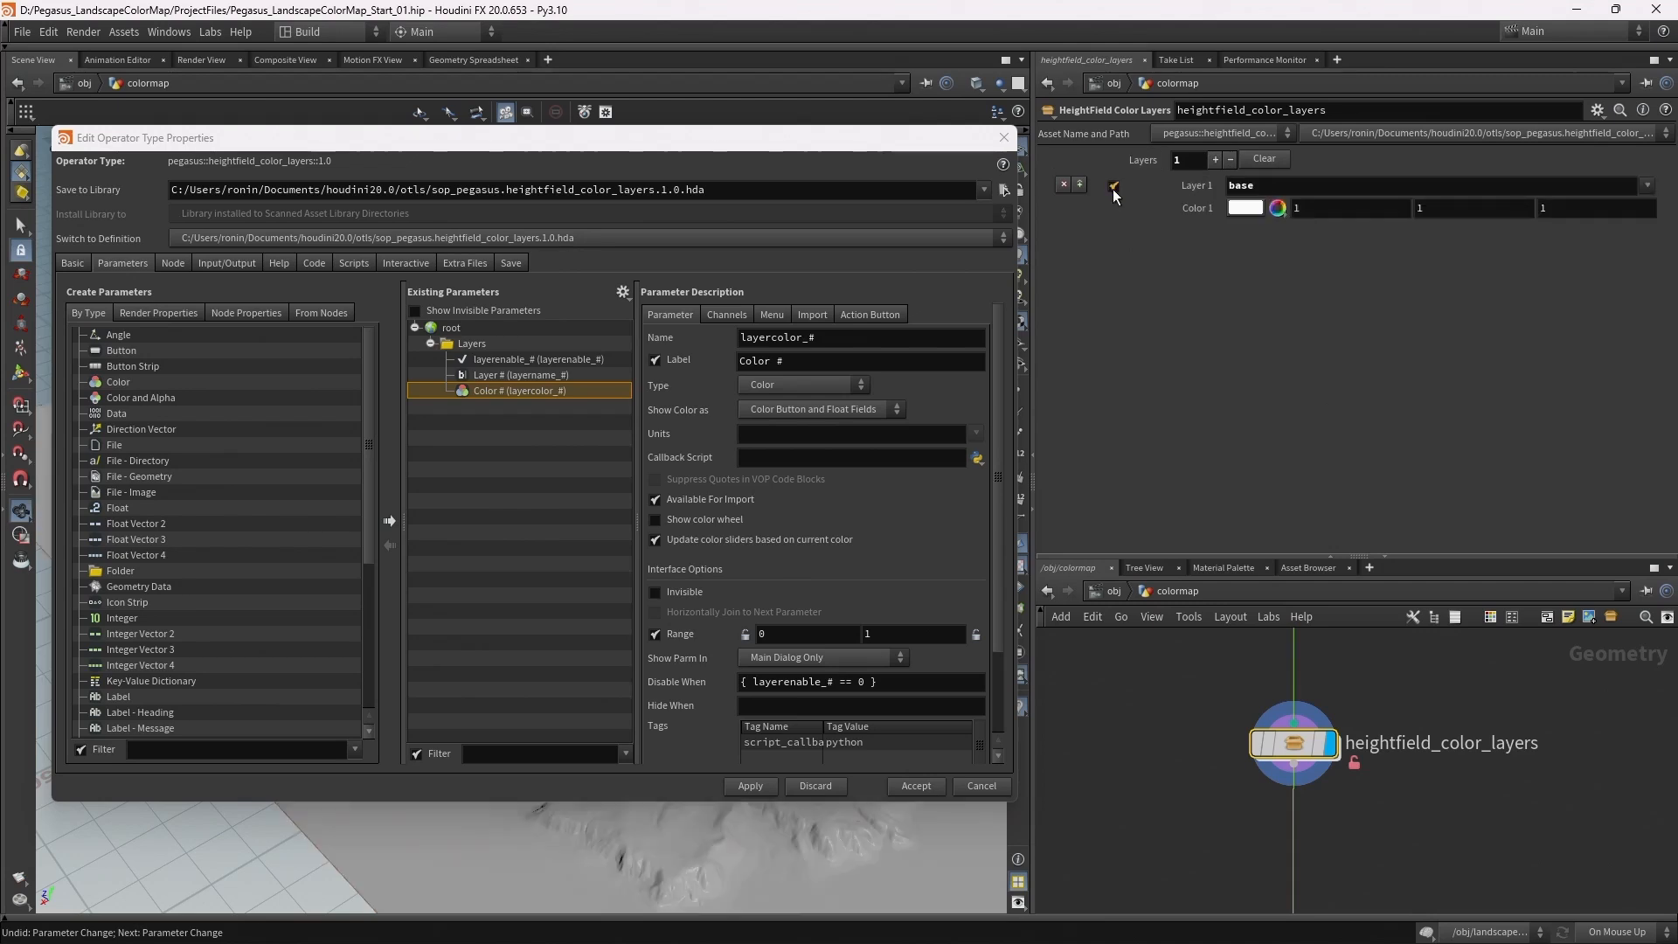
mouse_move(1111, 183)
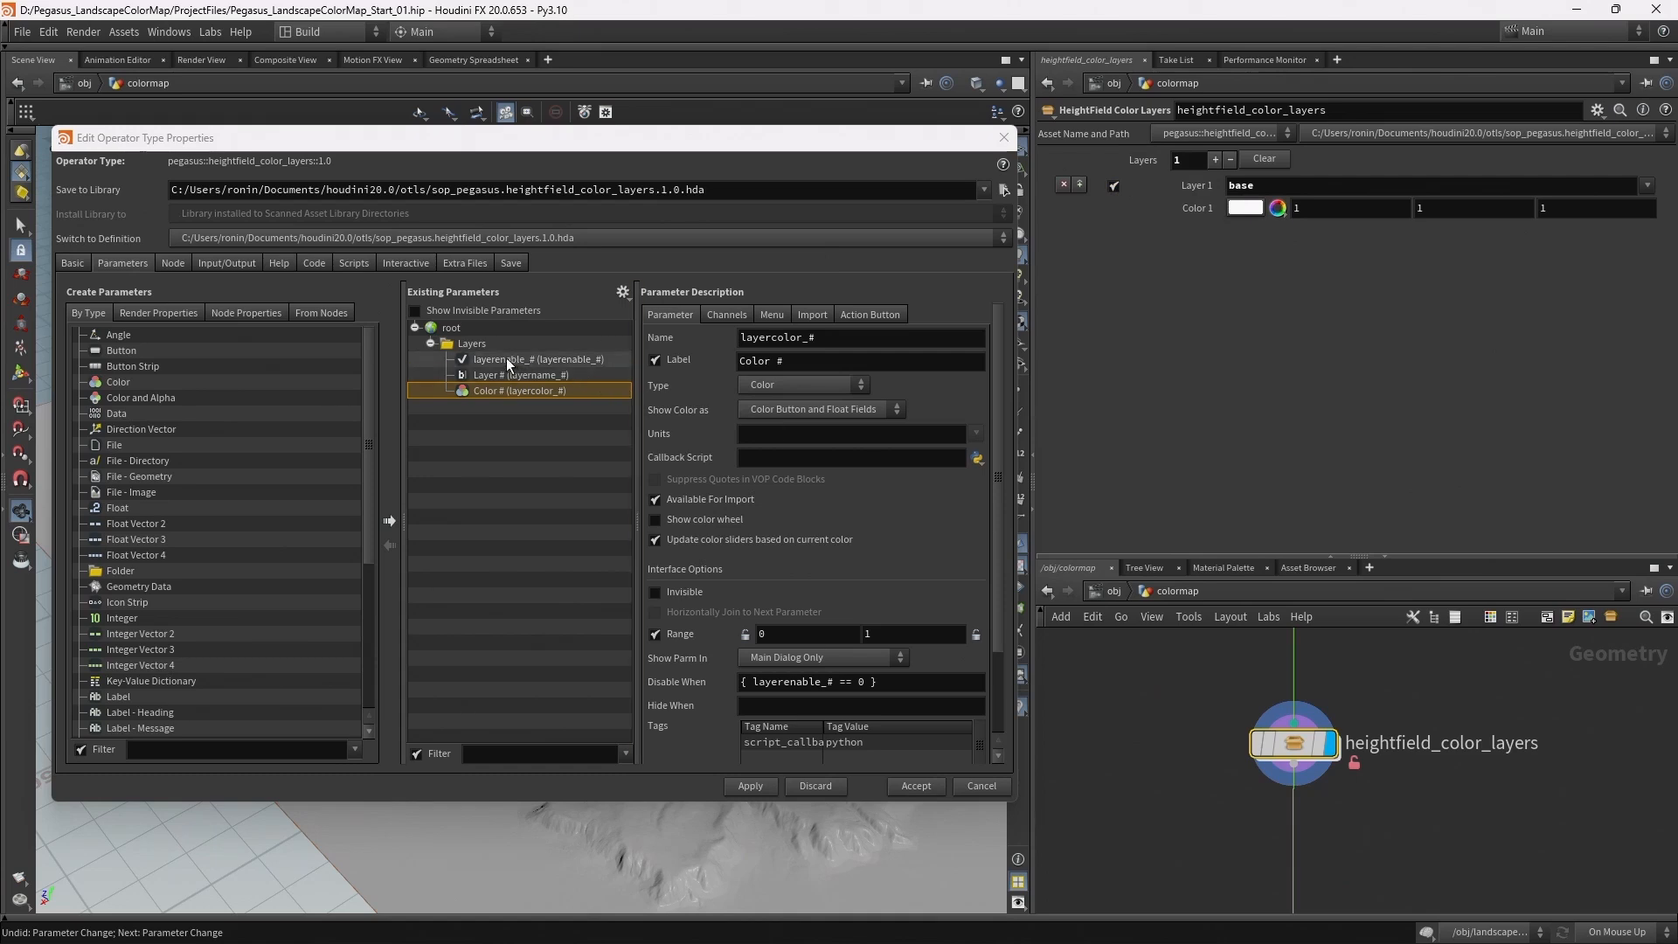
- Check layerenable_#'s default, add a second layer, and accept the type properties
left_click(535, 360)
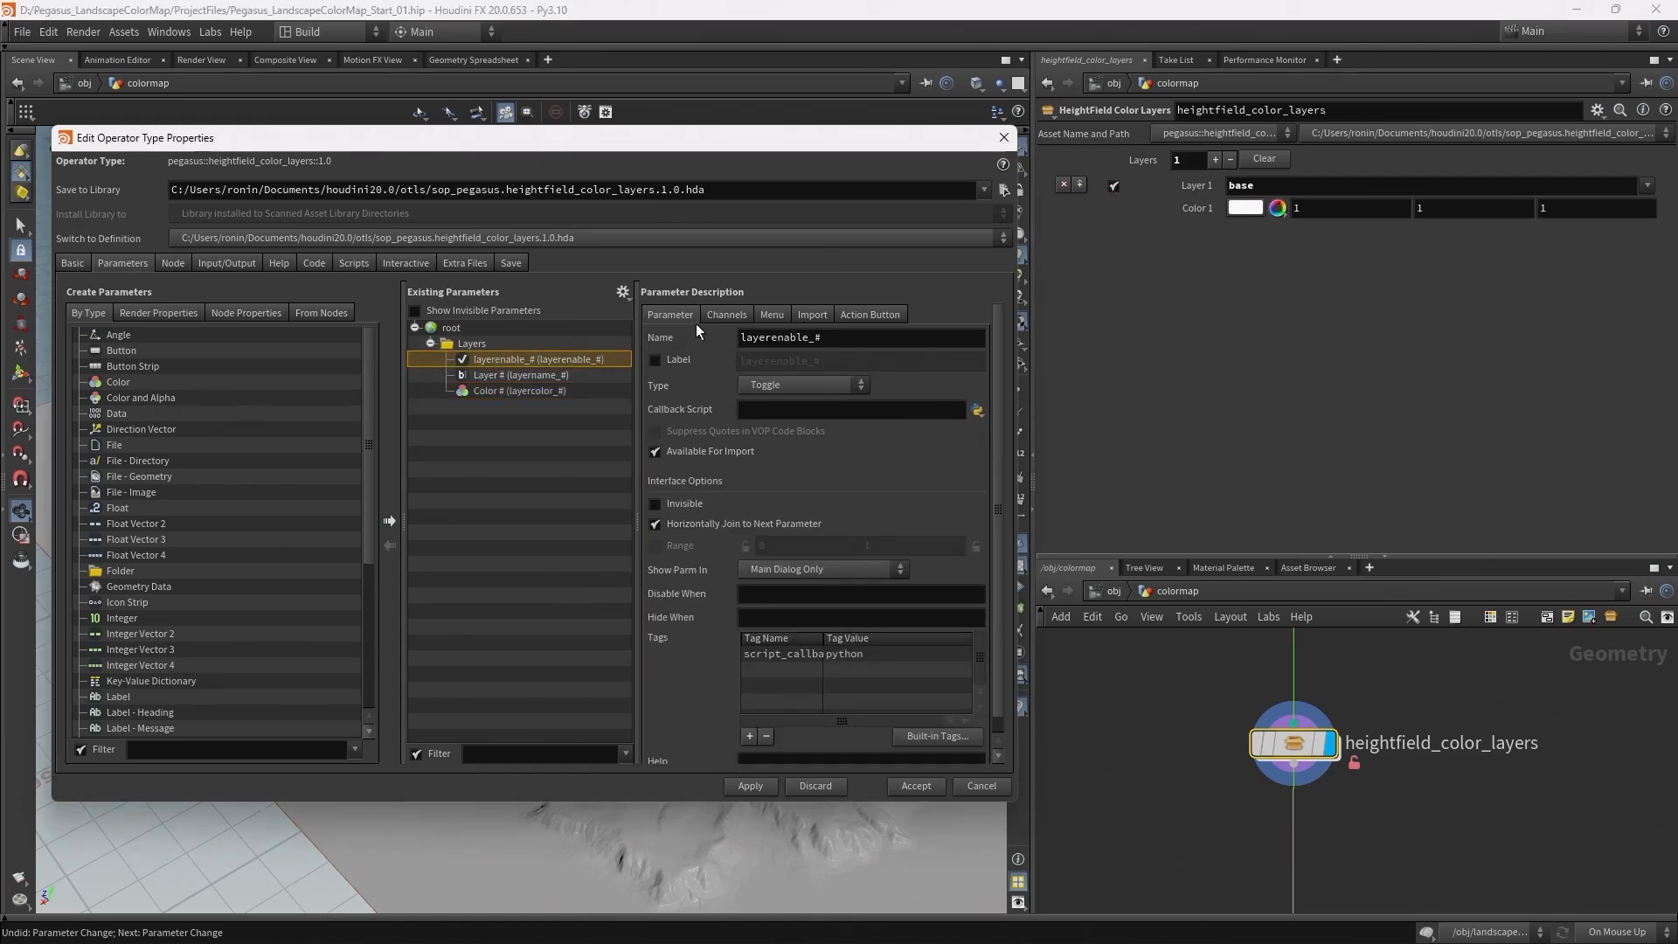
left_click(727, 315)
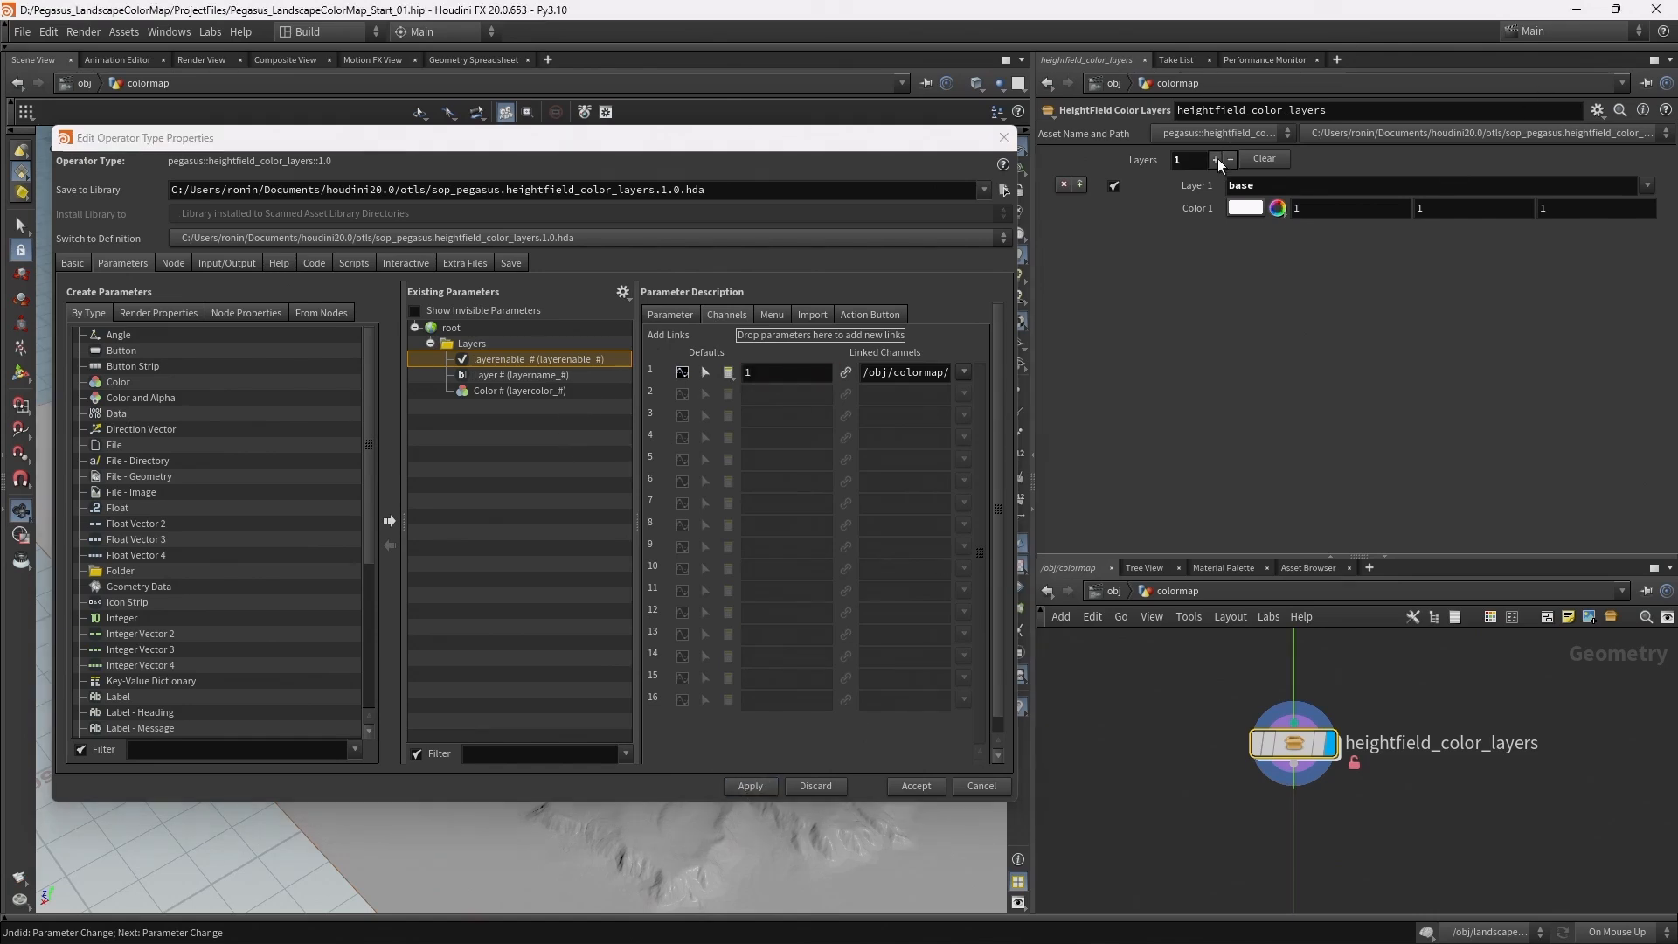
left_click(1215, 159)
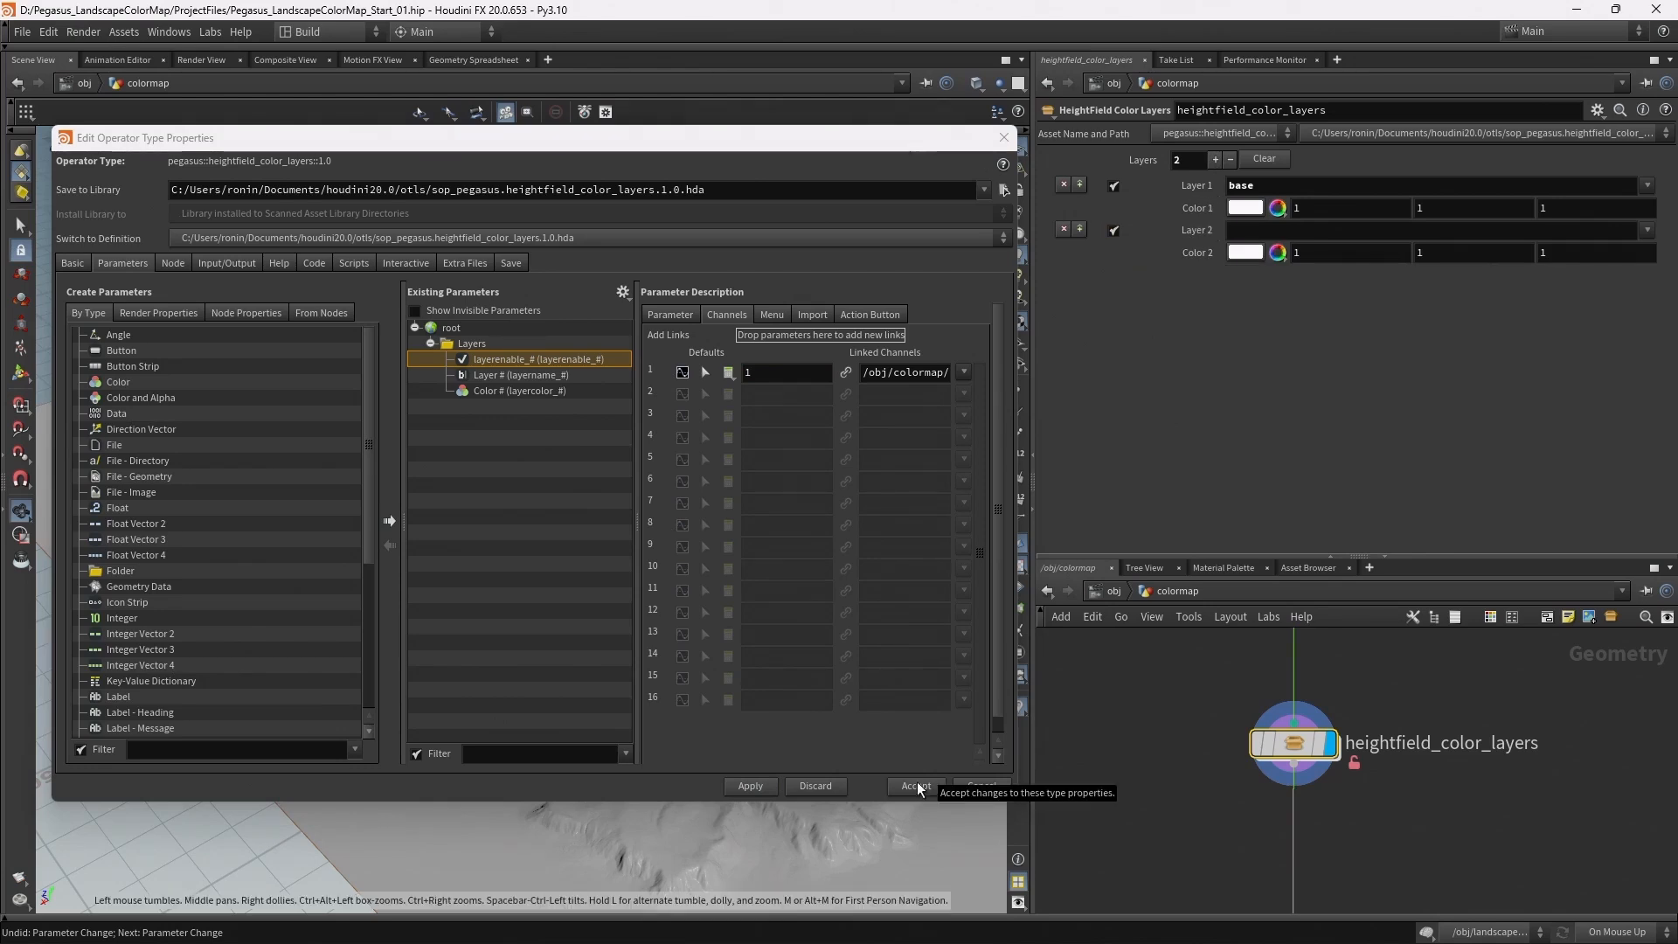
left_click(914, 787)
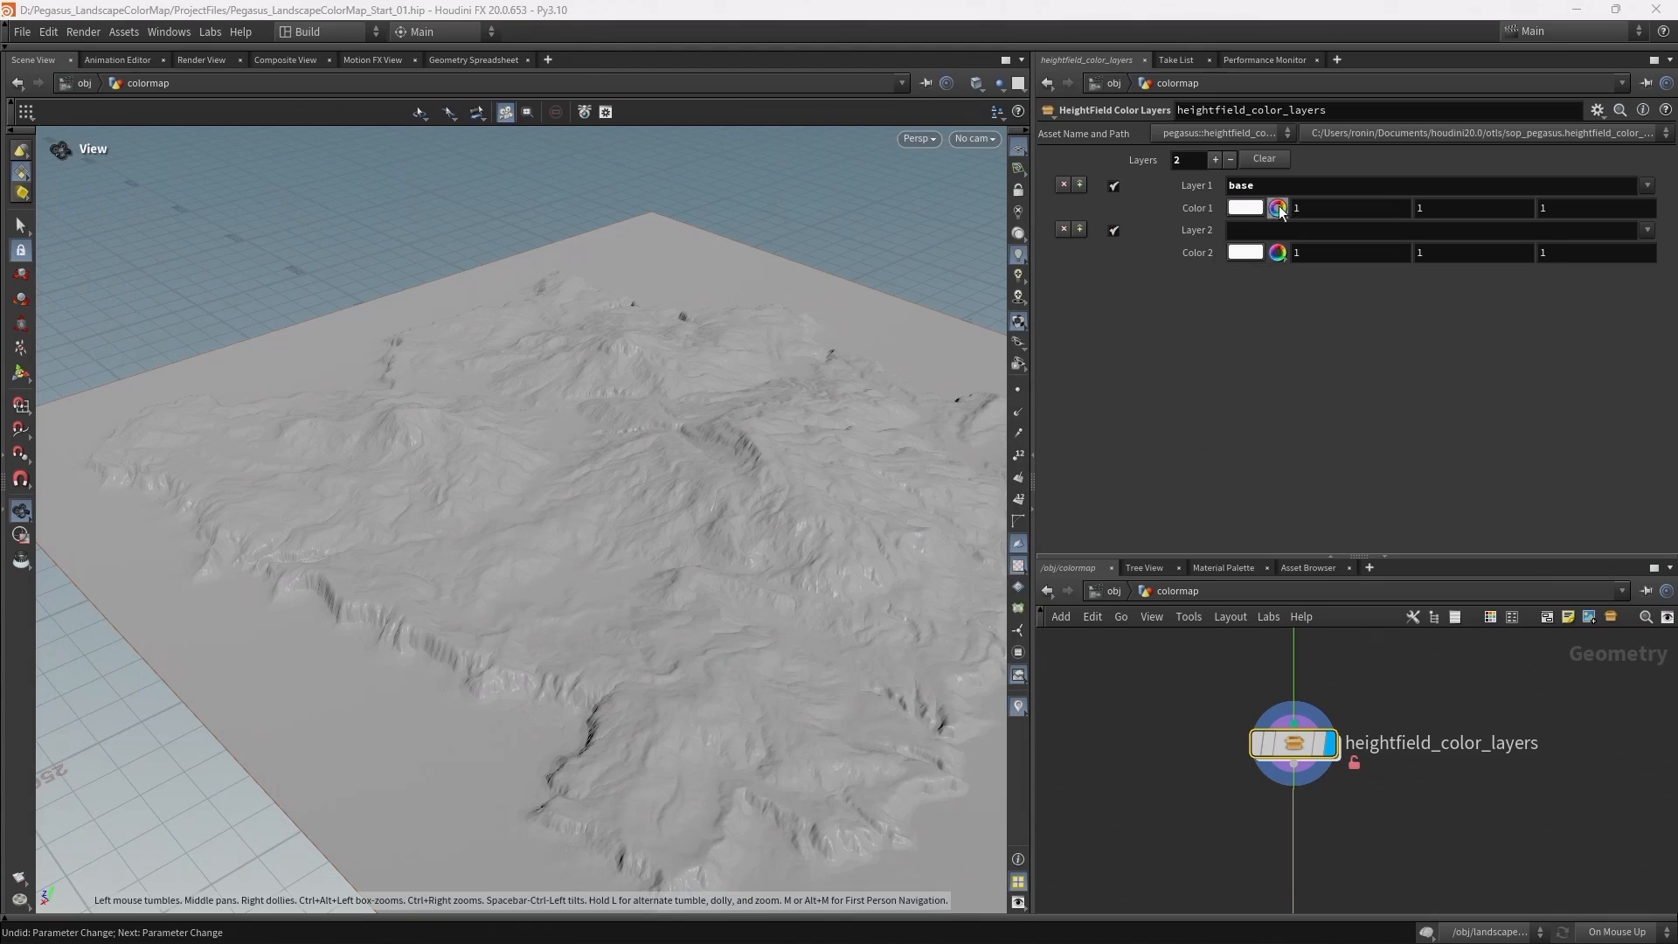
- Colour base green, name layer 2 lowlands with a teal-green colour, and raise Layers to 6
left_click(1278, 208)
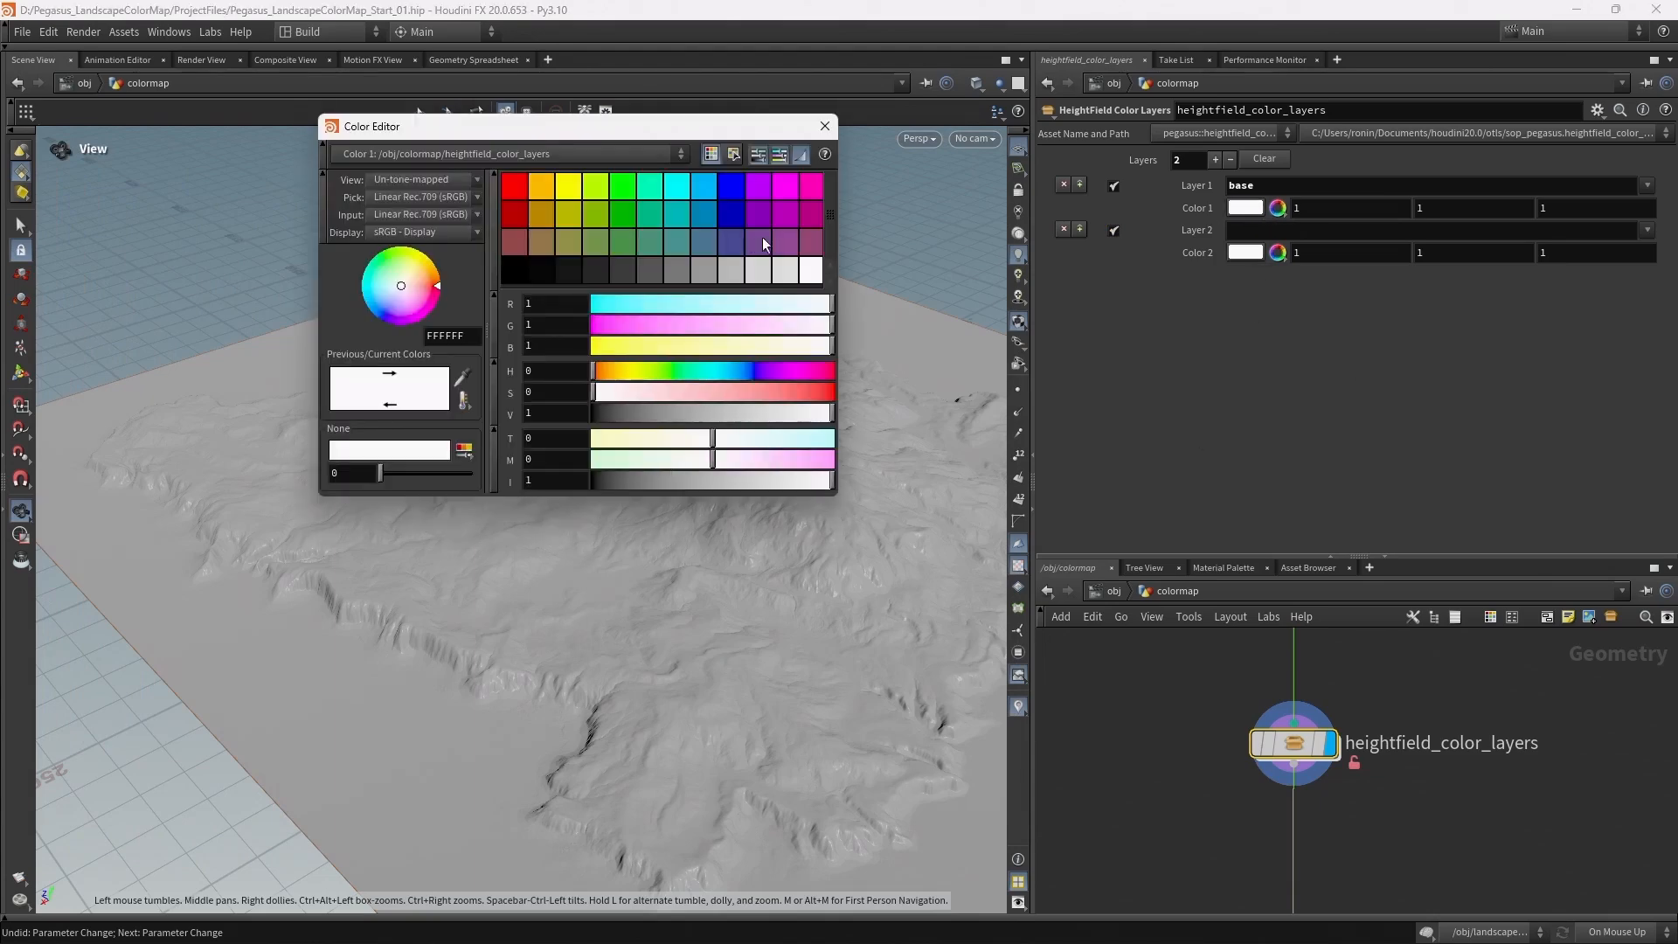
left_click(388, 265)
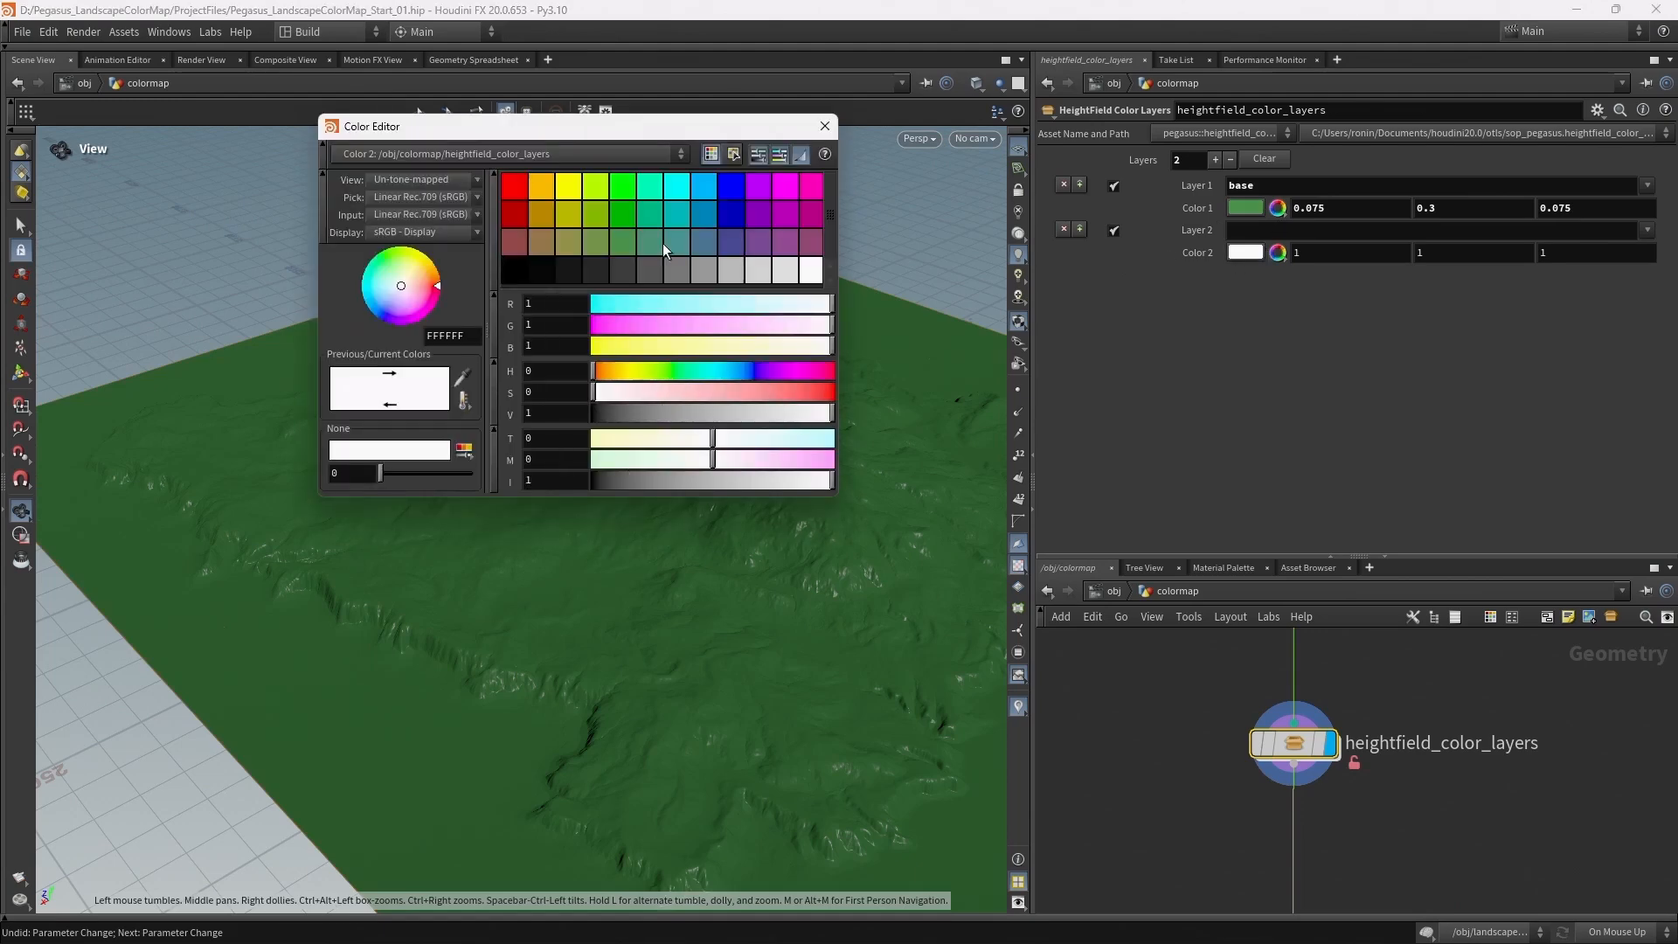
left_click(825, 125)
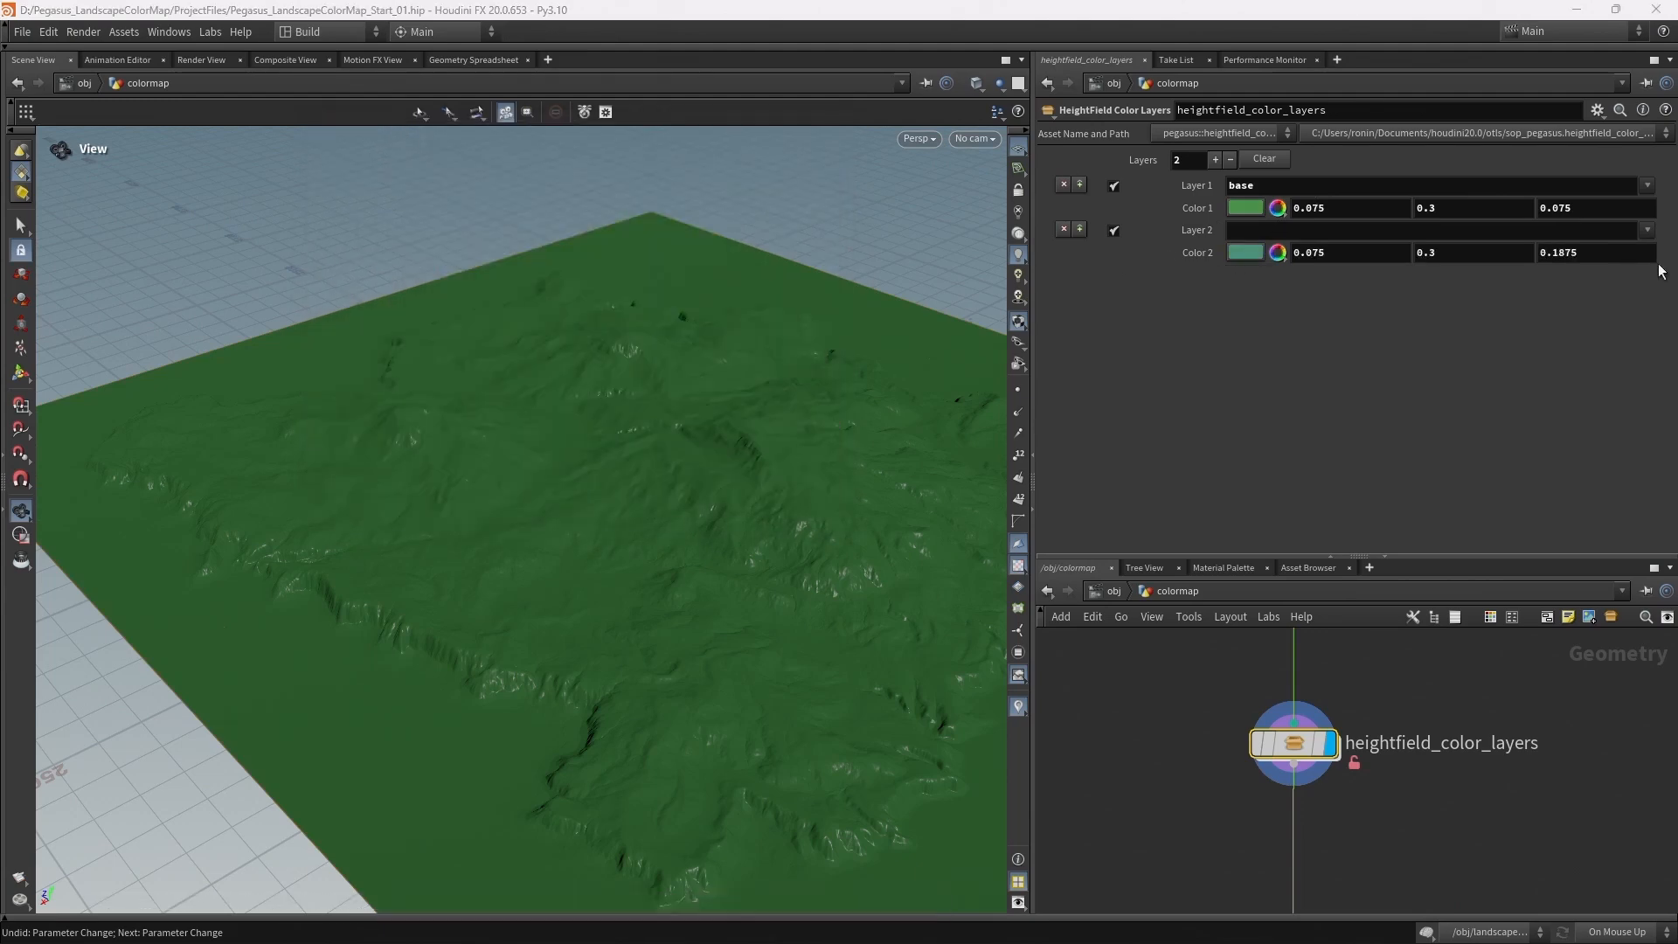
type("lowlands")
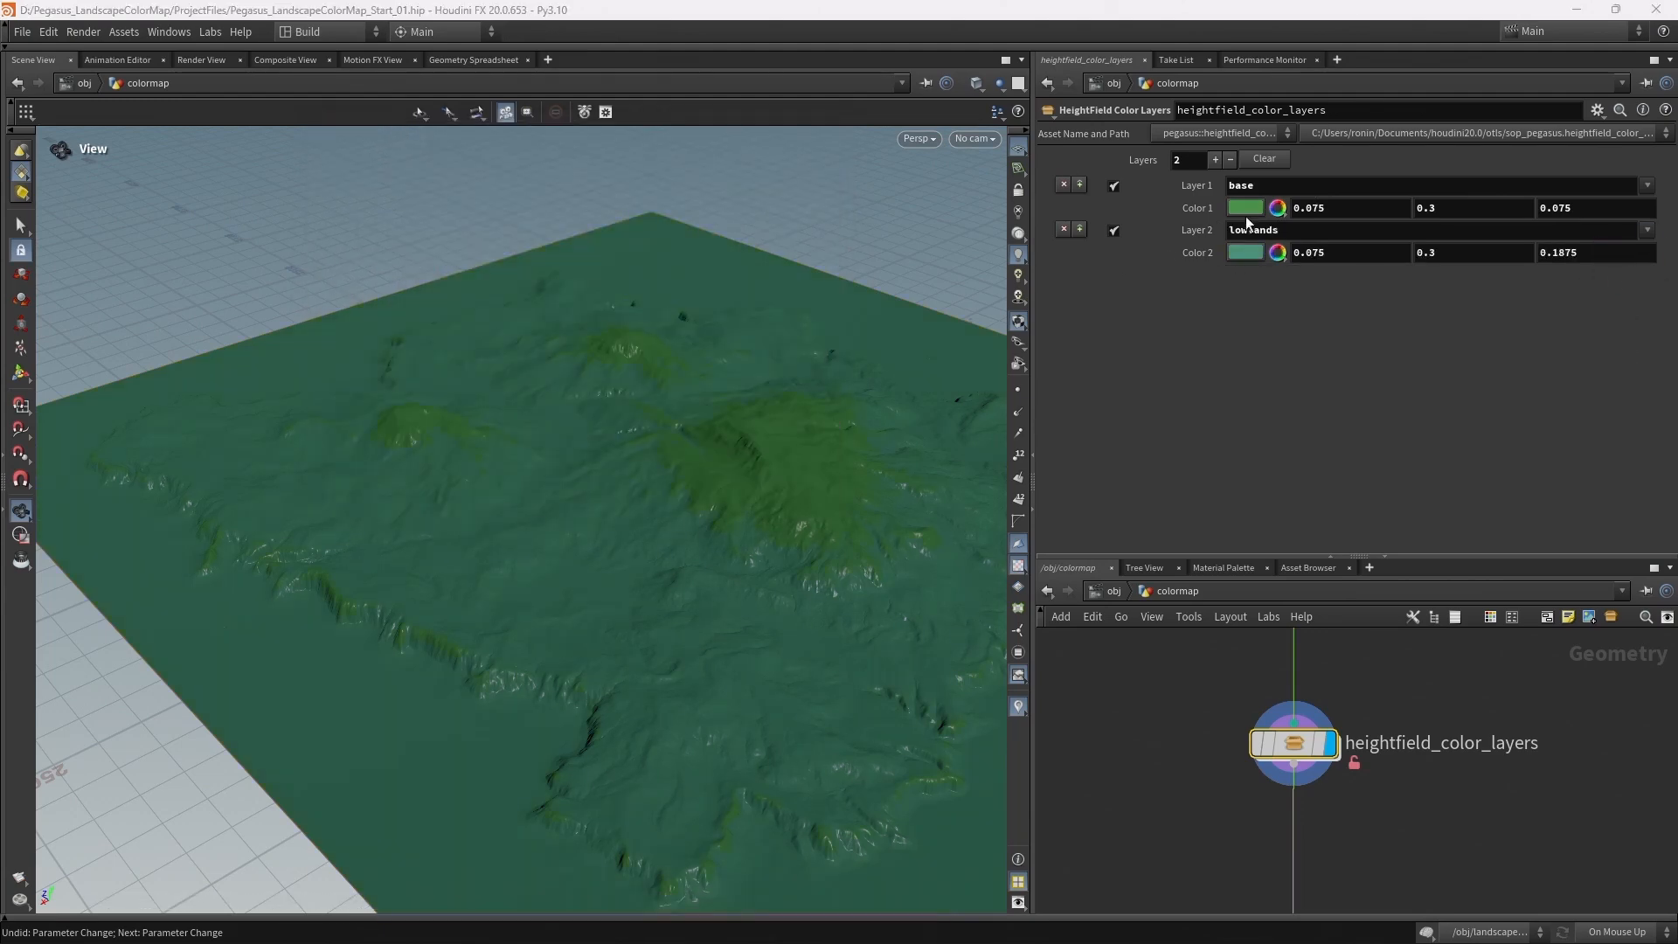
left_click(1215, 159)
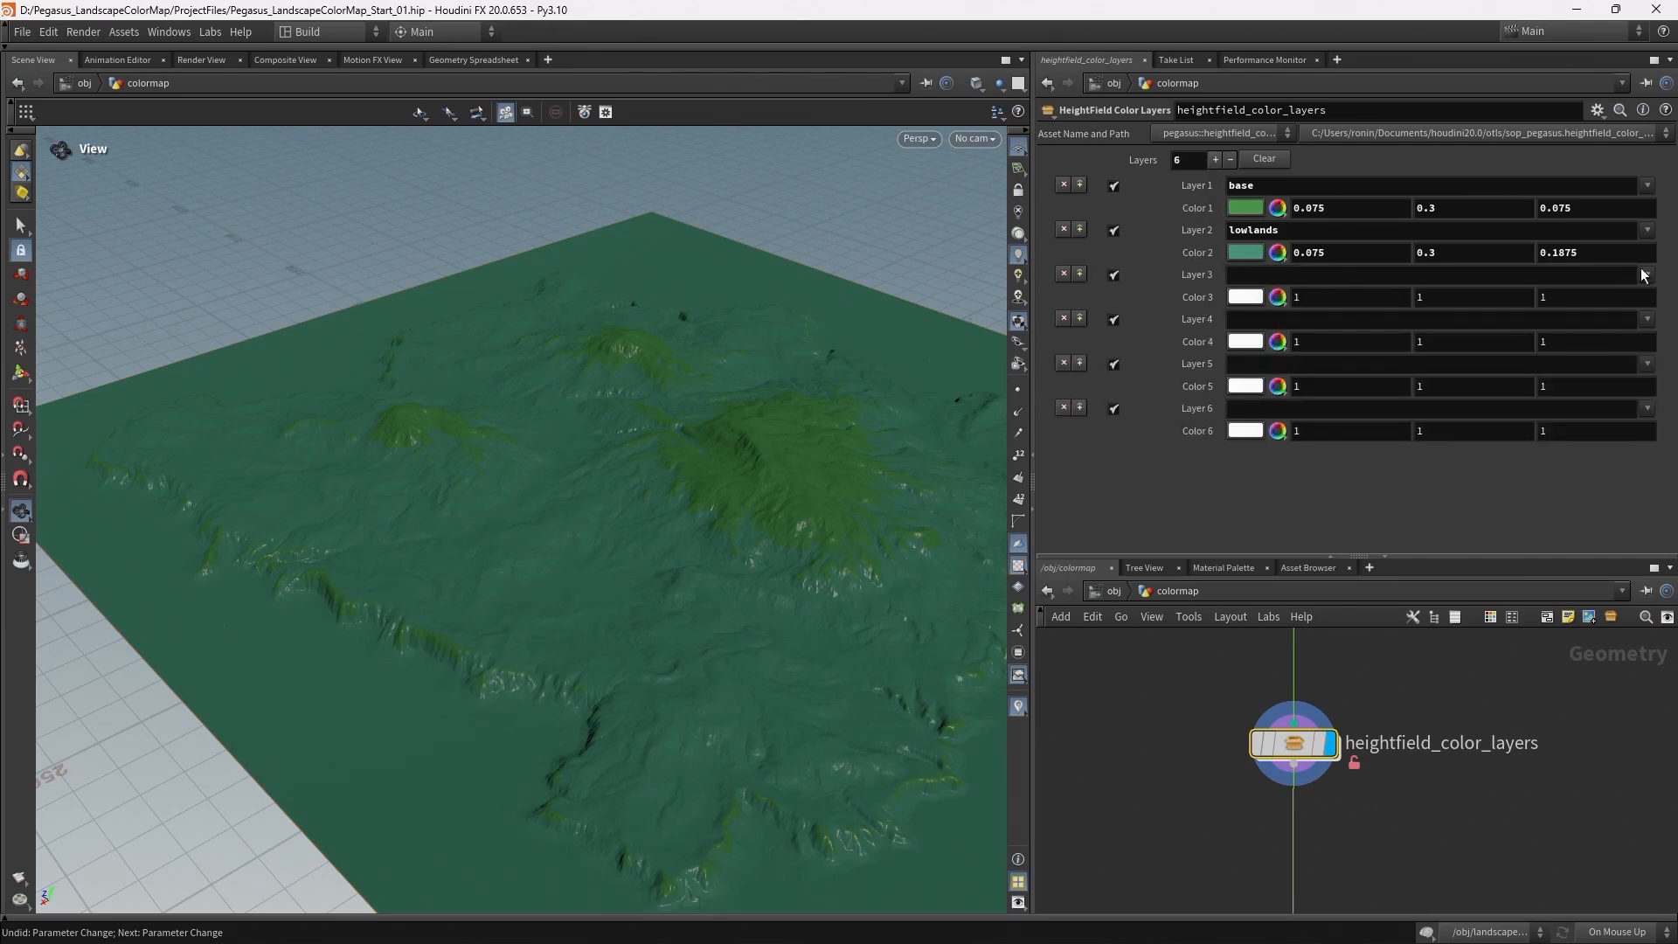
- Assign the sand heightfield layer to layer 3 and the debris layer to layer 6
left_click(1647, 275)
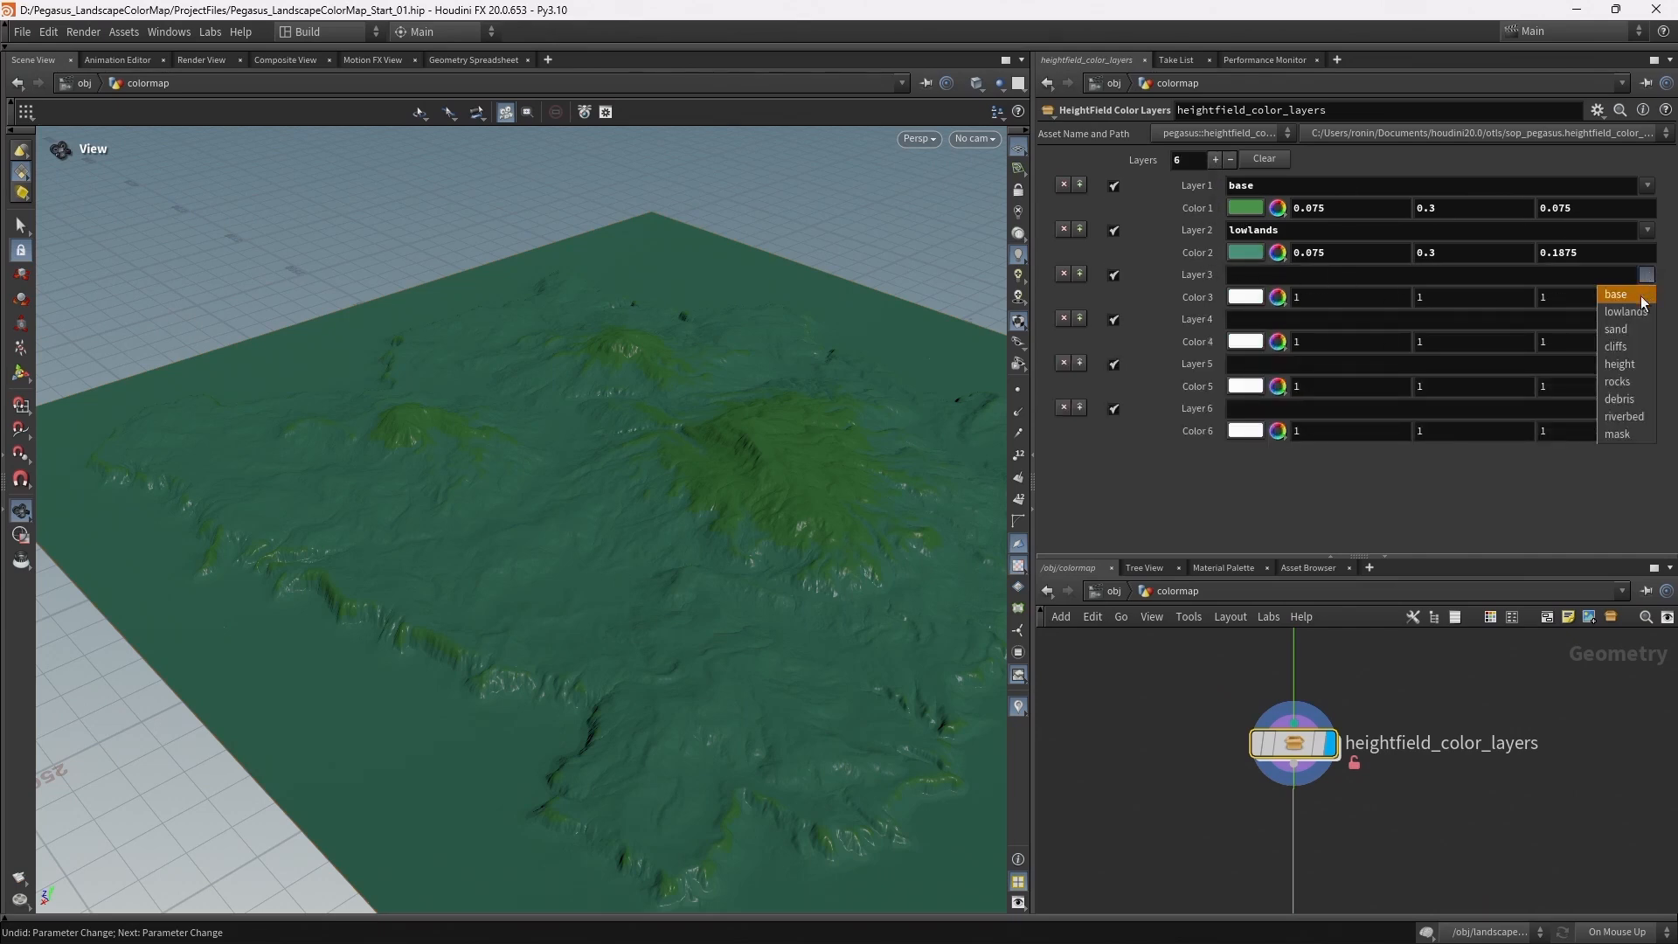
left_click(1615, 329)
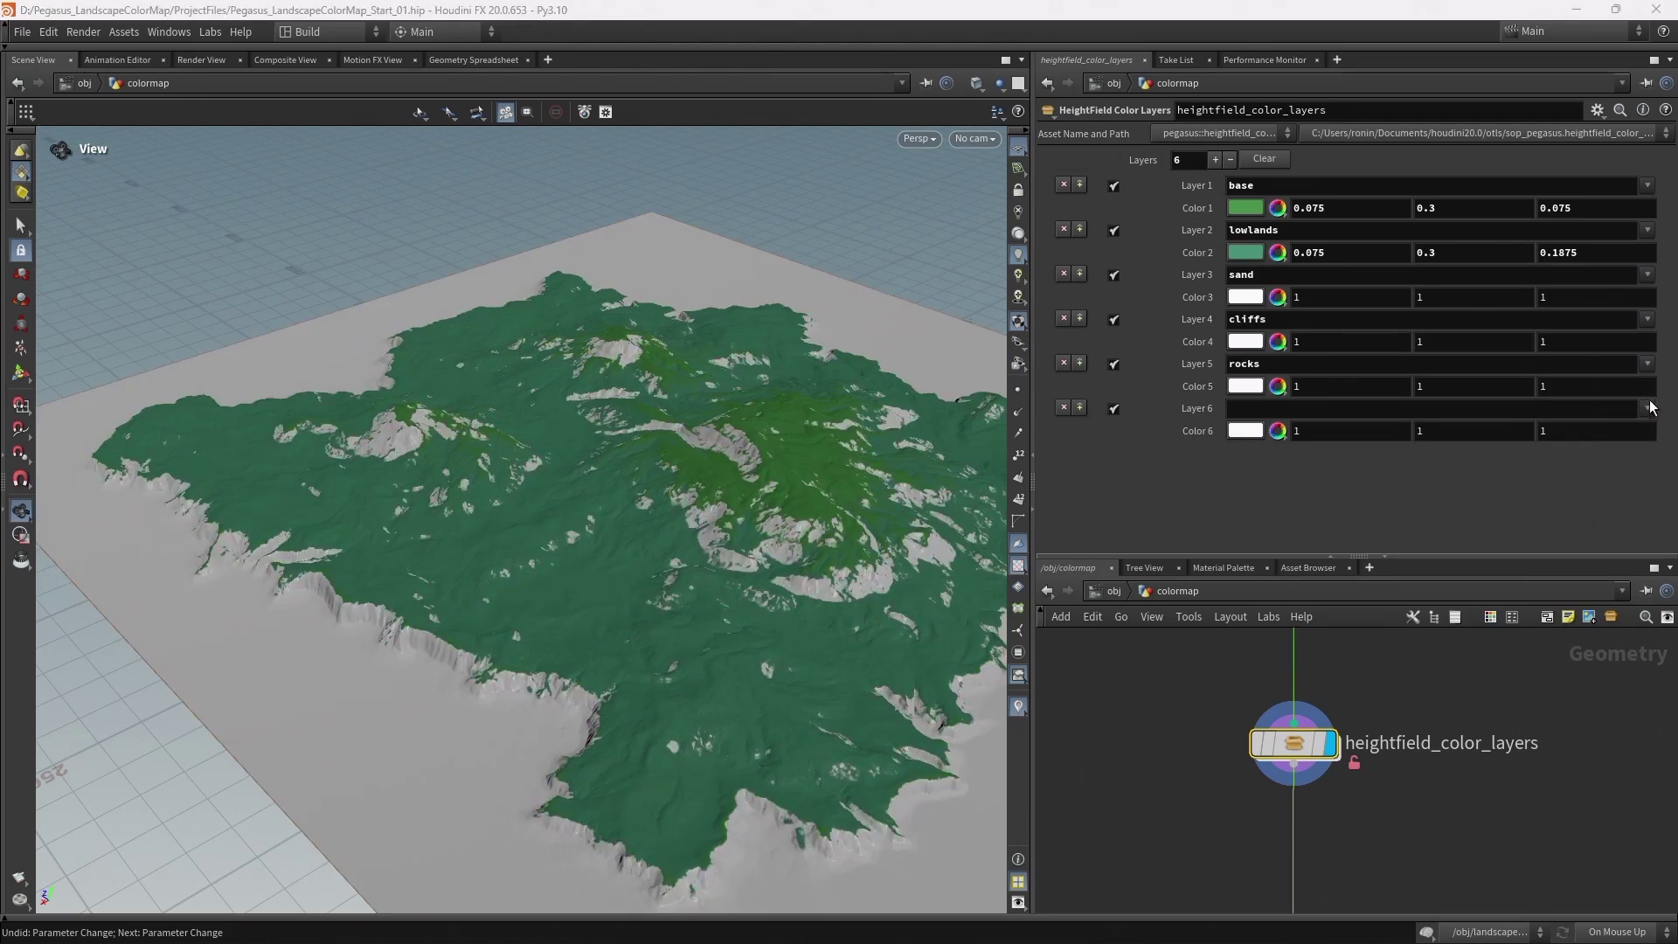
left_click(1647, 409)
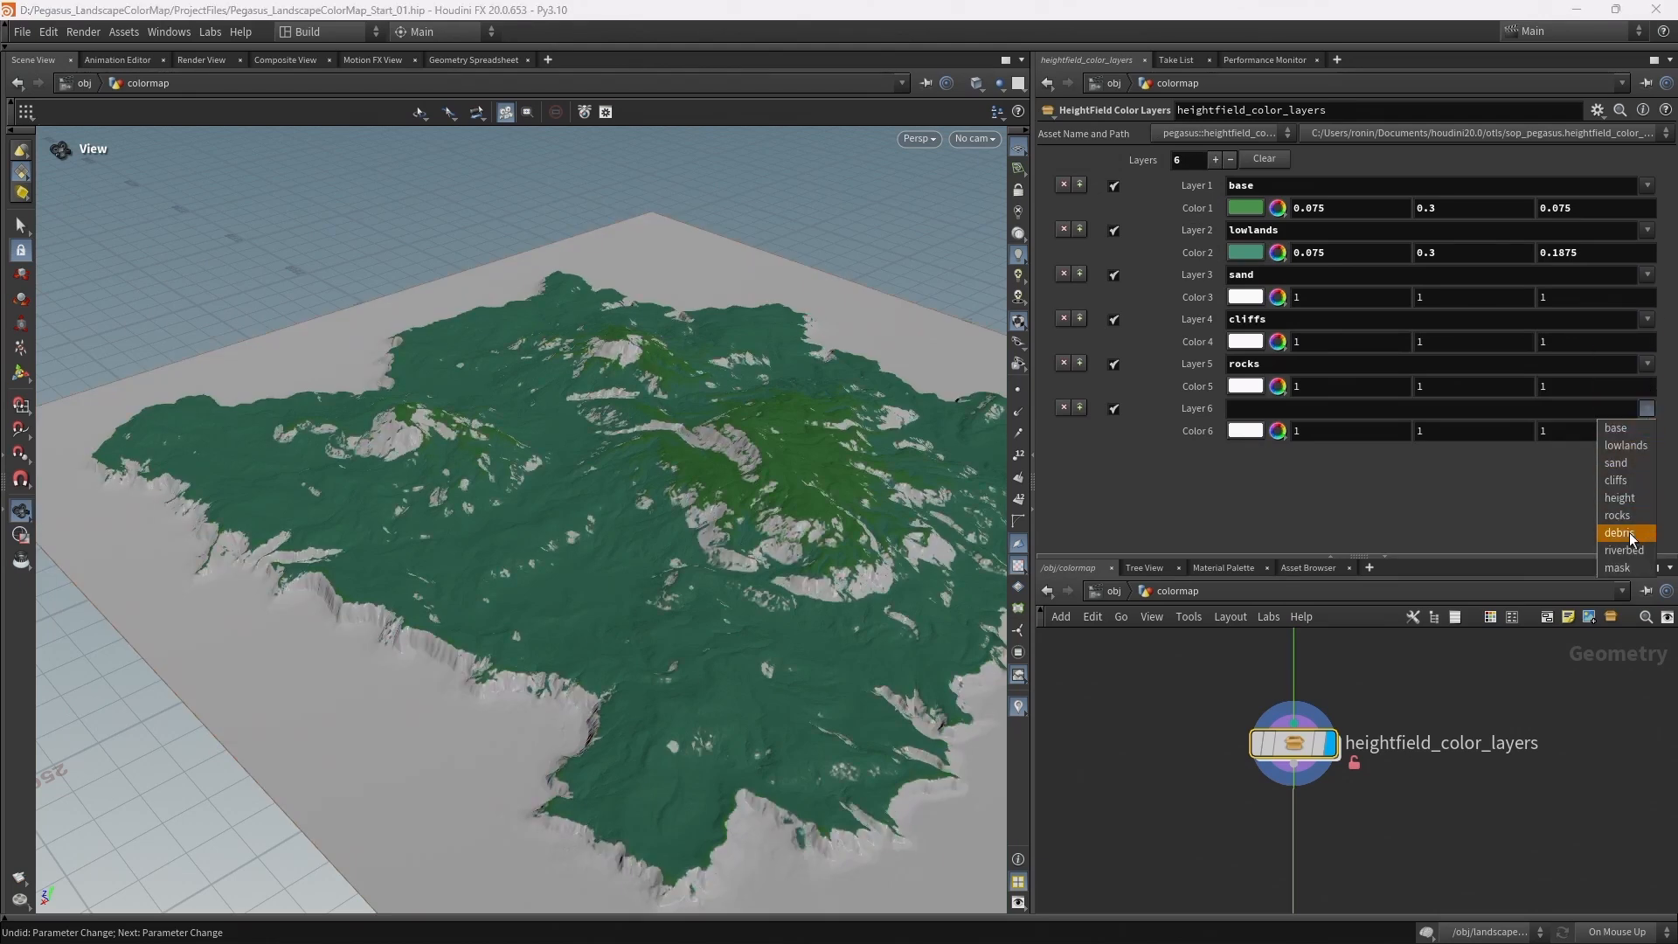
left_click(1619, 532)
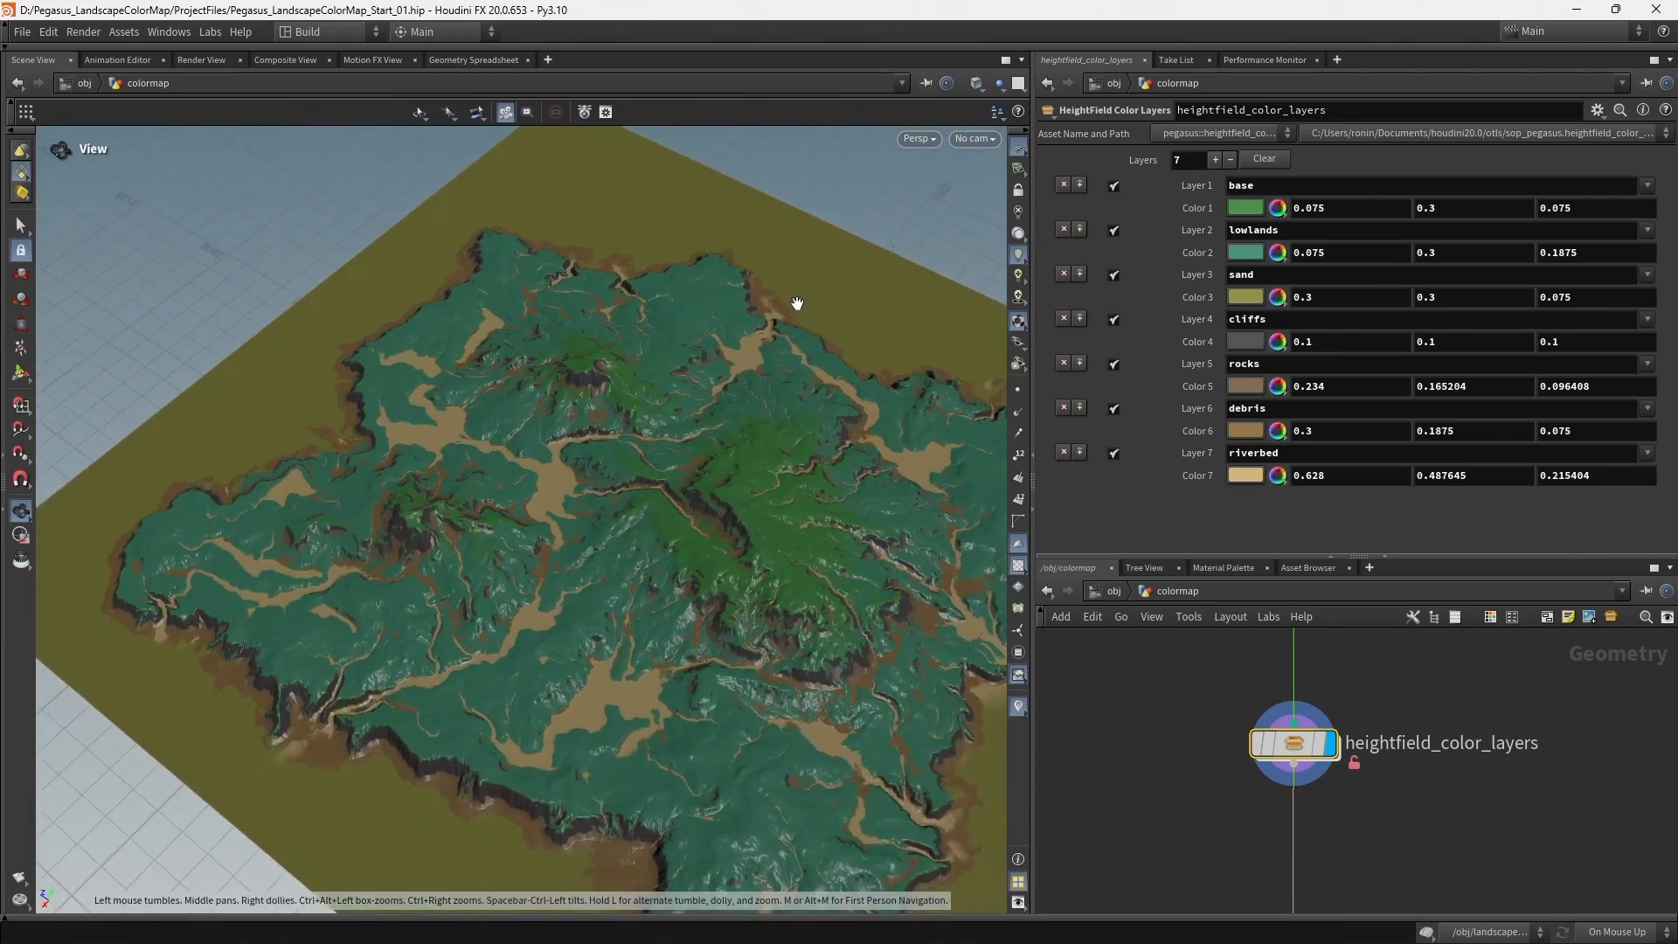
mouse_move(769, 500)
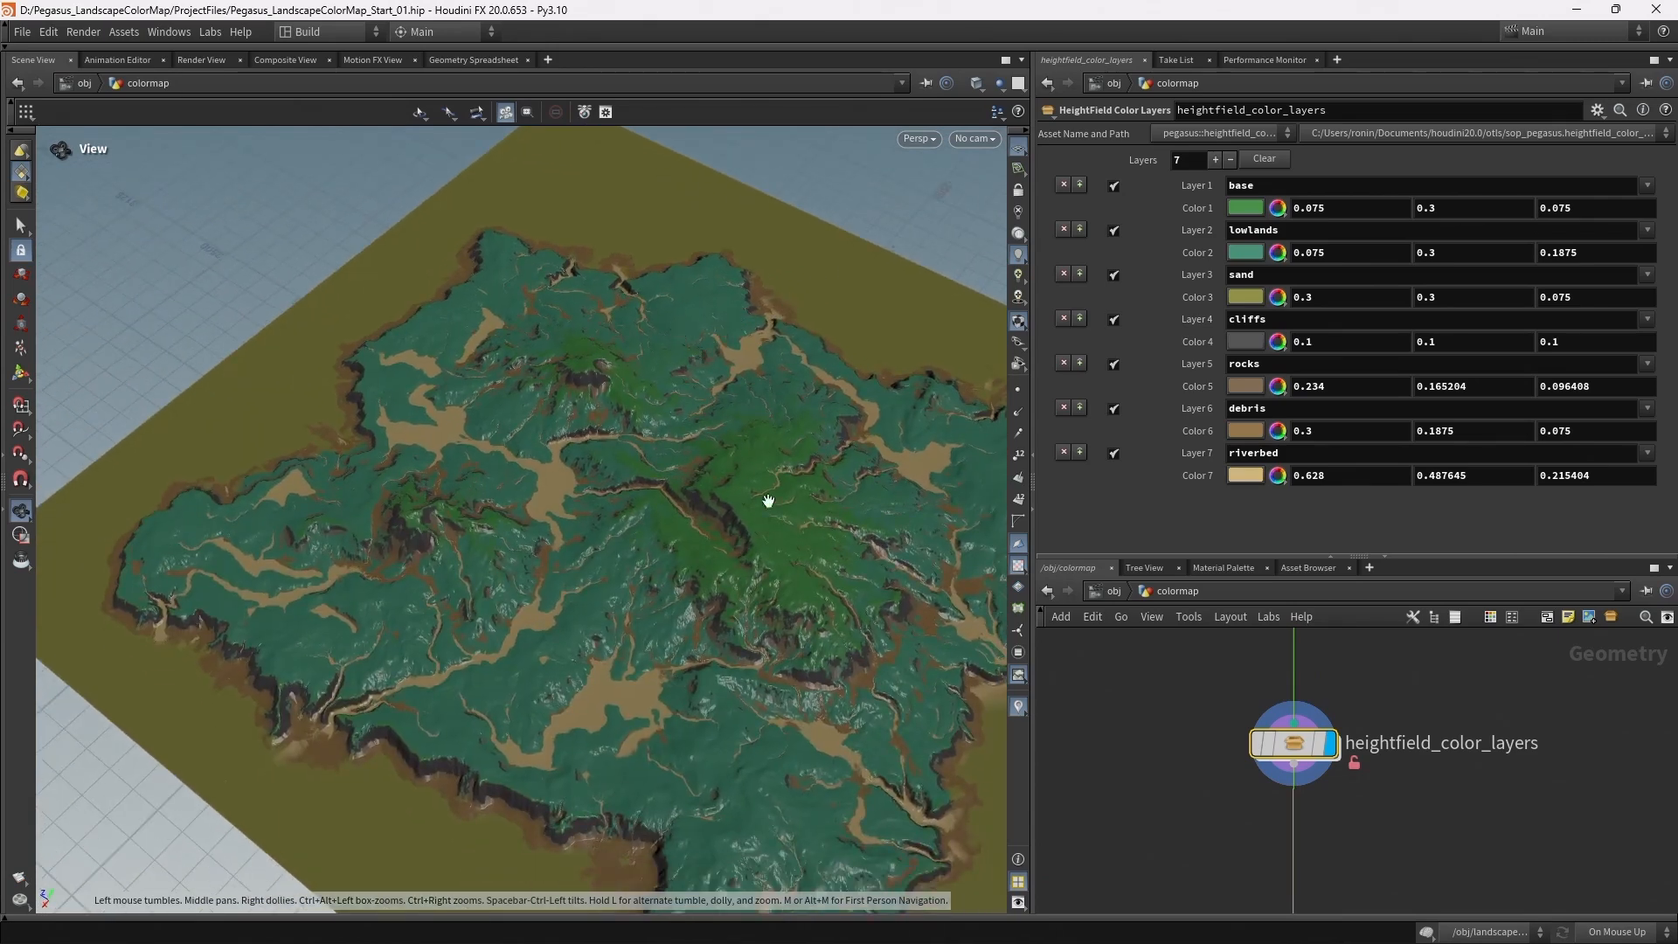